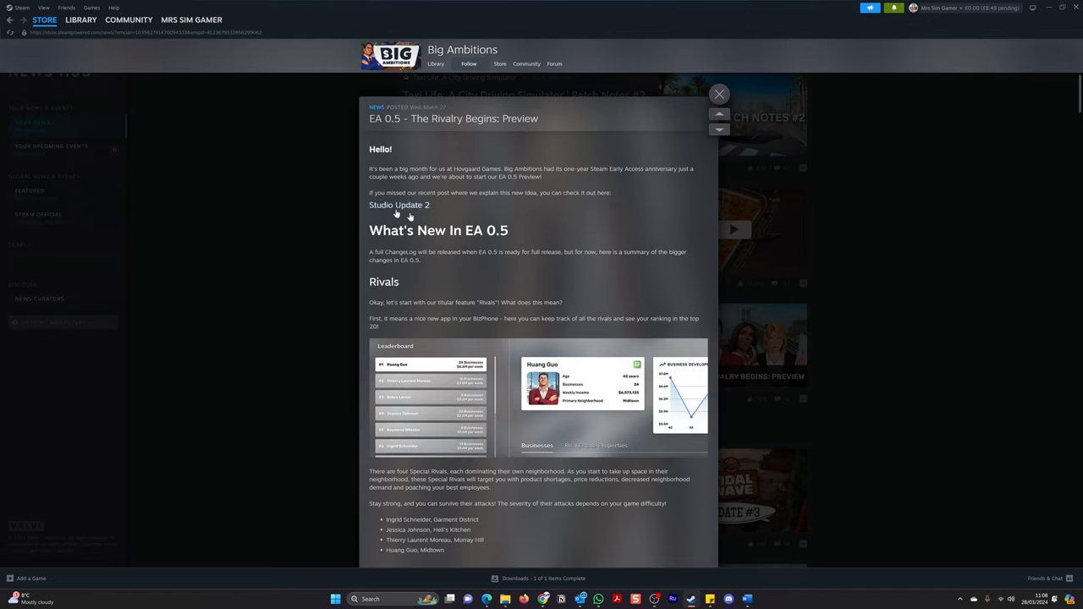
Follow the 'Studio Update 2' link to the Studio & Future Insights #2 post.
left_click(399, 205)
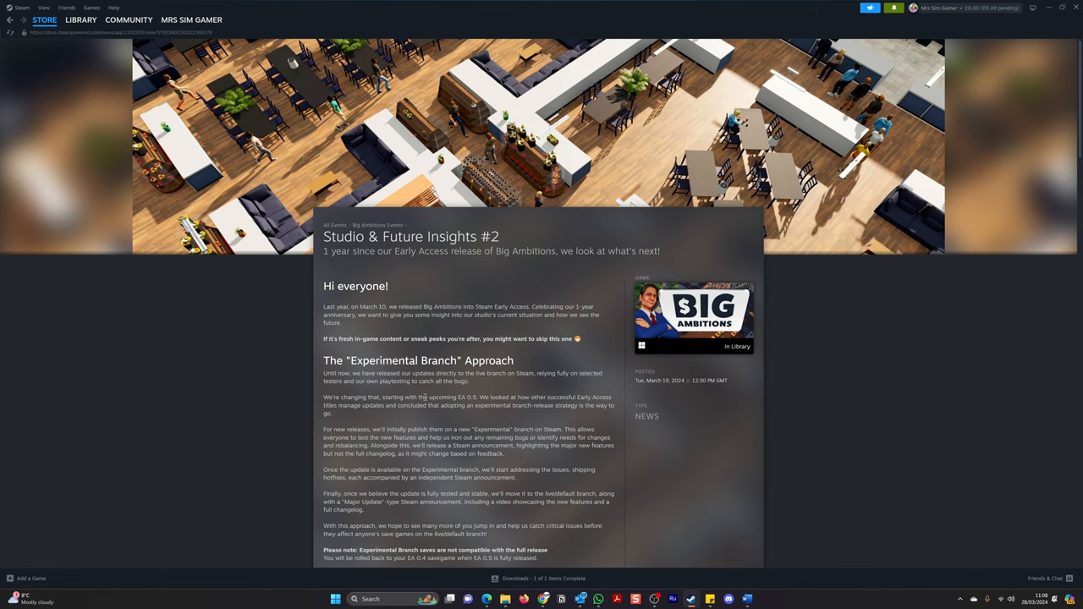
Scroll past the Experimental Branch section to the EA.0.5 Release Date heading.
scroll("down", 3)
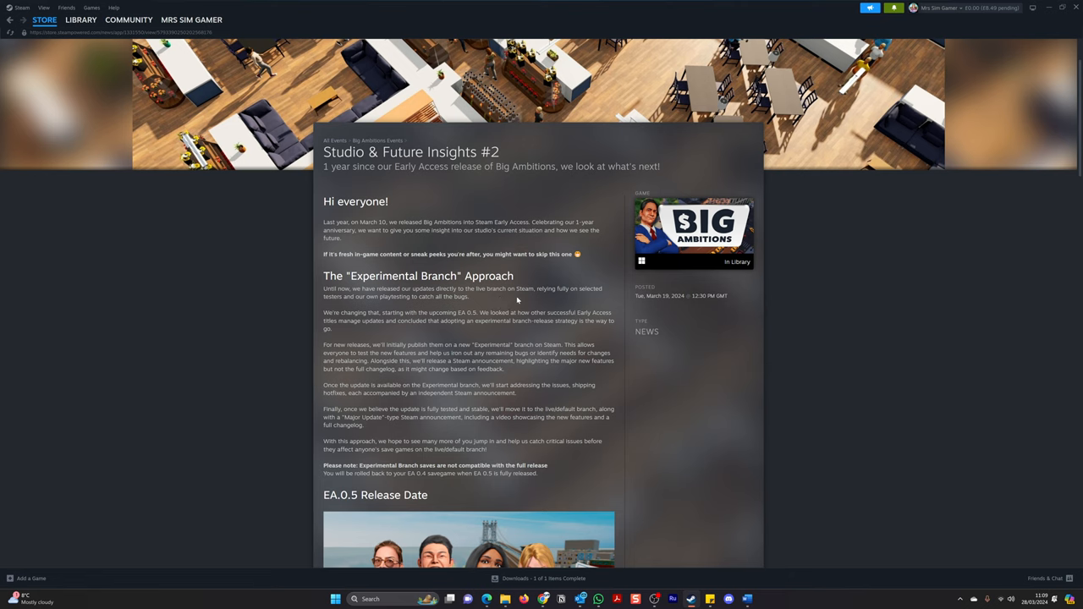
mouse_move(602, 299)
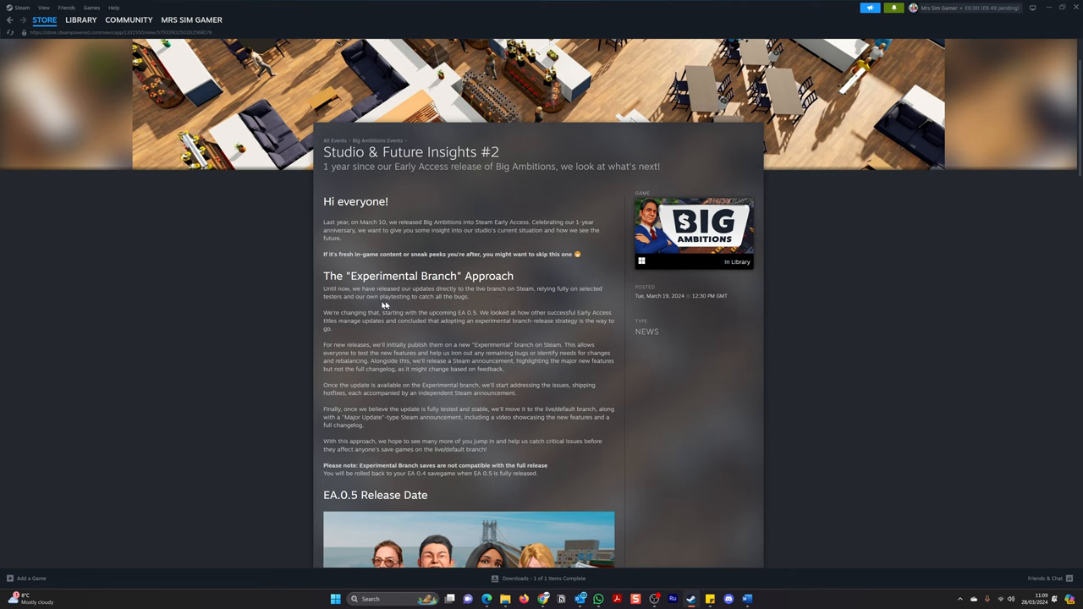
mouse_move(416, 305)
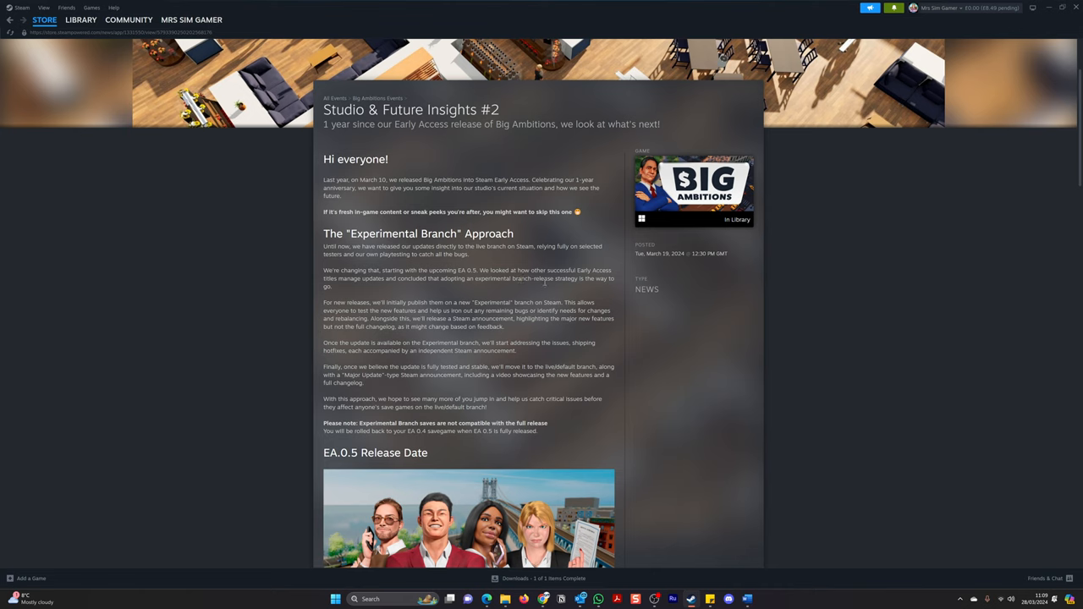
mouse_move(552, 298)
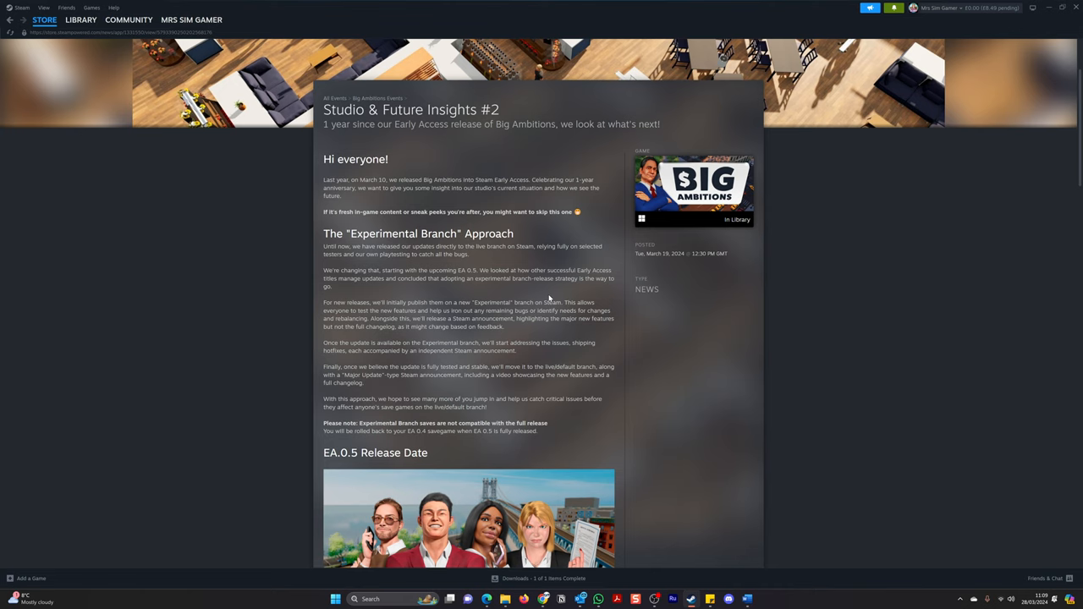
scroll("down", 3)
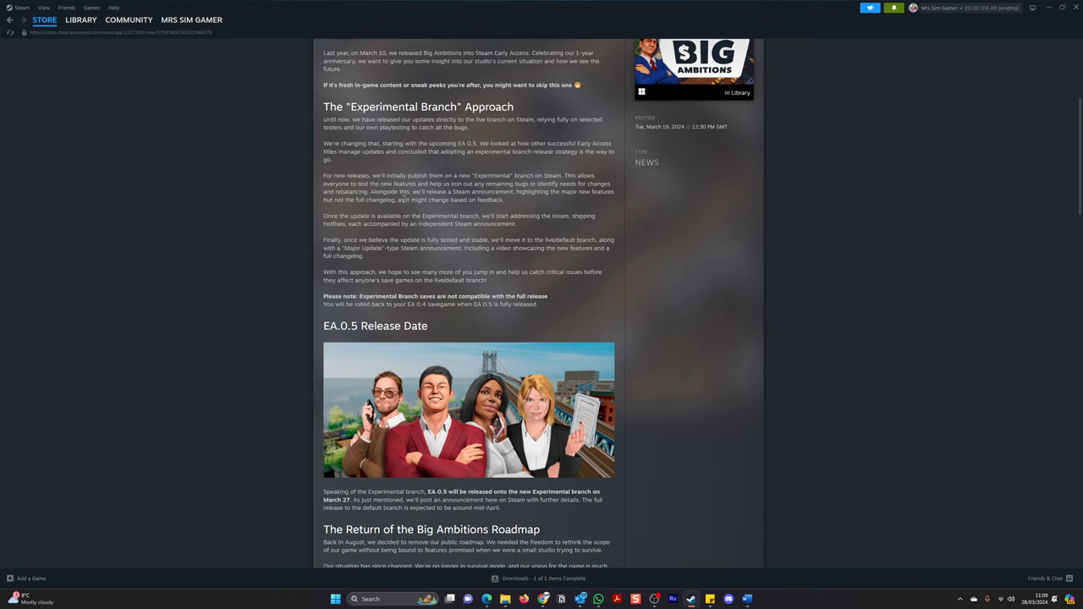
mouse_move(497, 182)
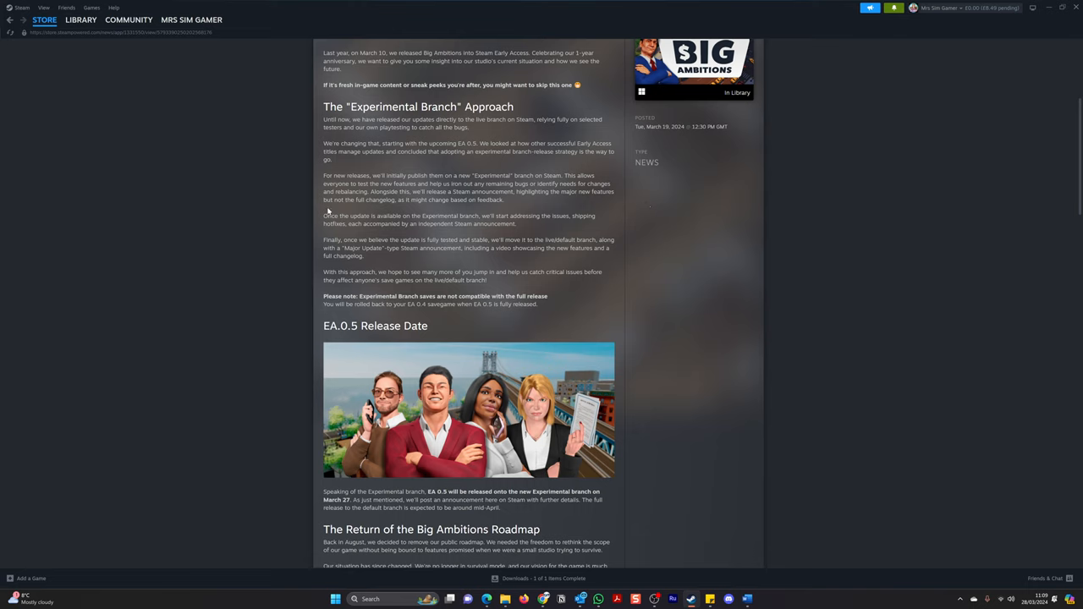
mouse_move(406, 208)
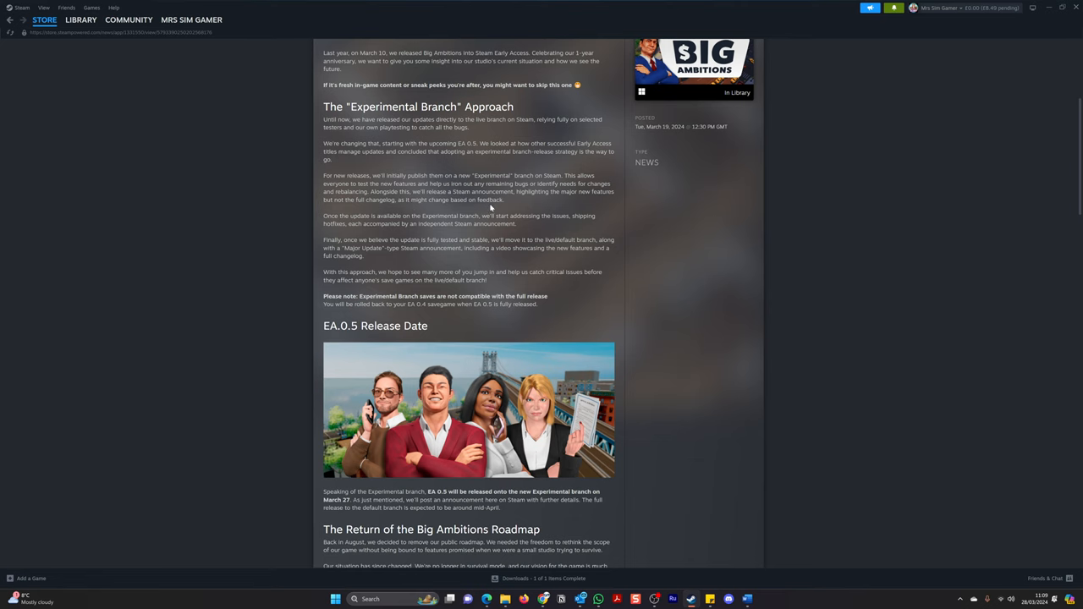
Scroll to The Return of the Big Ambitions Roadmap section below the release date artwork.
scroll("down", 3)
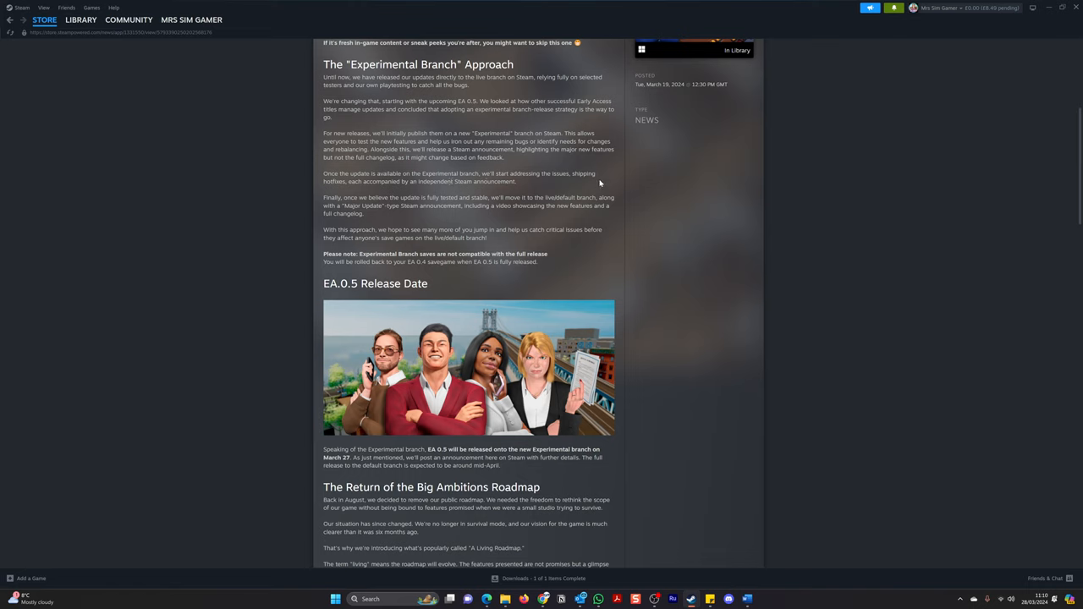
mouse_move(362, 189)
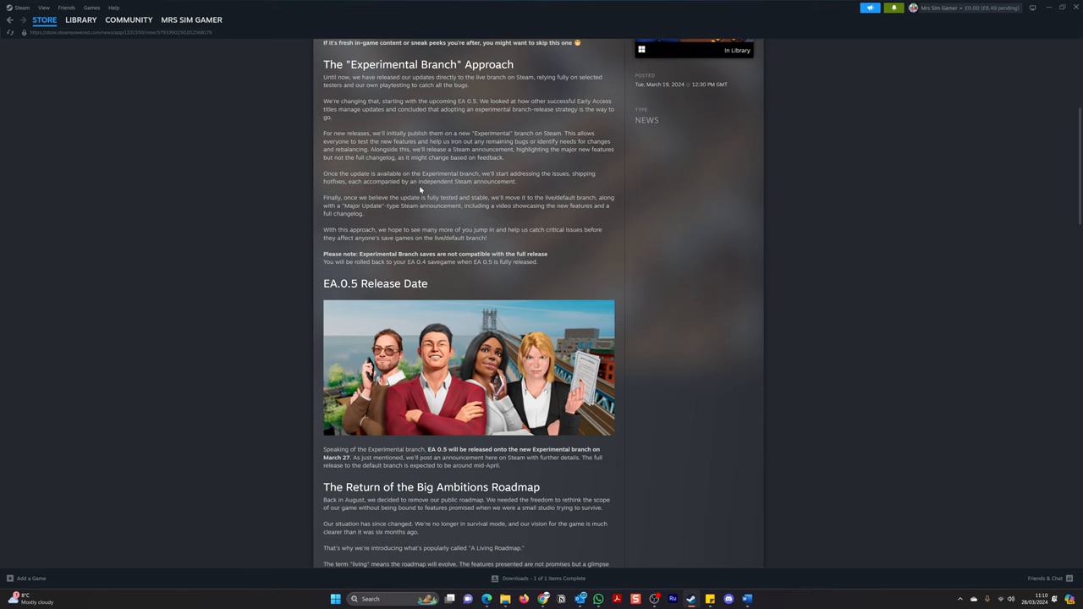
mouse_move(497, 189)
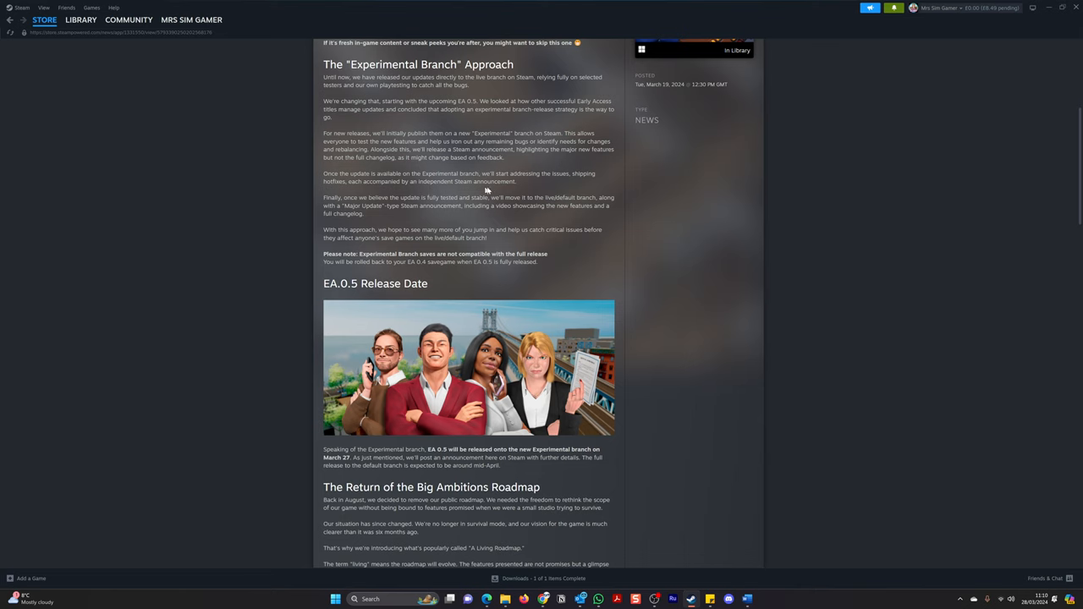
scroll("down", 3)
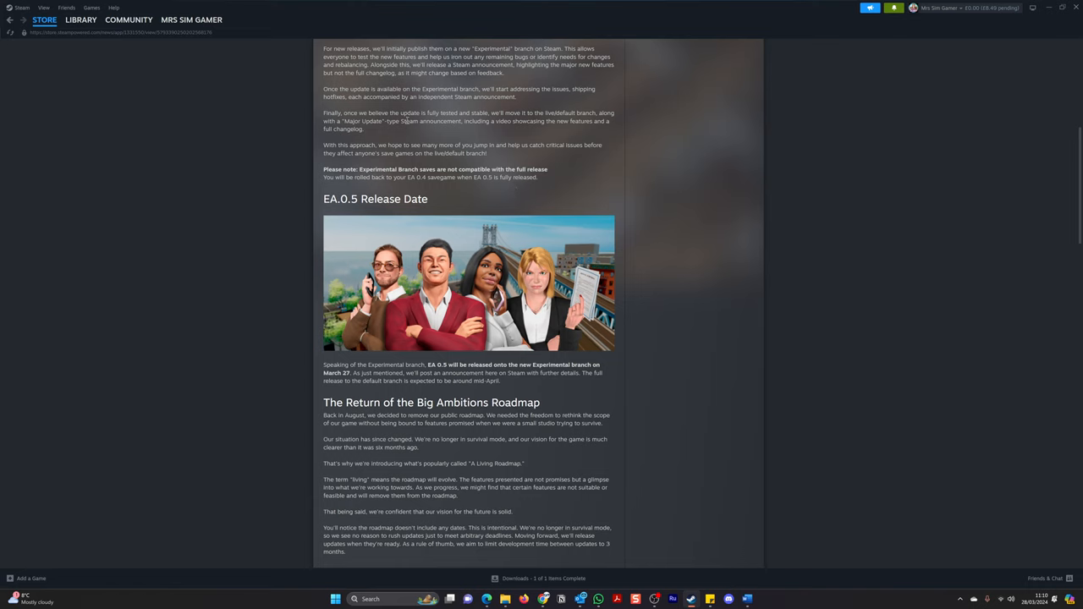
mouse_move(557, 129)
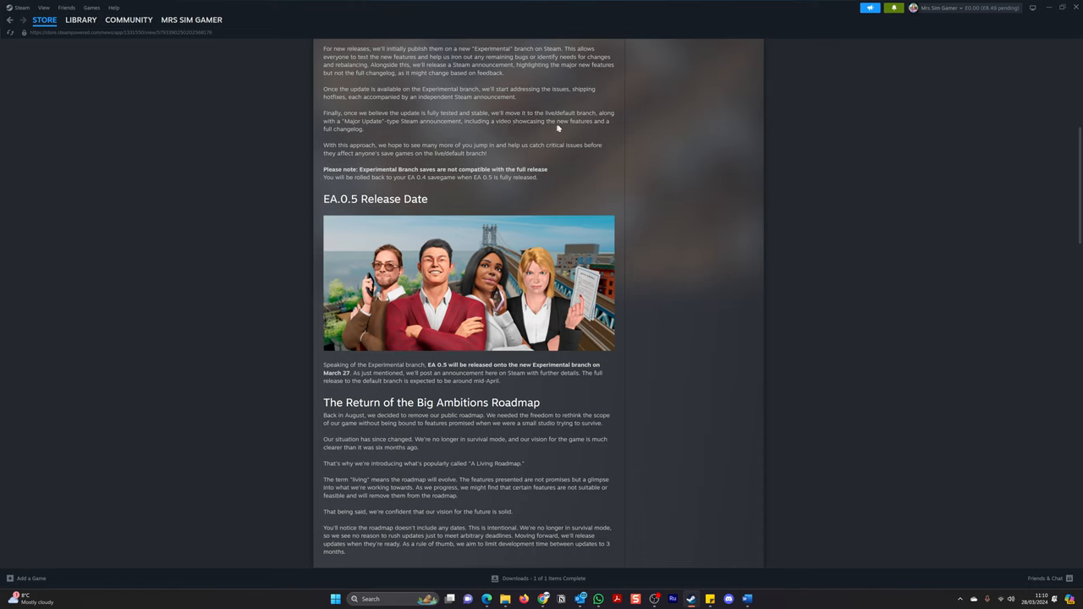
mouse_move(622, 122)
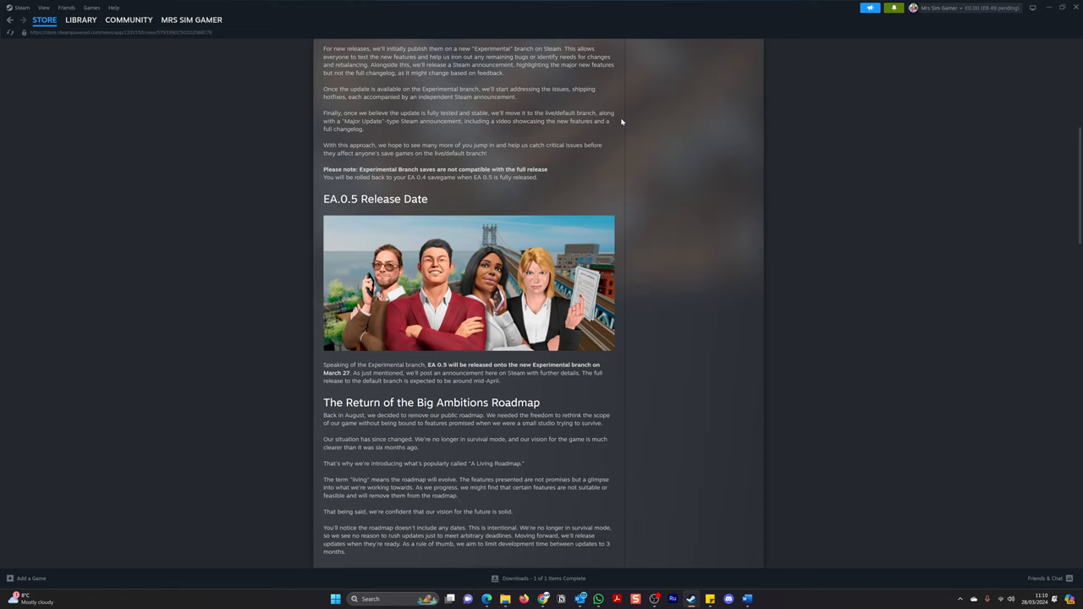
mouse_move(545, 135)
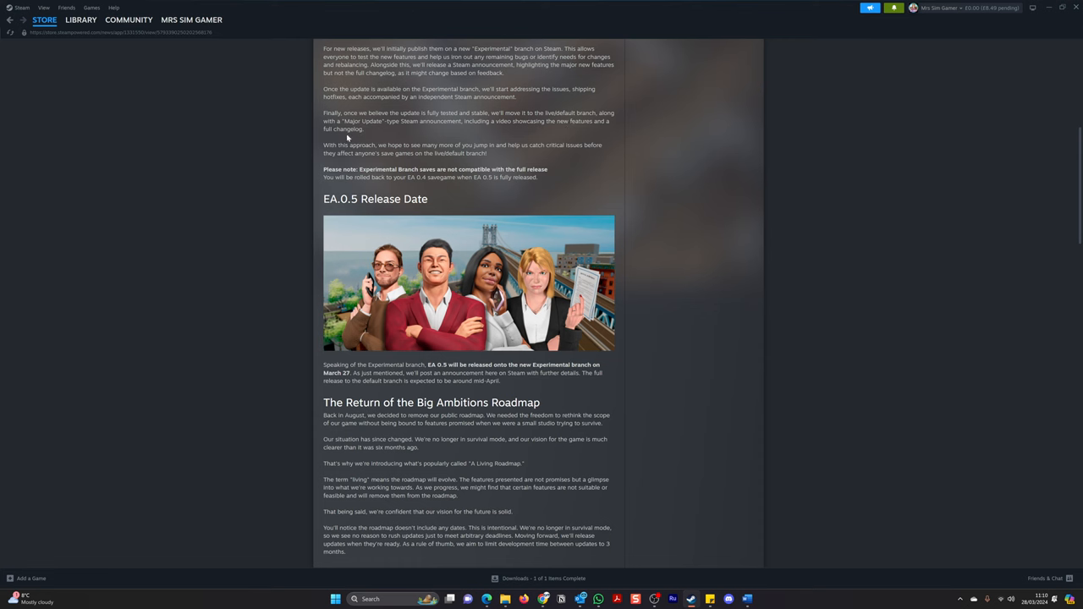
Scroll to the Living Roadmap graphic listing the Early Access 0.5 through 0.8 milestones.
scroll("down", 3)
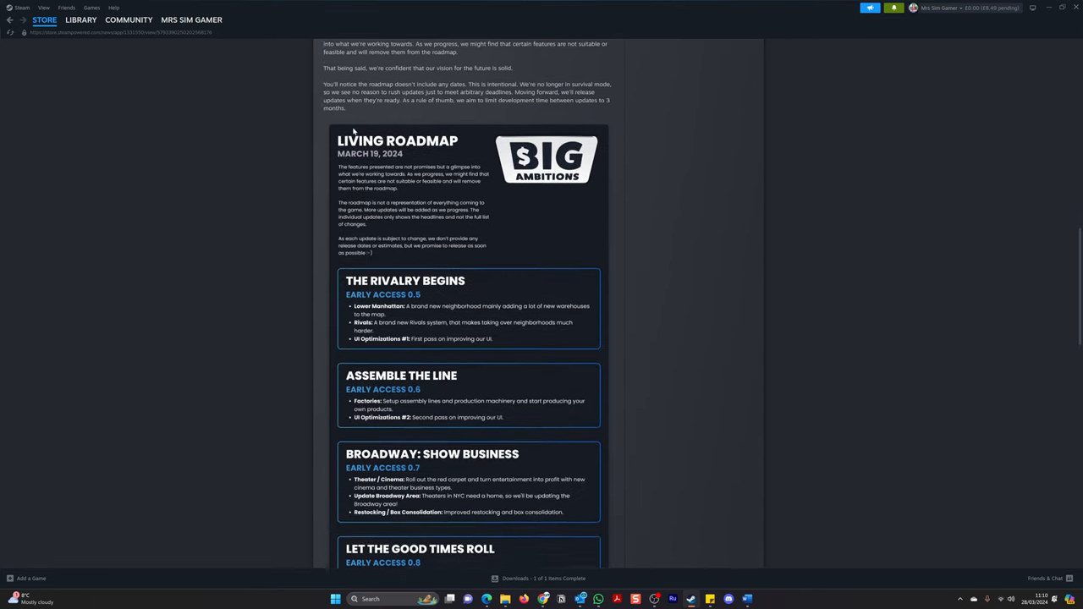
scroll("down", 3)
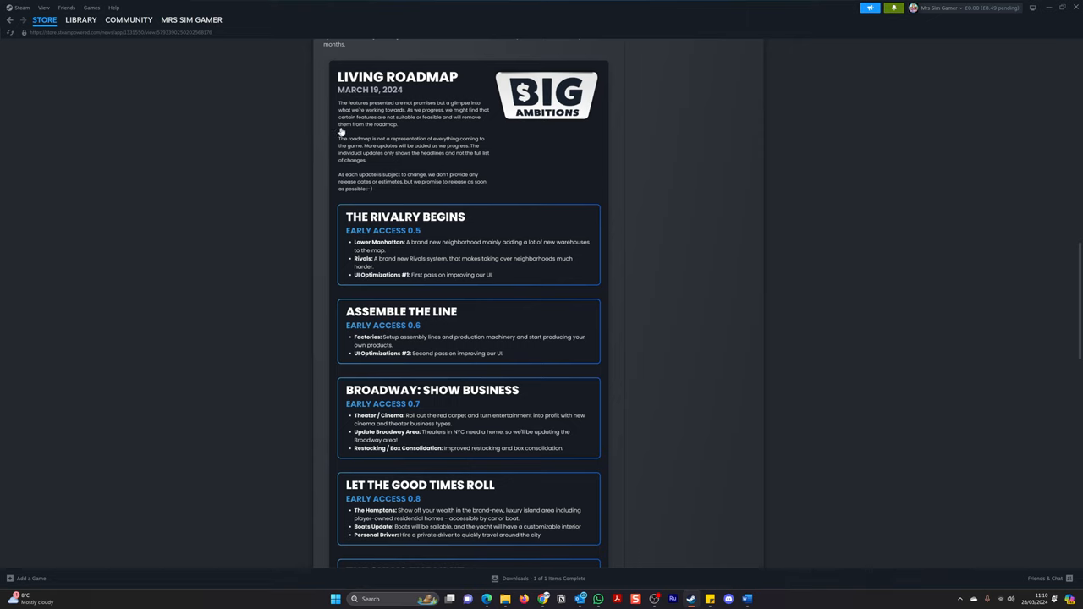
mouse_move(410, 169)
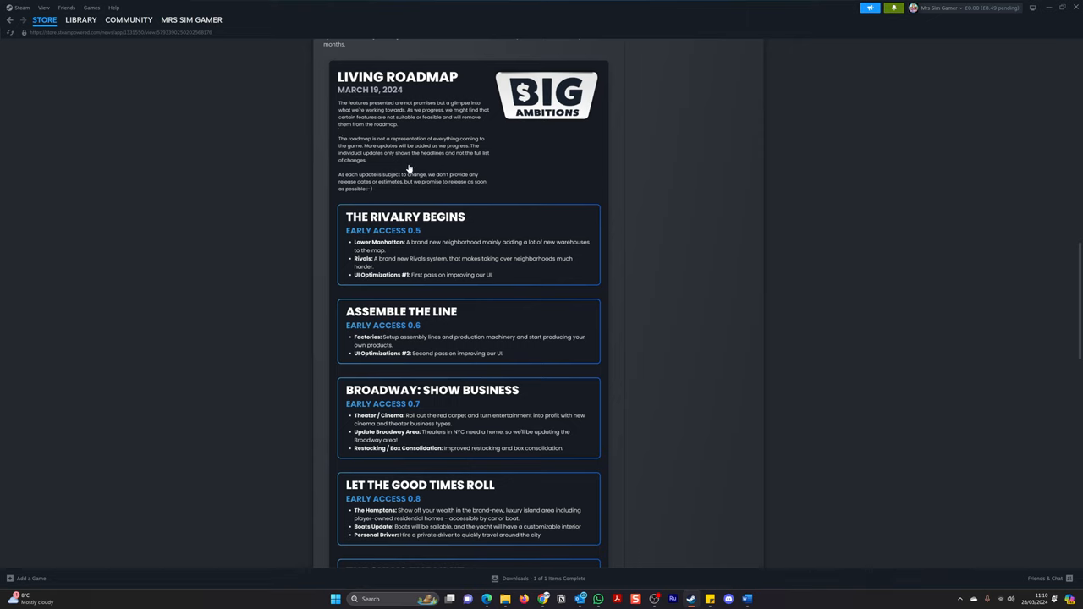
mouse_move(389, 230)
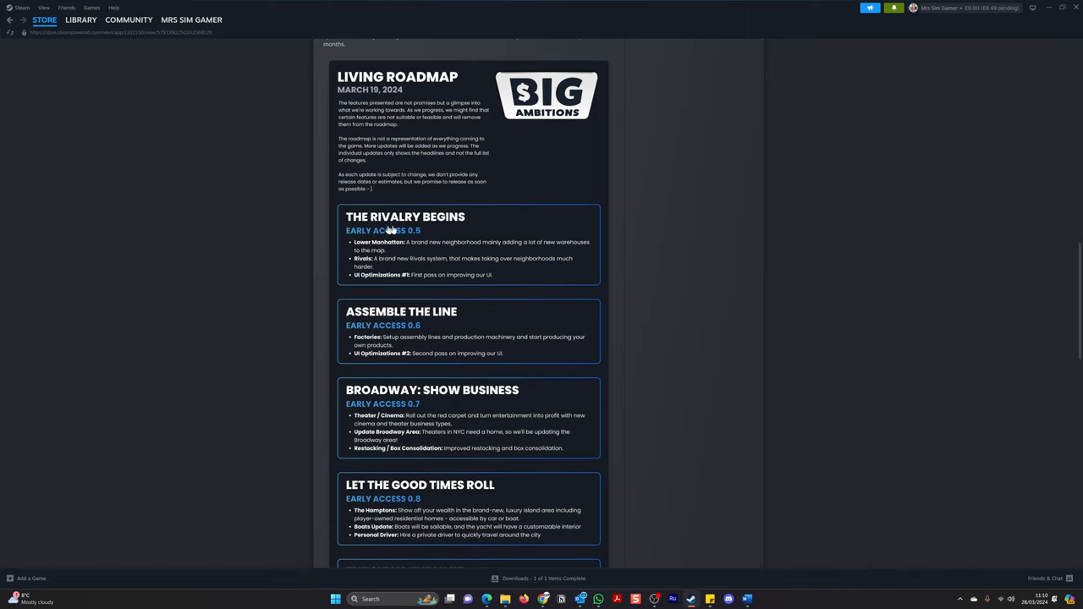
mouse_move(464, 228)
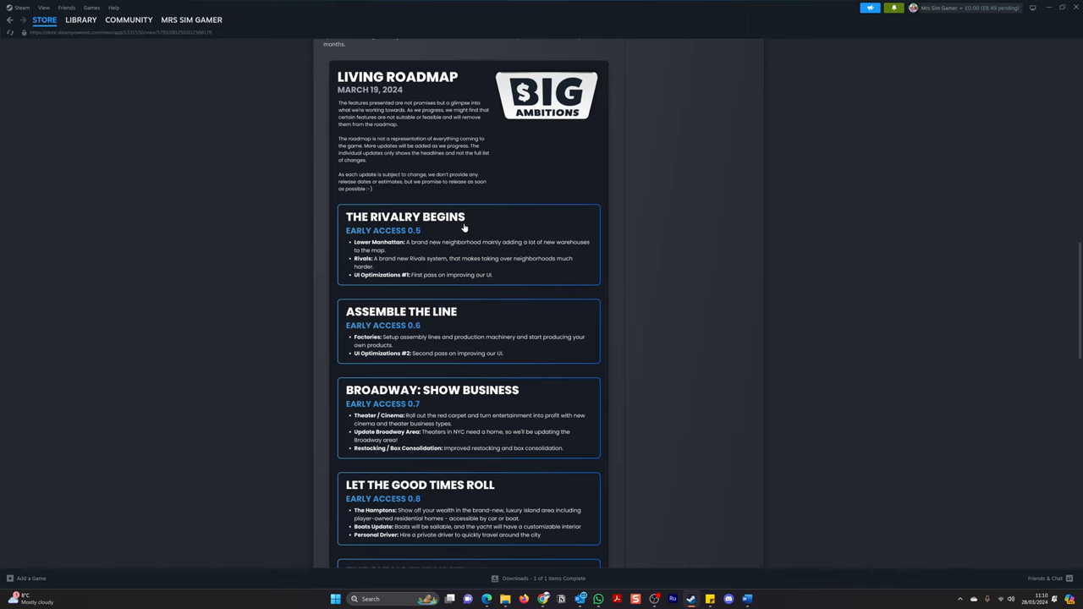
mouse_move(448, 221)
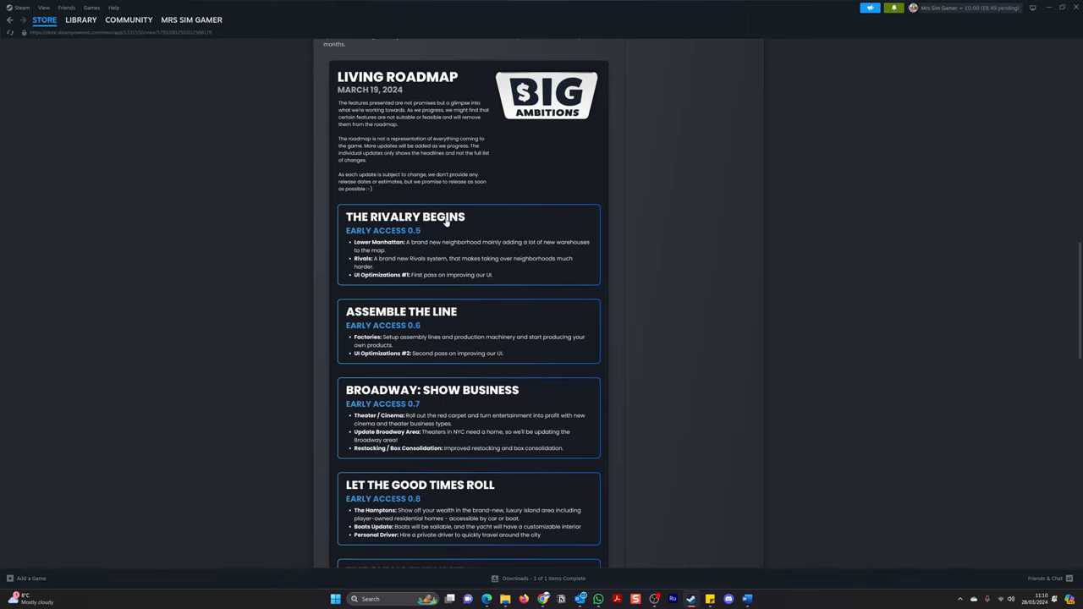
mouse_move(413, 250)
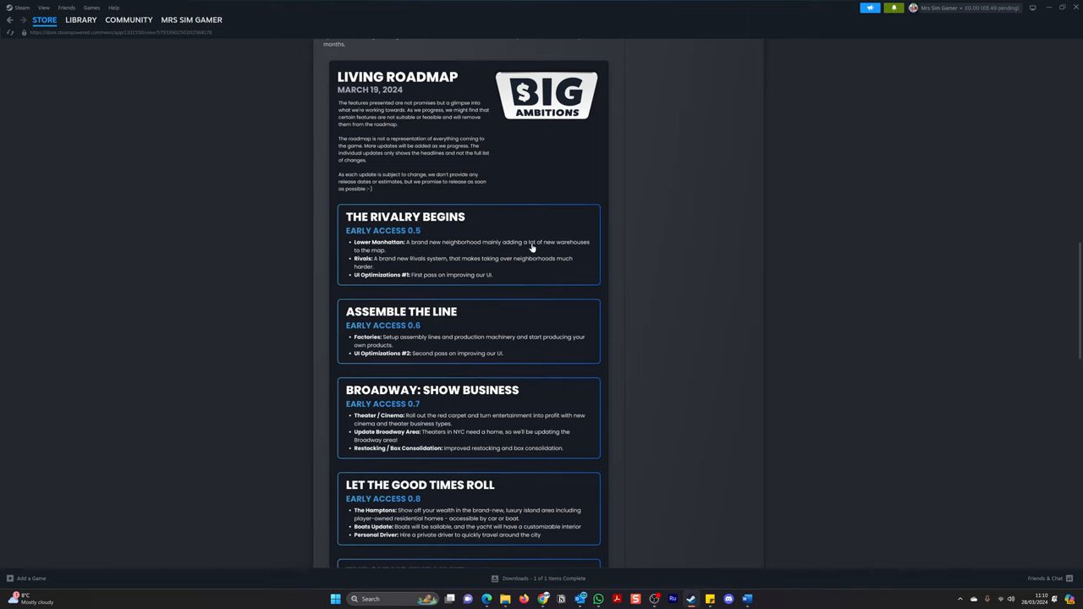
mouse_move(391, 252)
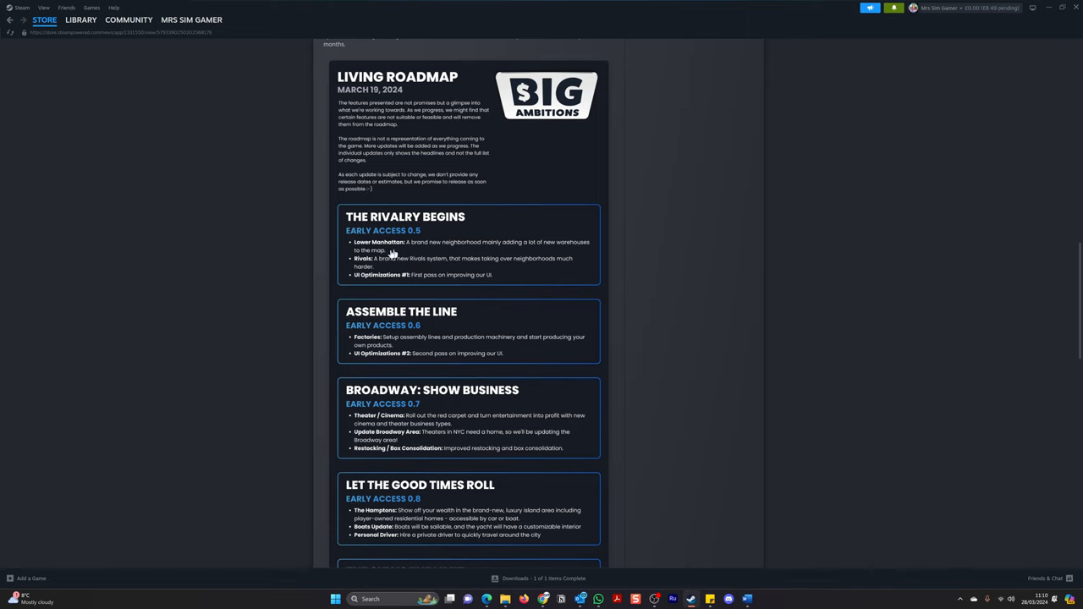
mouse_move(365, 267)
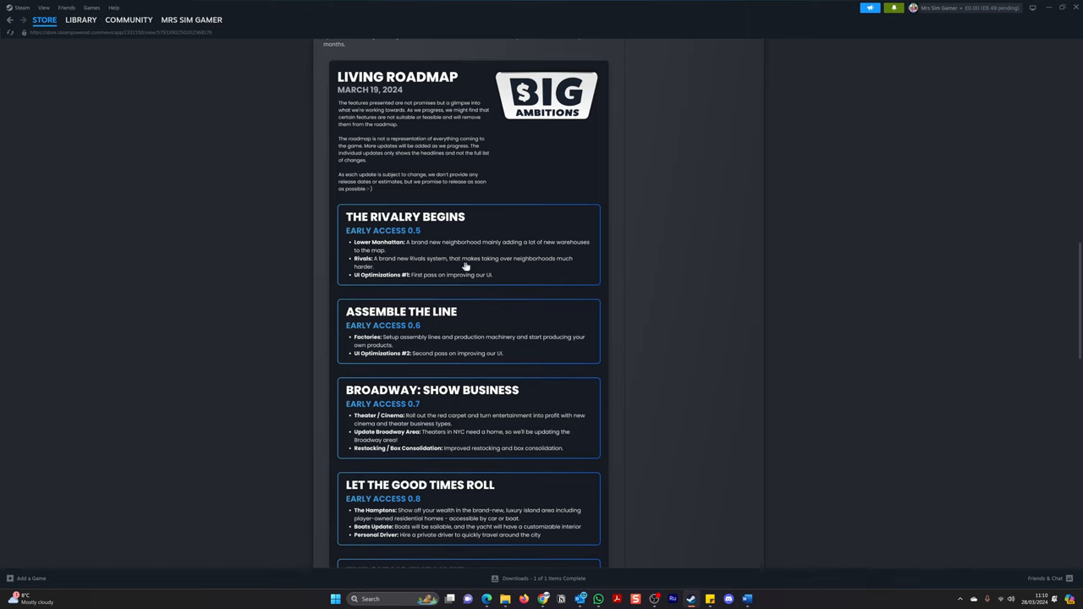
mouse_move(550, 264)
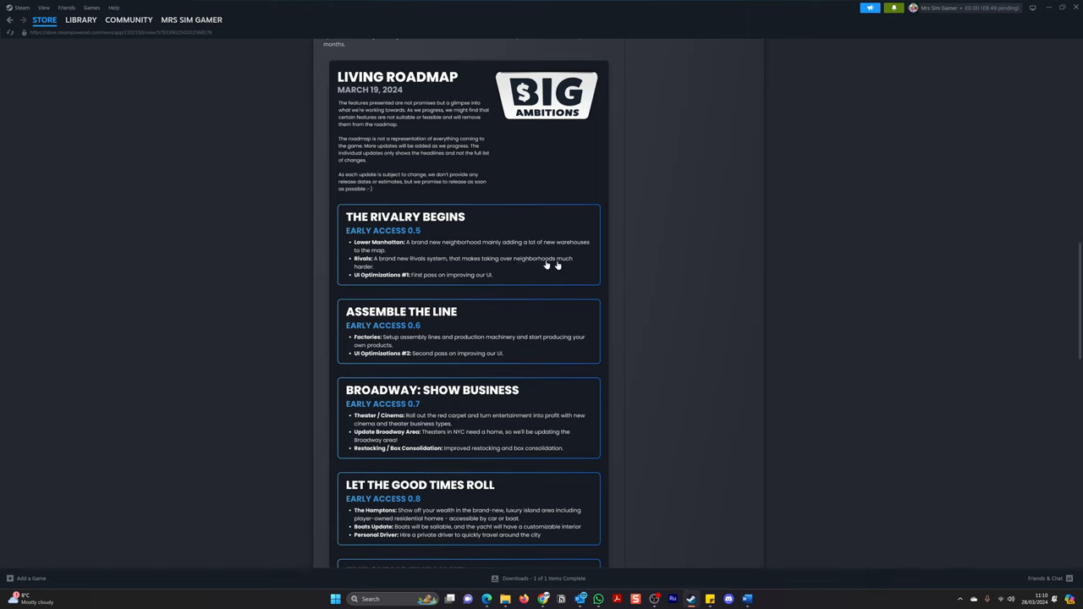
mouse_move(373, 284)
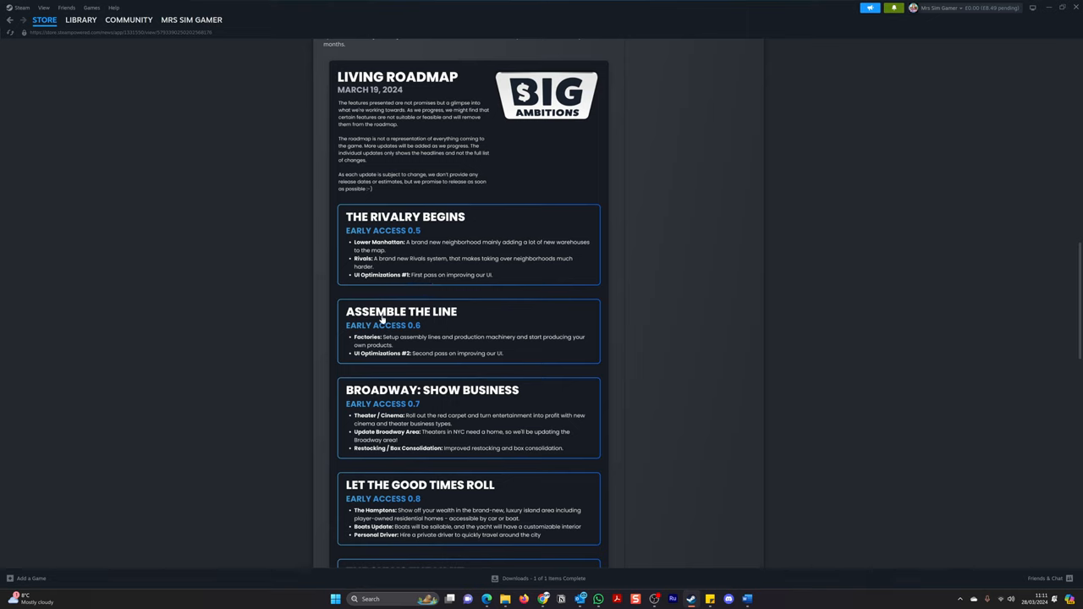
Scroll through the roadmap to The Sky Is The Limit (EA 0.9) and the Costa Del Sol DLC card.
scroll("down", 3)
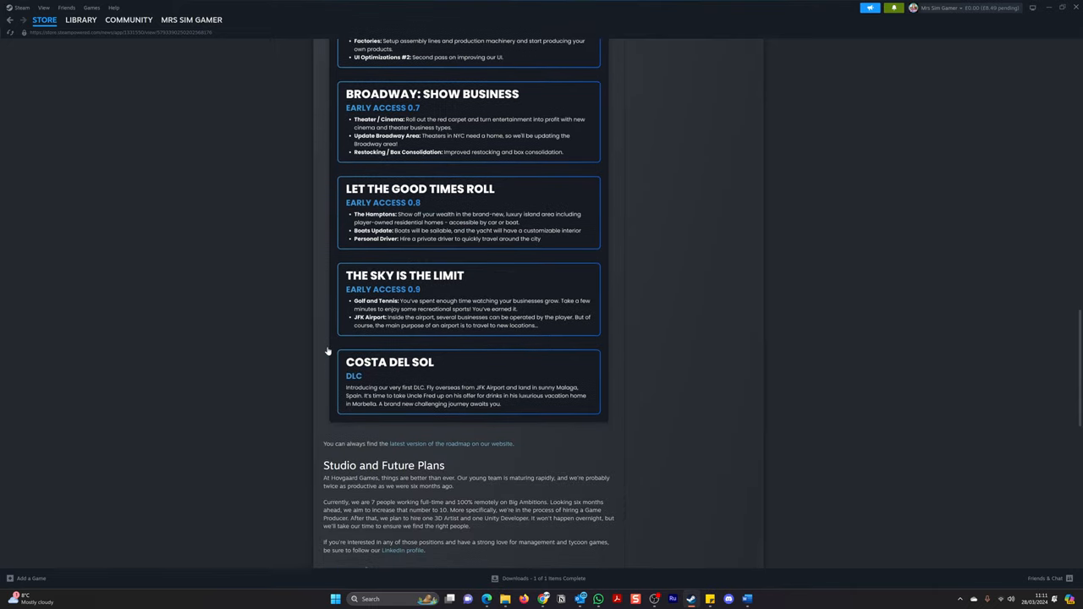
scroll("up", 3)
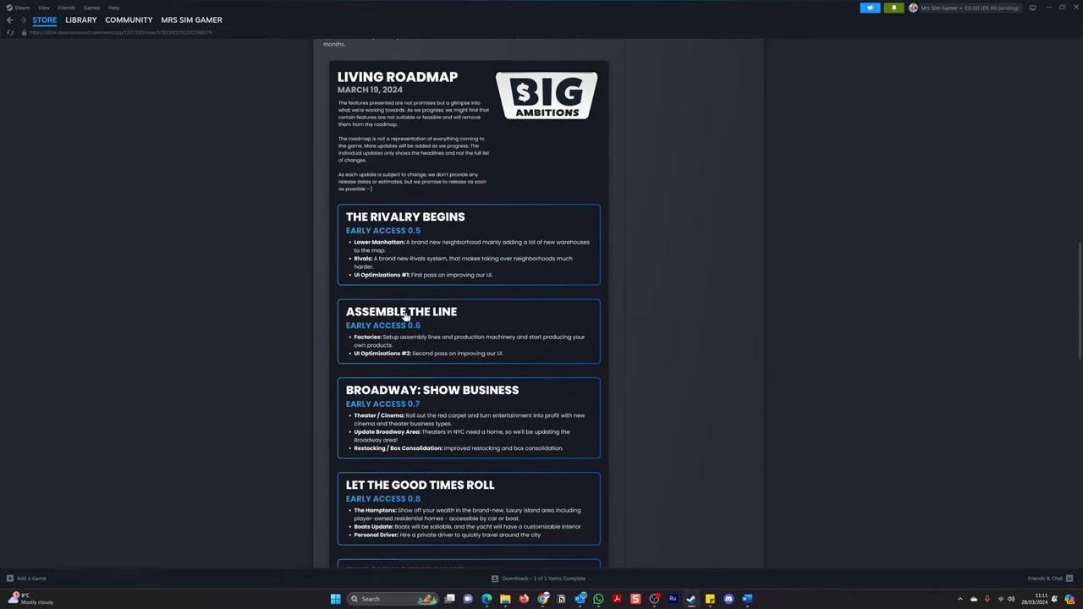
mouse_move(410, 335)
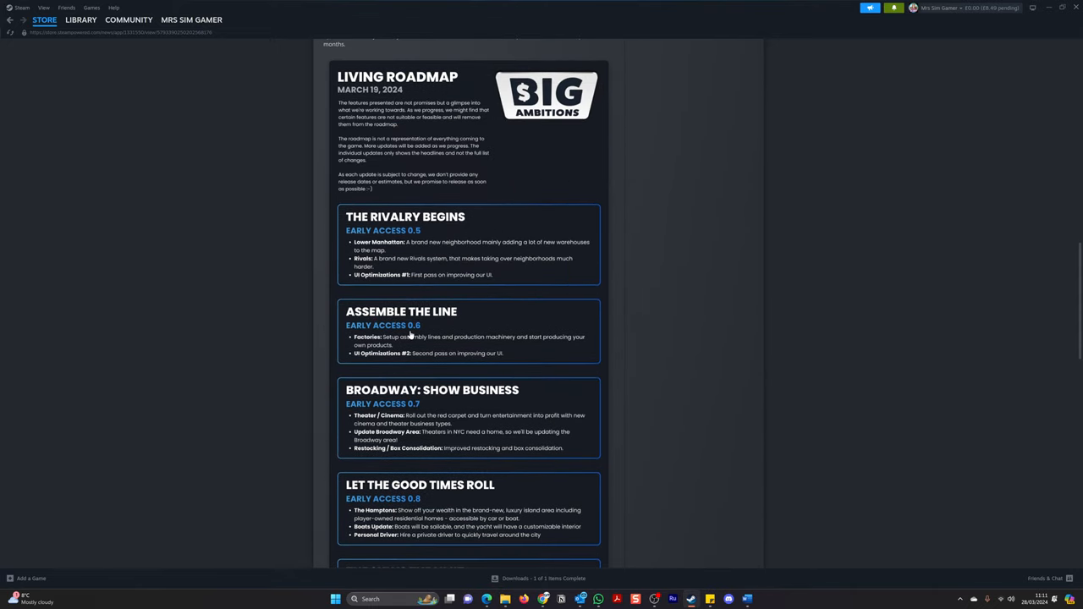
scroll("down", 3)
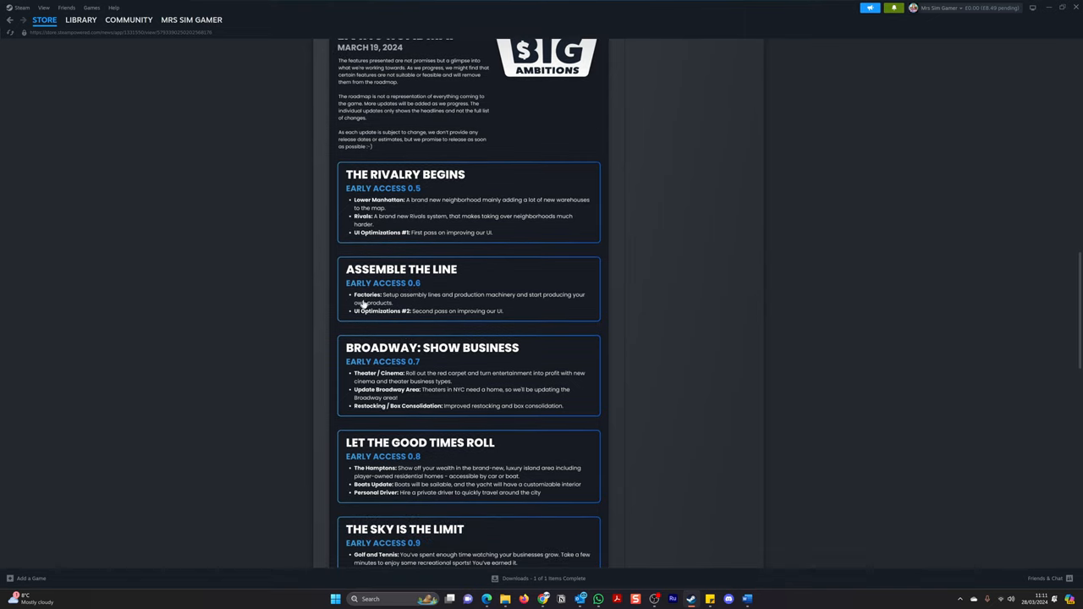
mouse_move(438, 302)
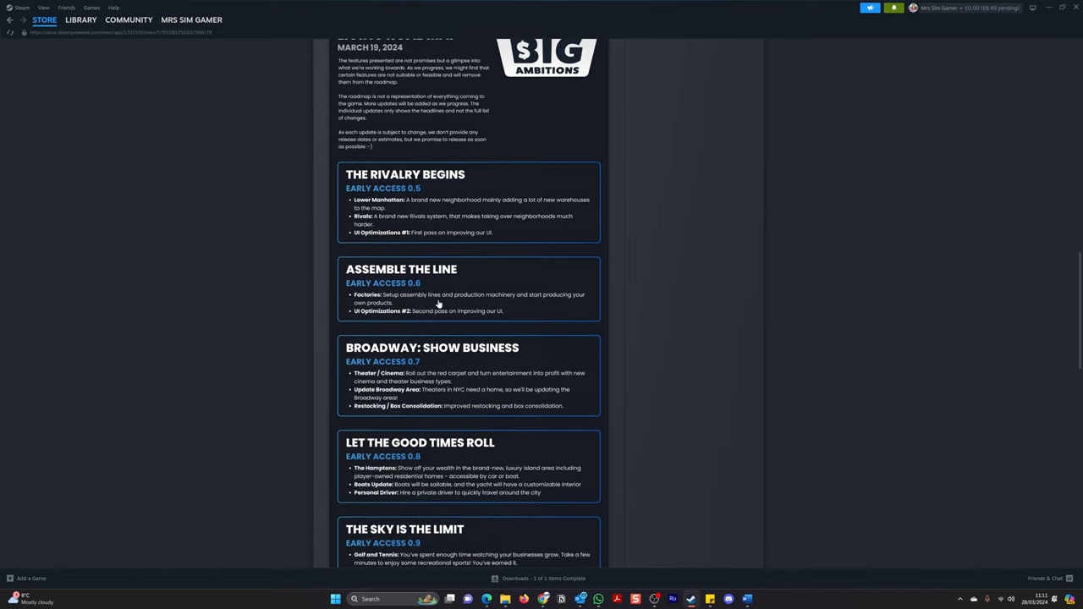
mouse_move(511, 305)
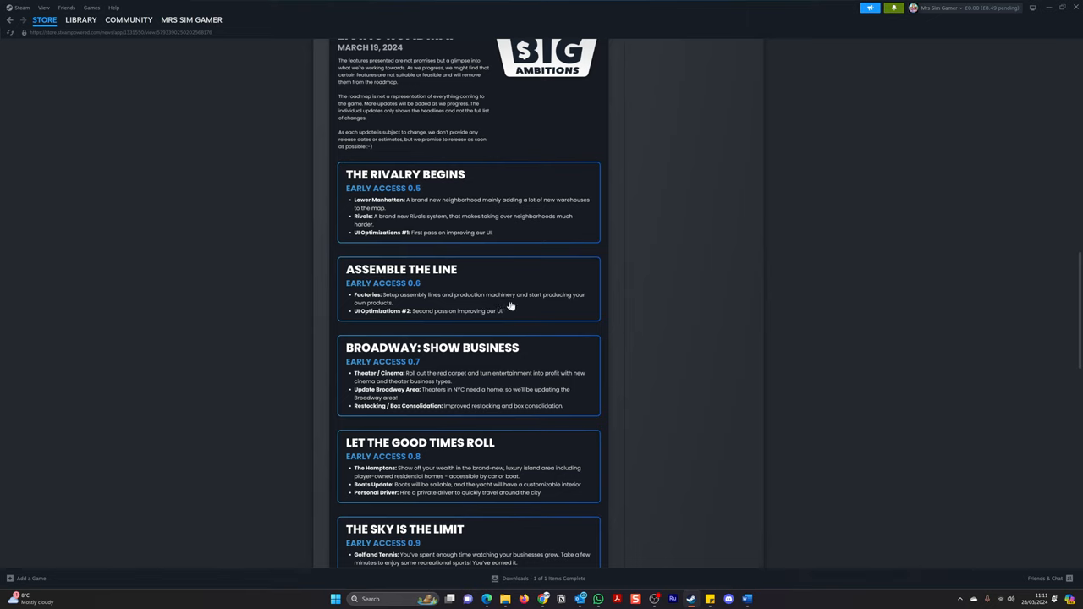
mouse_move(369, 308)
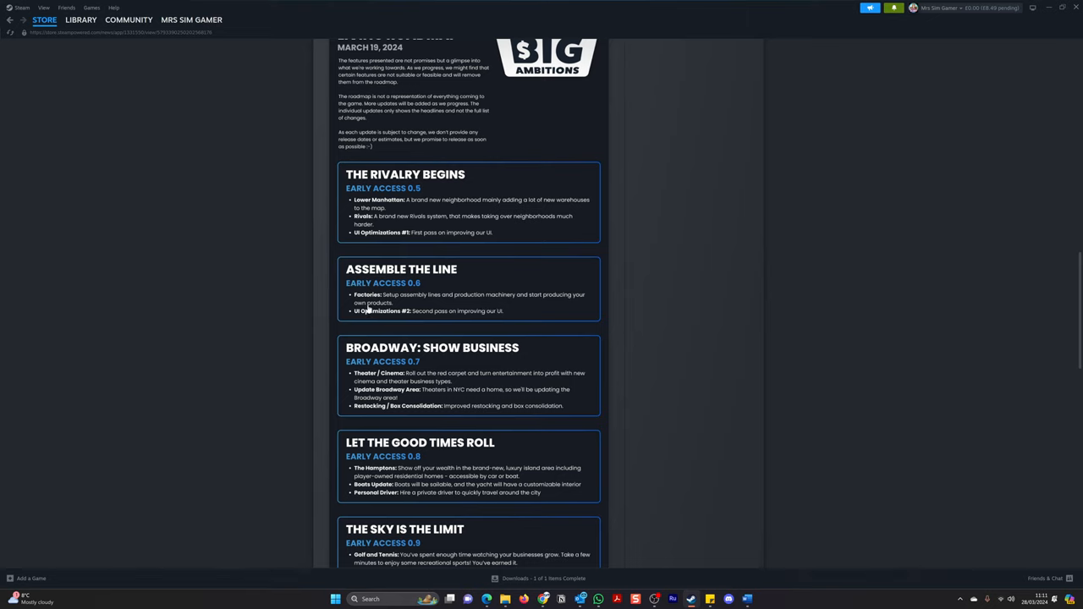
mouse_move(318, 315)
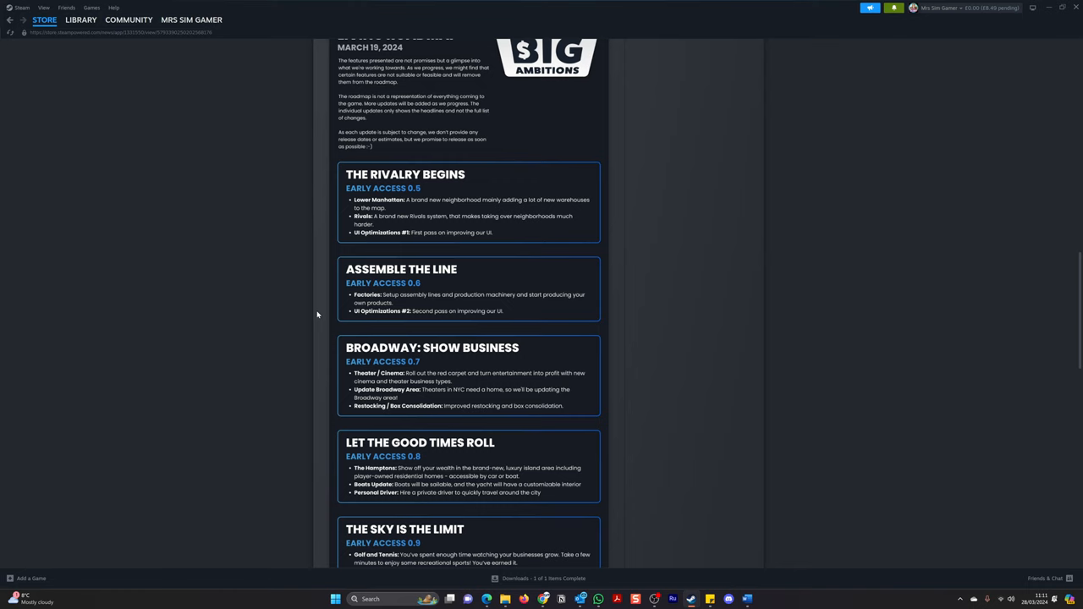
mouse_move(499, 318)
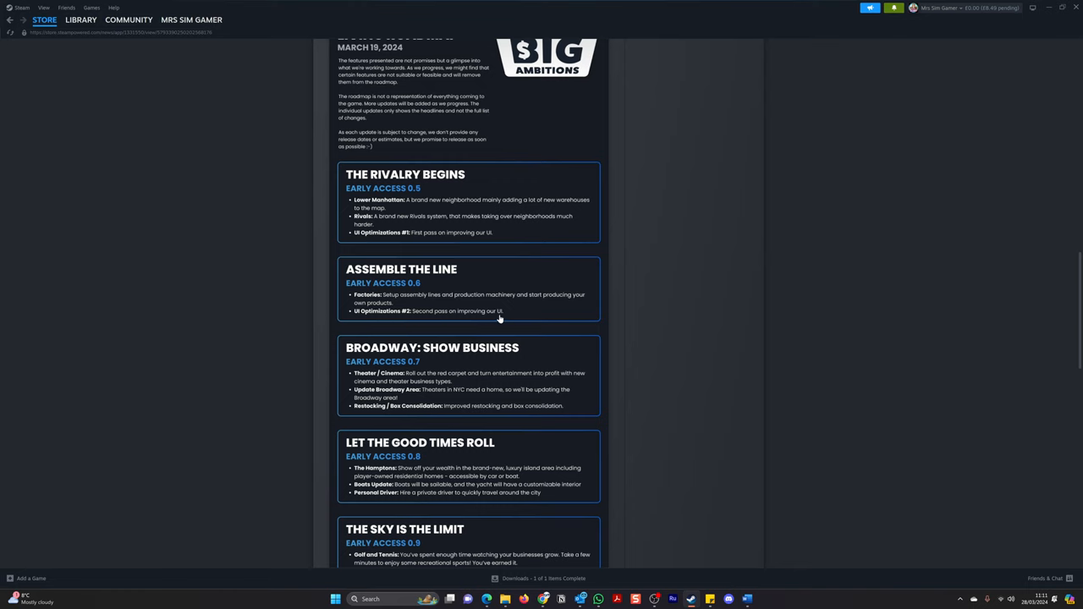
scroll("down", 3)
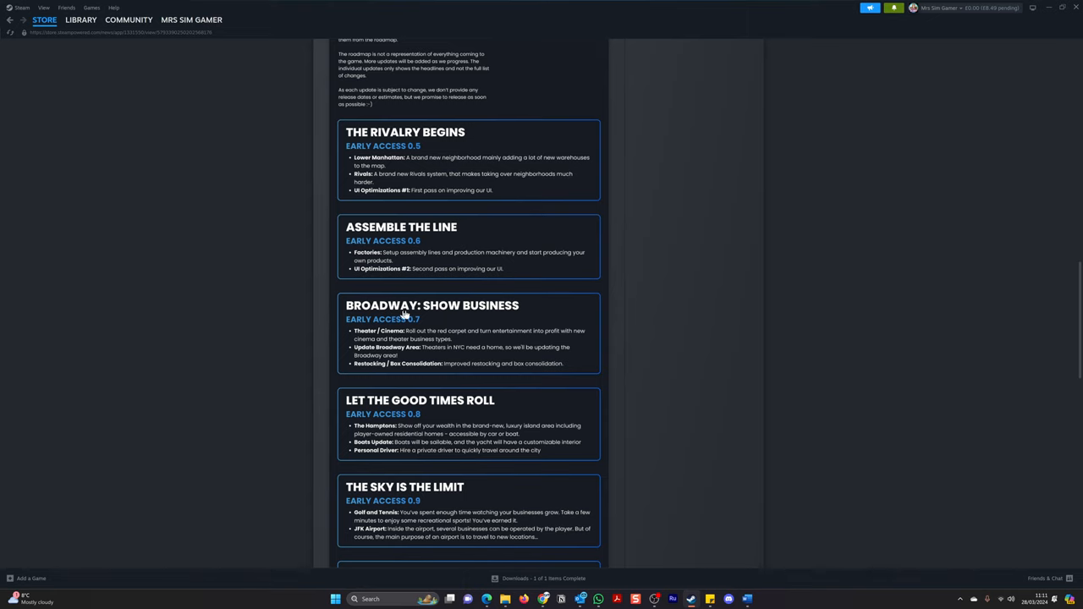
mouse_move(465, 313)
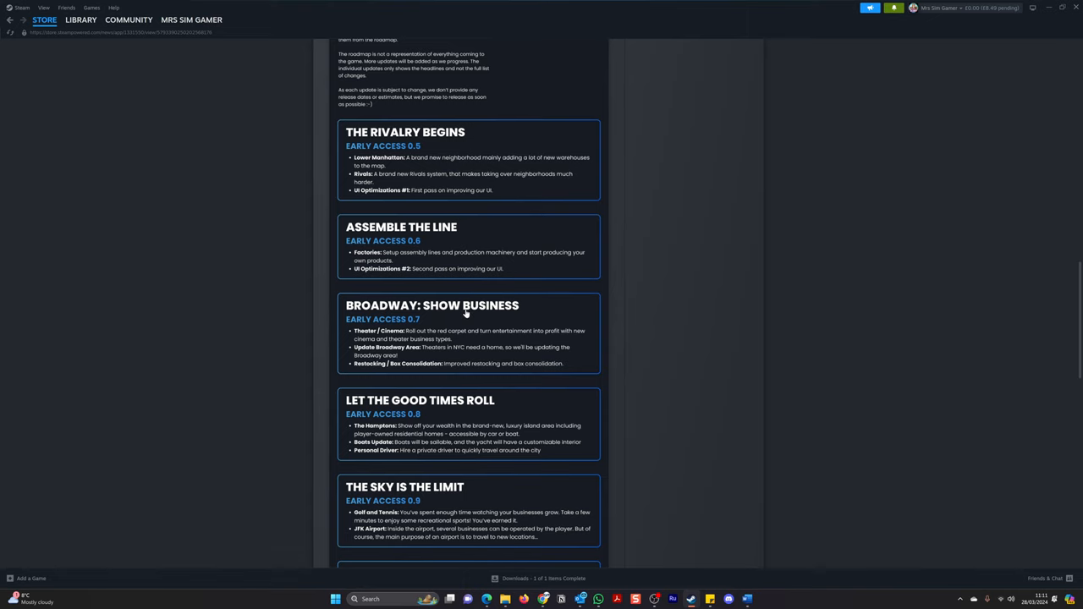
mouse_move(330, 313)
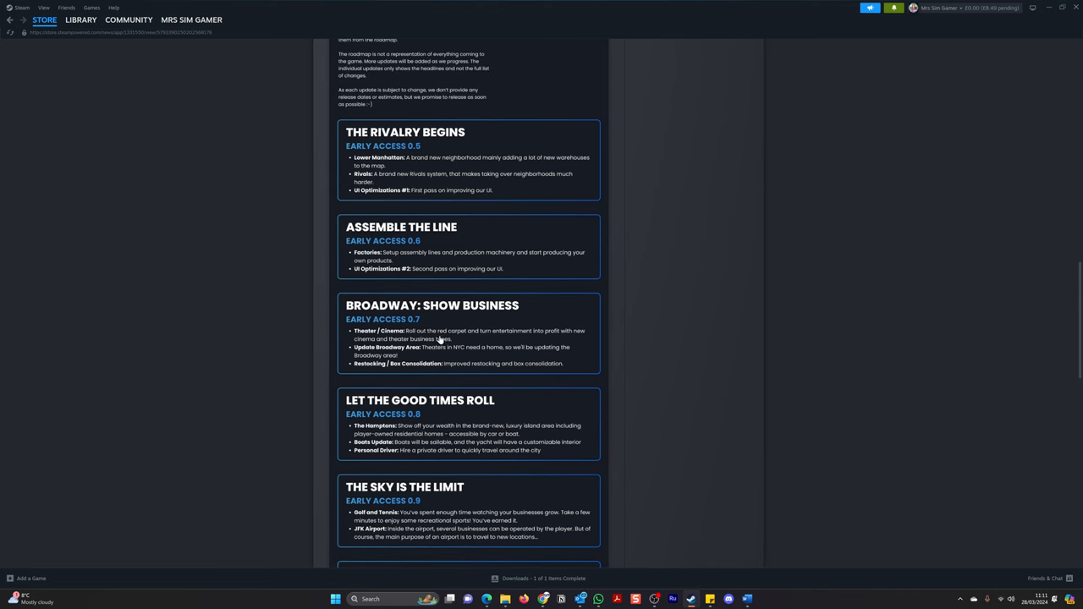
mouse_move(535, 338)
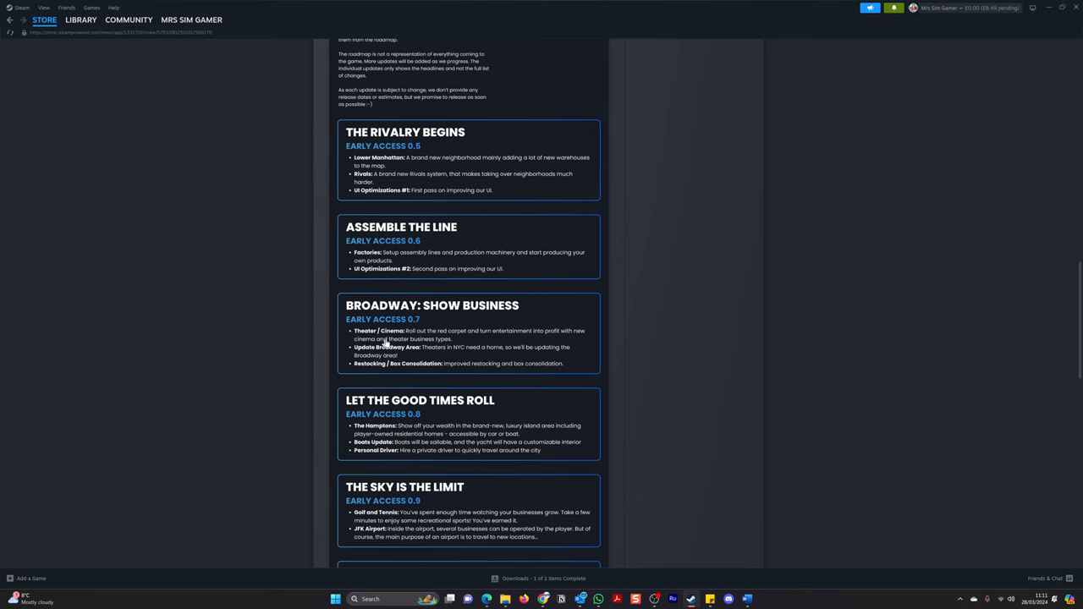
mouse_move(332, 345)
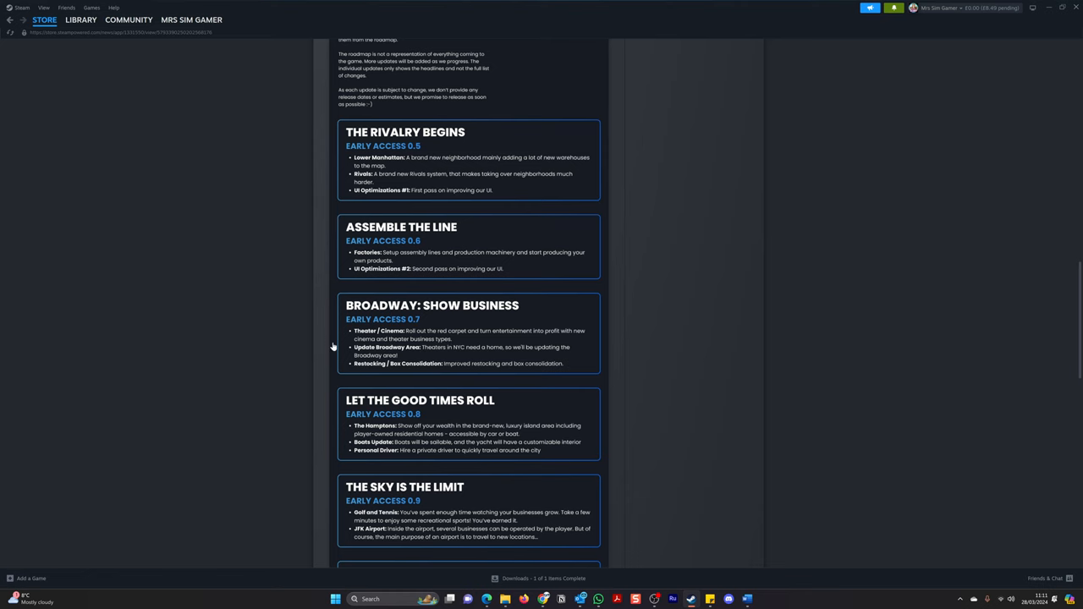
scroll("down", 3)
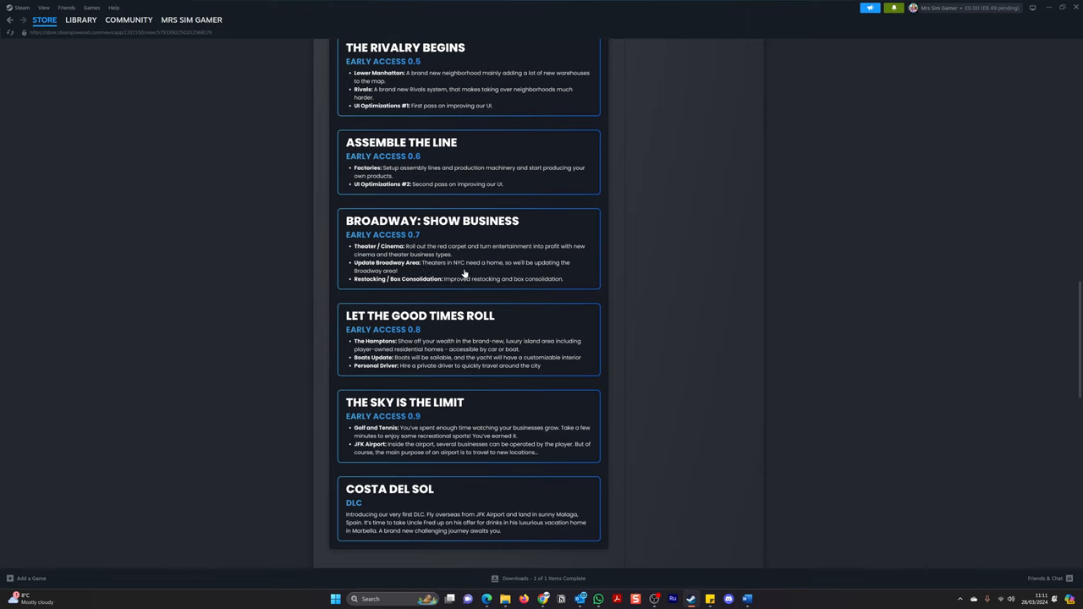
mouse_move(501, 272)
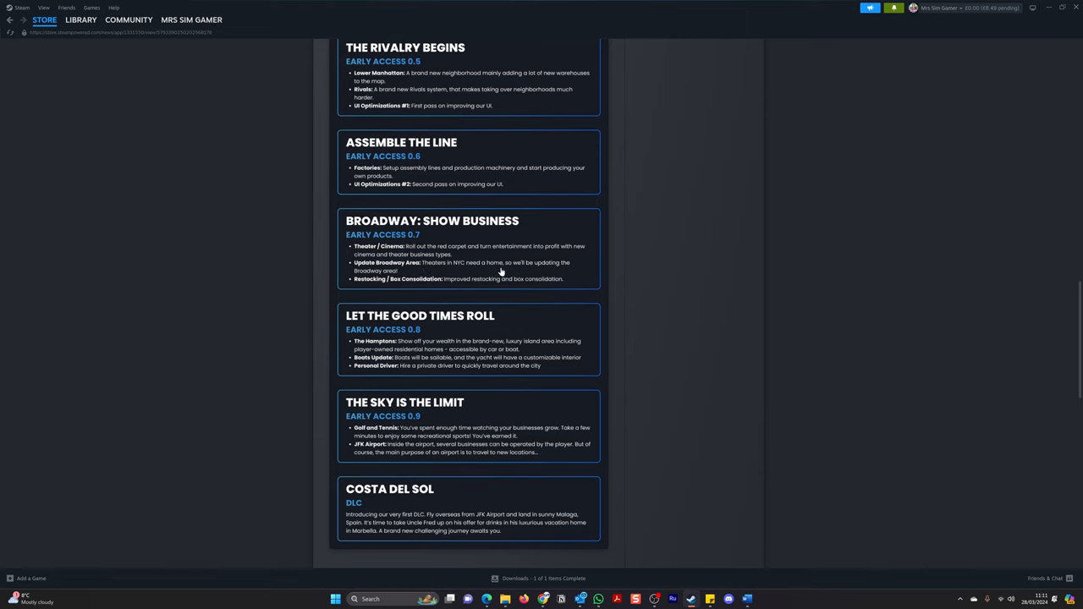
mouse_move(389, 279)
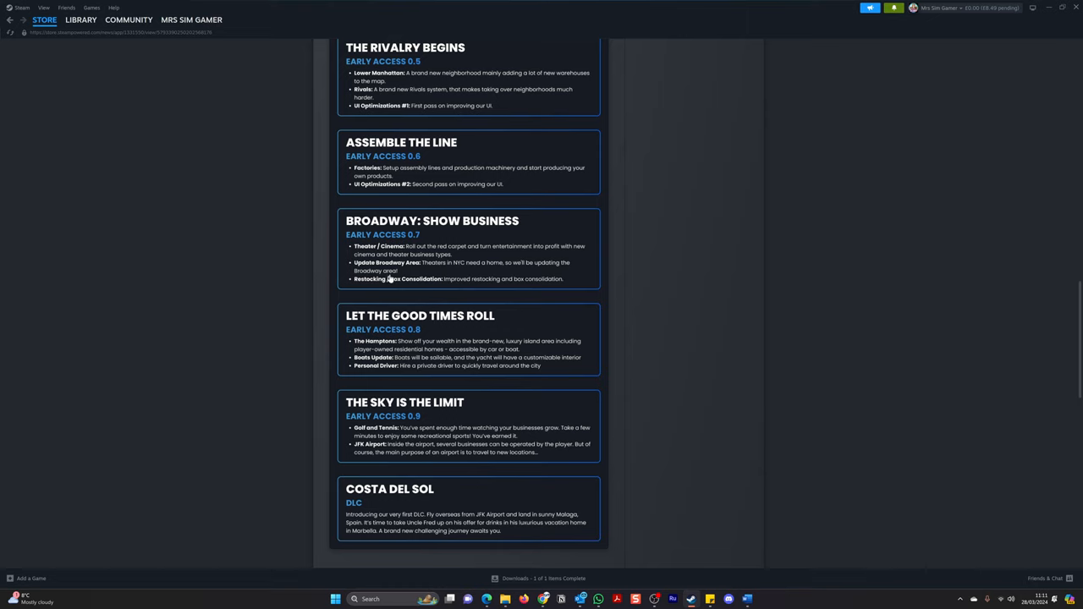
mouse_move(359, 288)
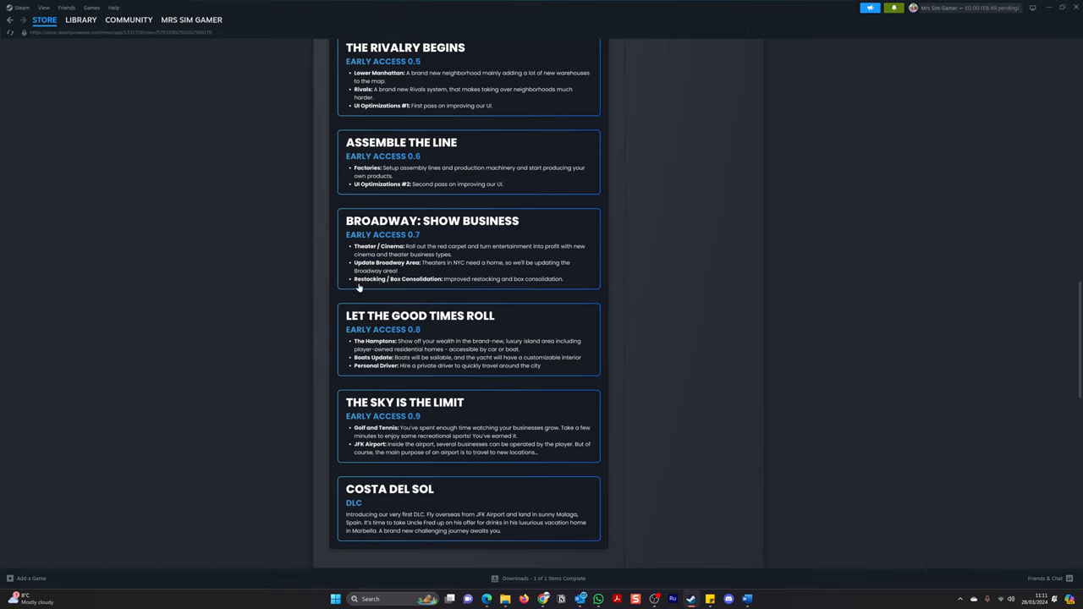
mouse_move(425, 288)
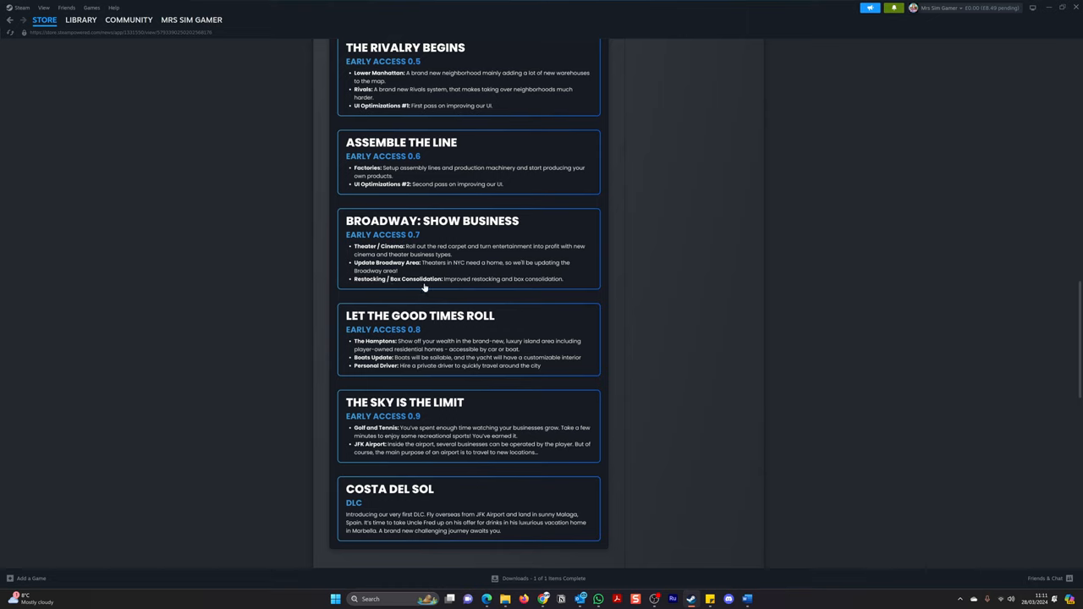
mouse_move(521, 288)
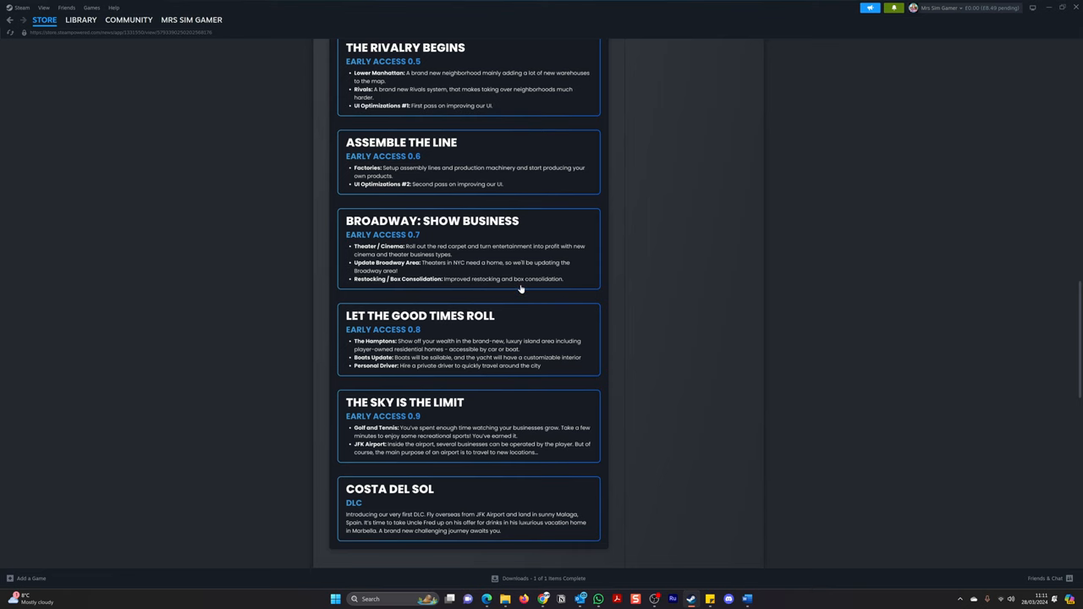
mouse_move(313, 289)
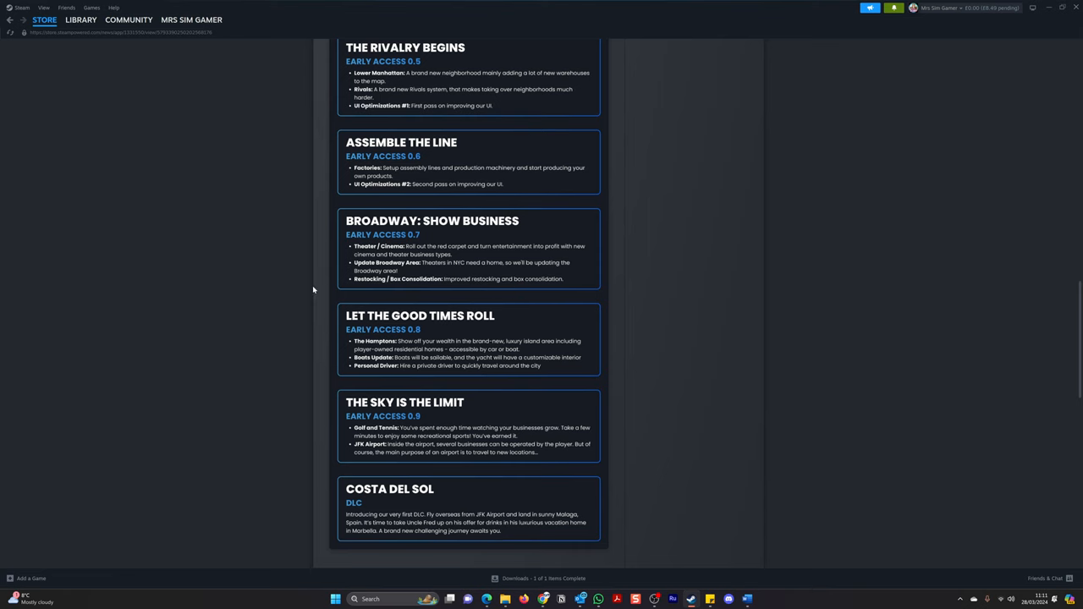
Scroll past the roadmap to the Studio and Future Plans heading.
scroll("down", 3)
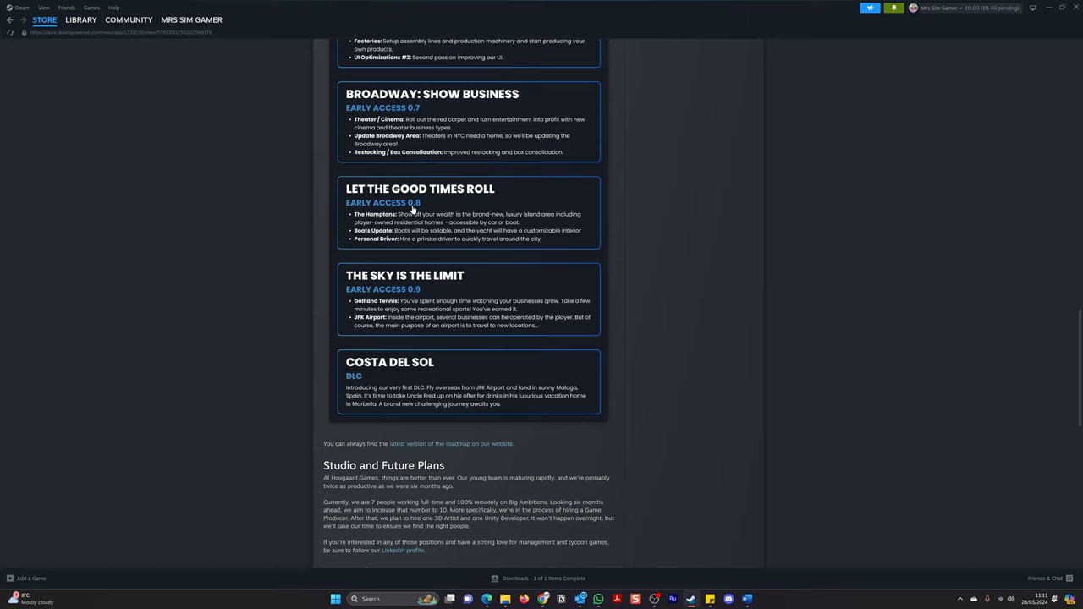
mouse_move(382, 216)
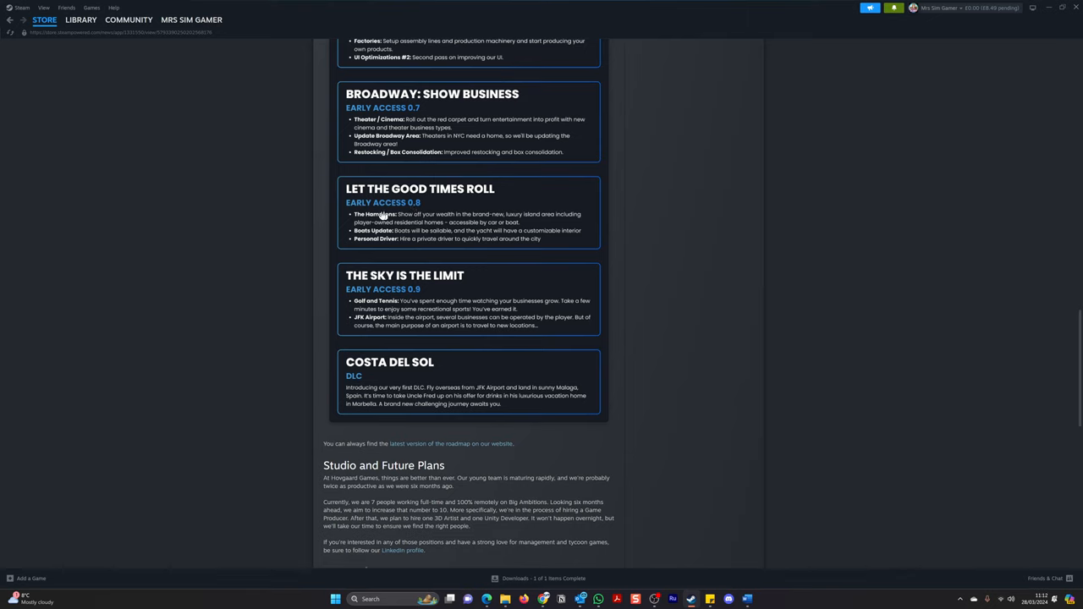
mouse_move(443, 222)
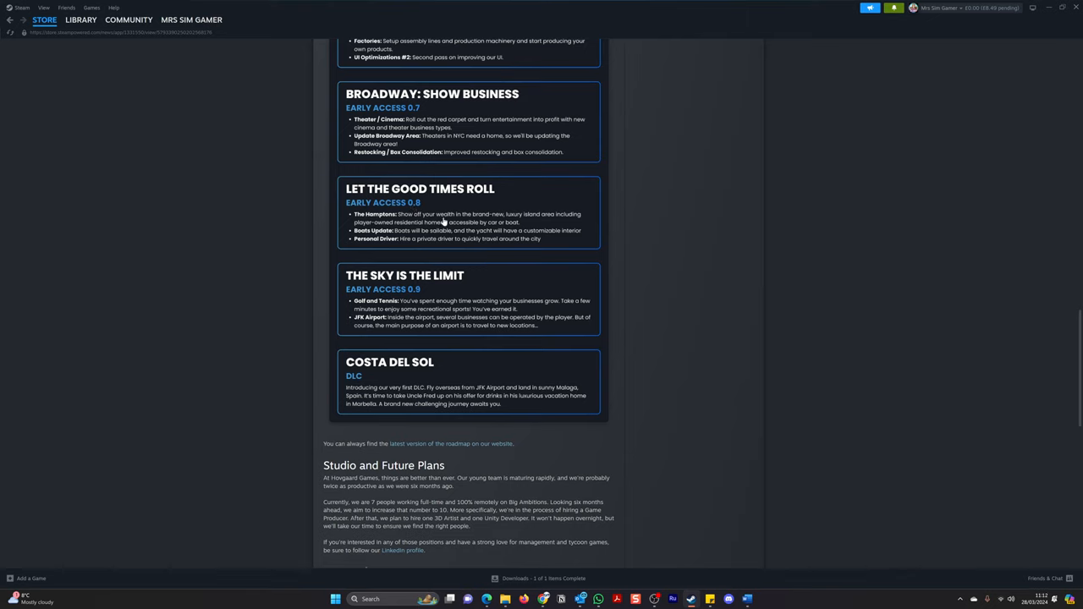
mouse_move(541, 225)
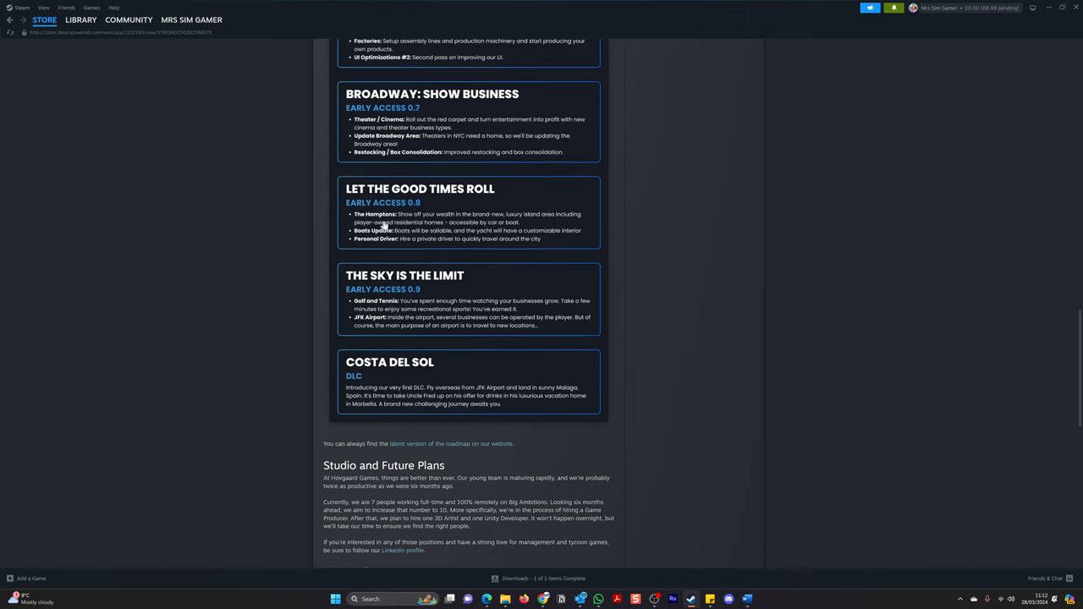
mouse_move(467, 230)
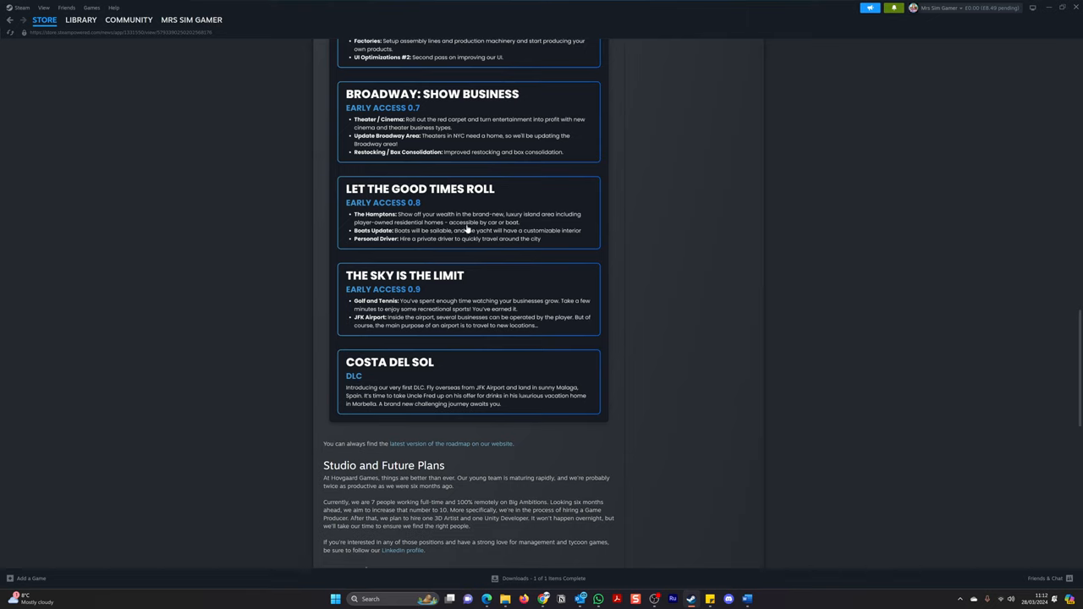
mouse_move(518, 228)
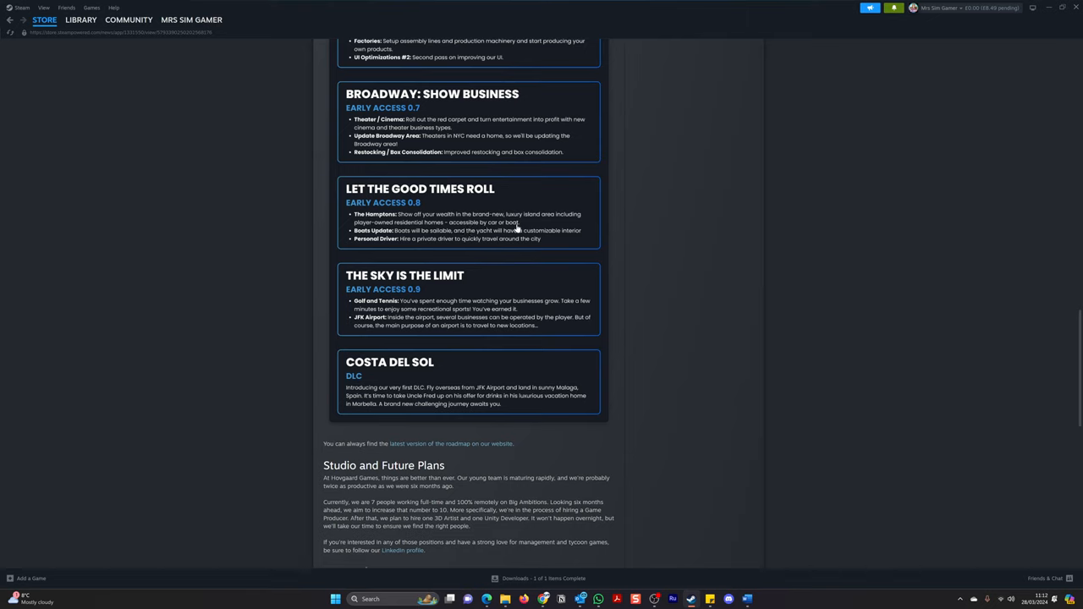
mouse_move(406, 235)
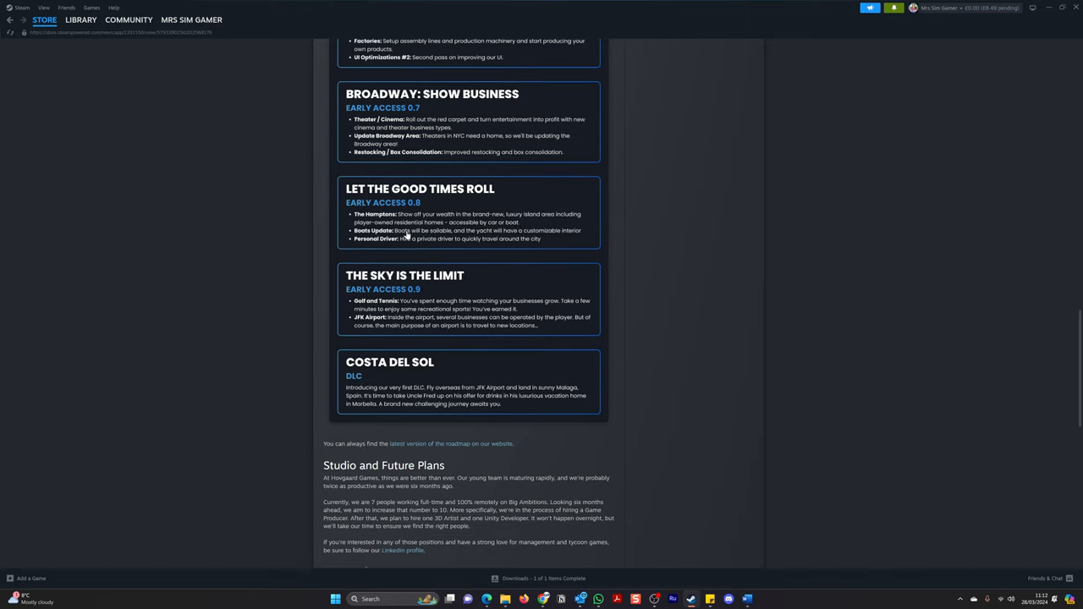
mouse_move(464, 238)
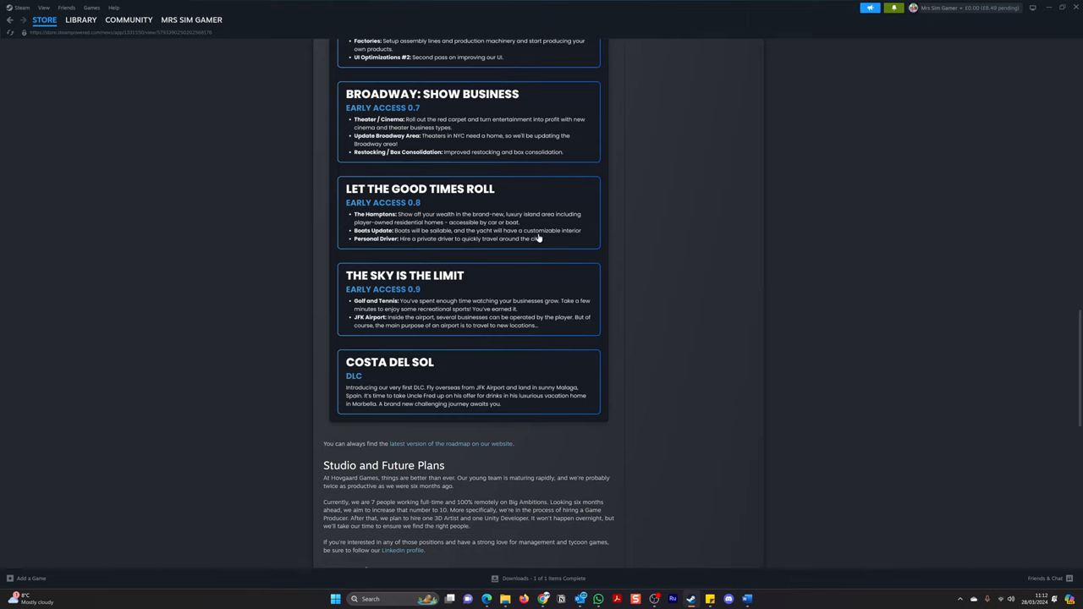
mouse_move(573, 240)
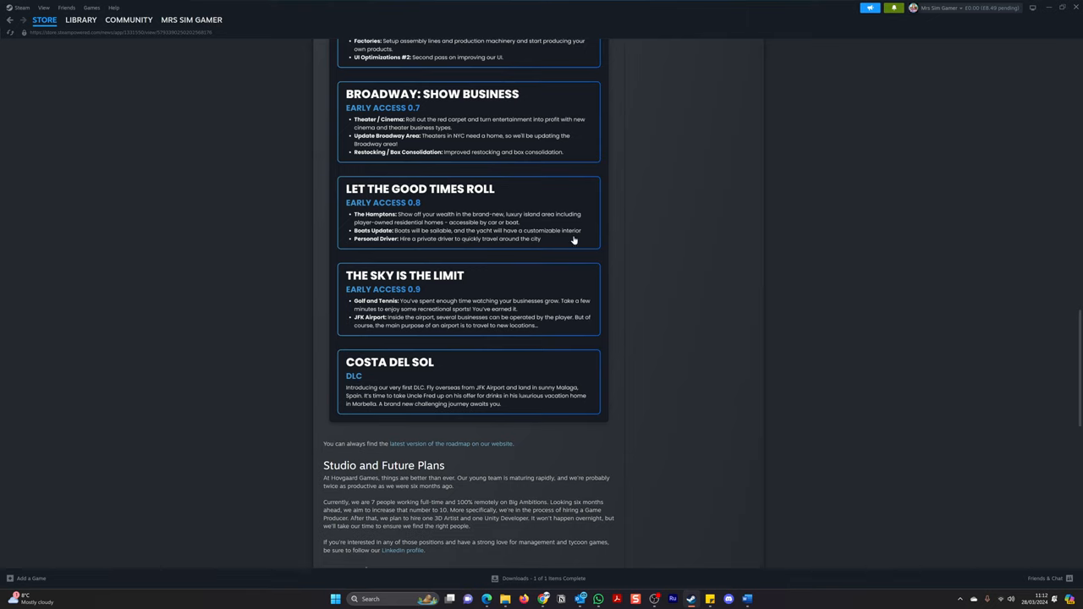
mouse_move(356, 243)
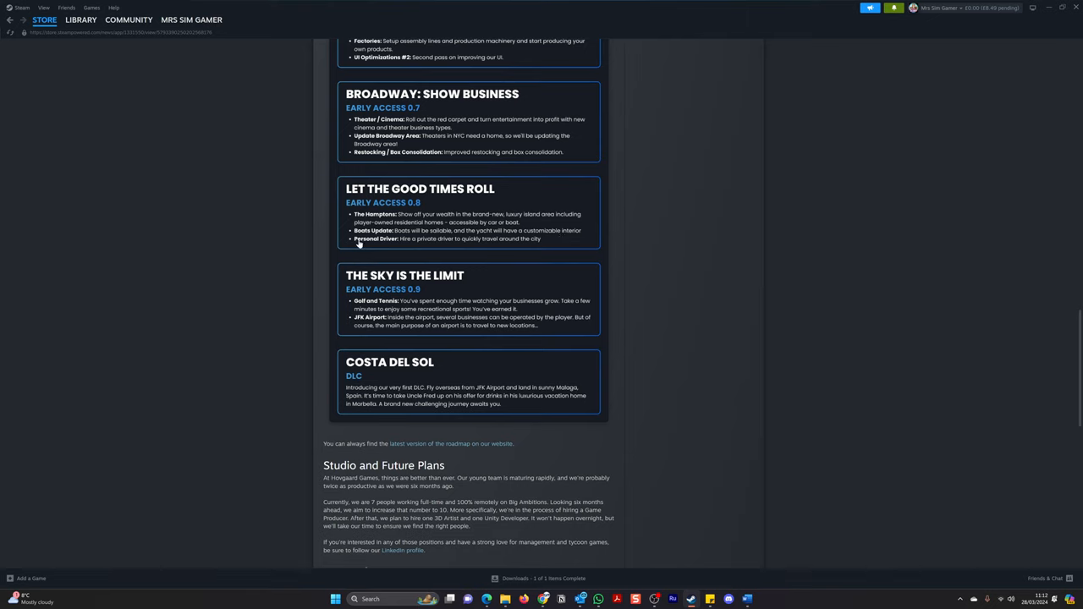
mouse_move(440, 246)
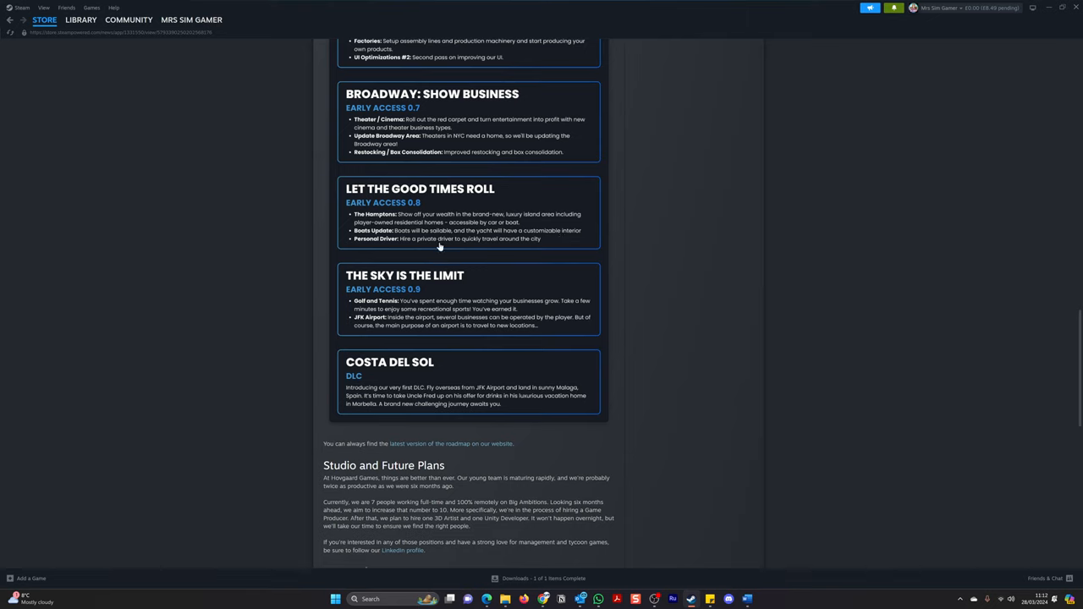
mouse_move(504, 247)
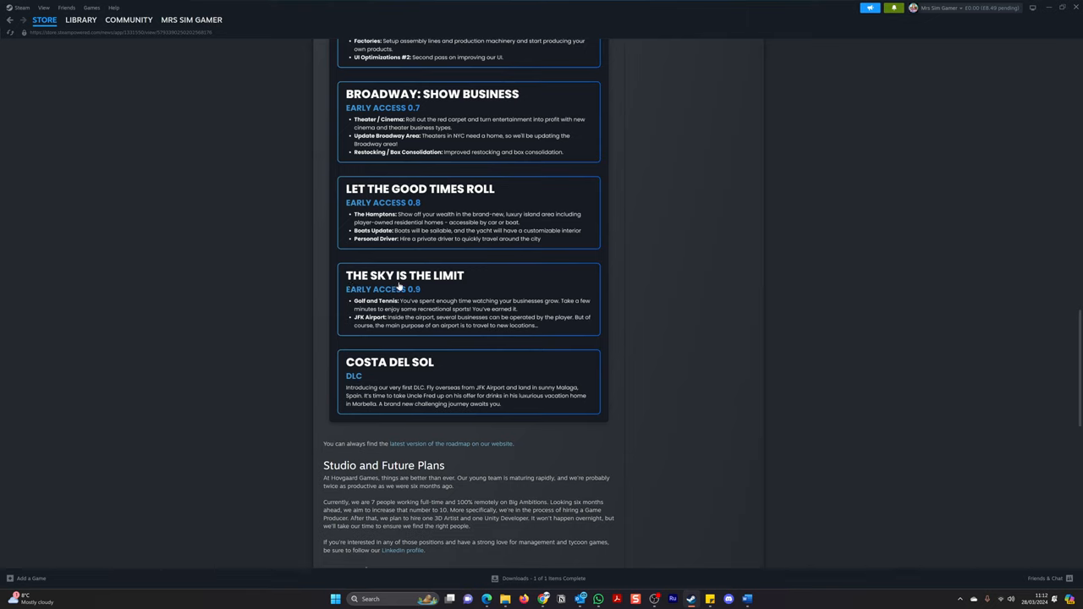
mouse_move(460, 282)
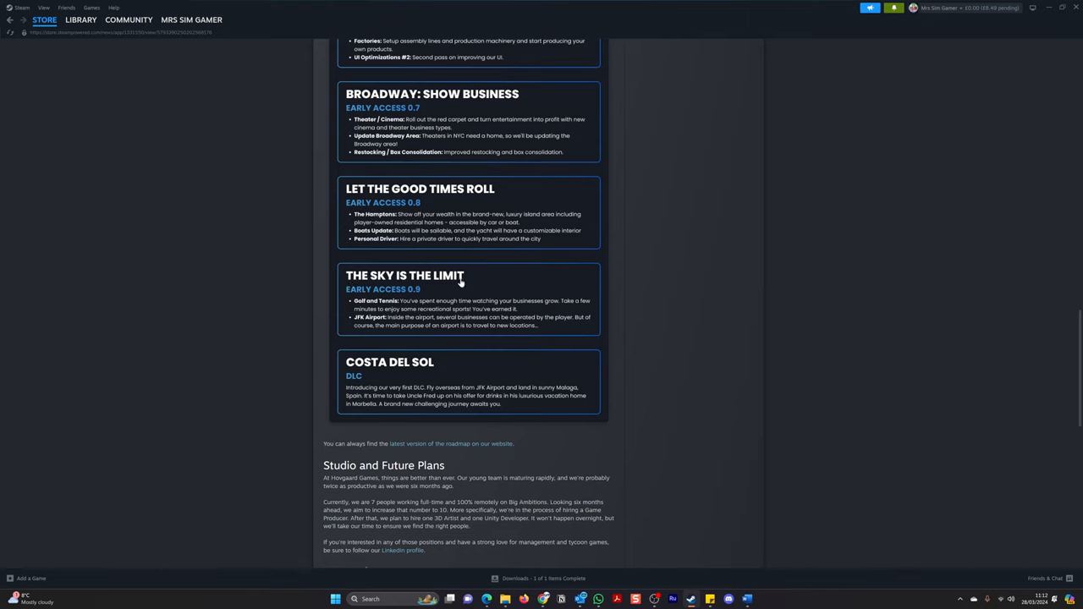
mouse_move(421, 298)
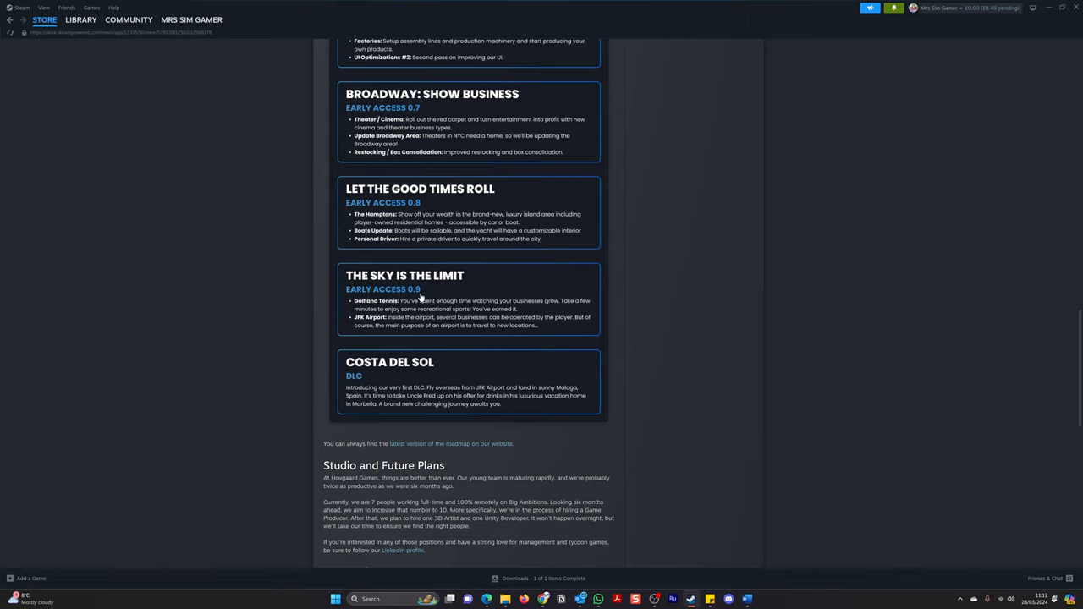
mouse_move(359, 309)
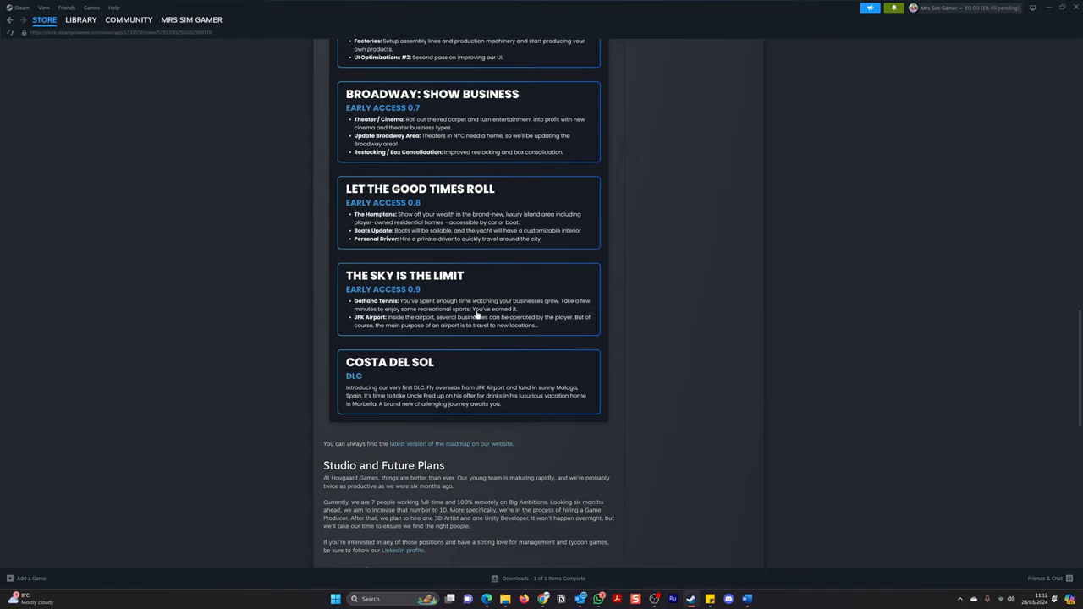
mouse_move(365, 326)
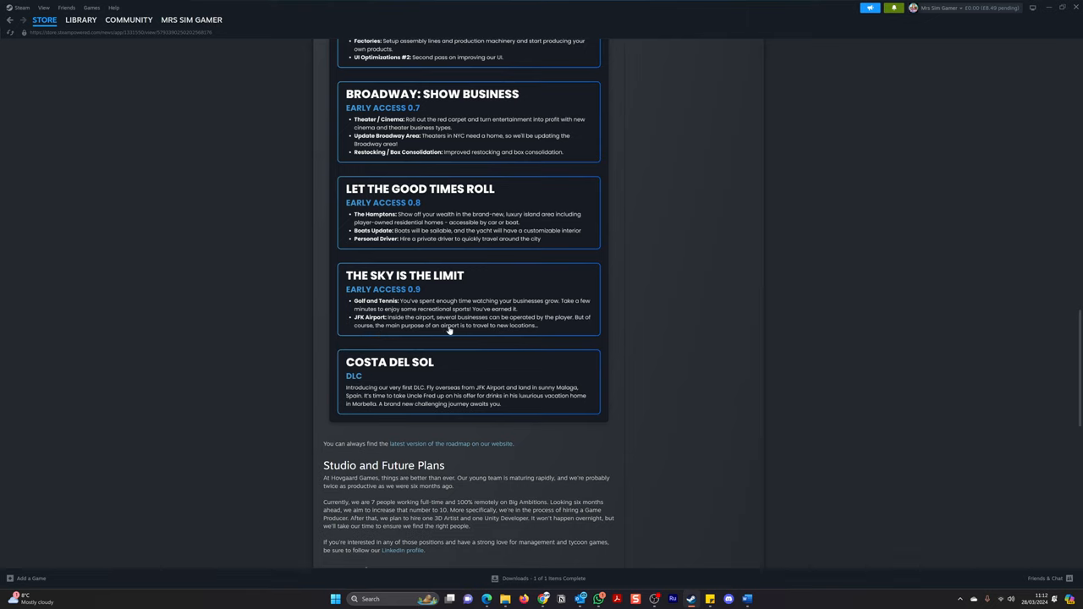
mouse_move(543, 324)
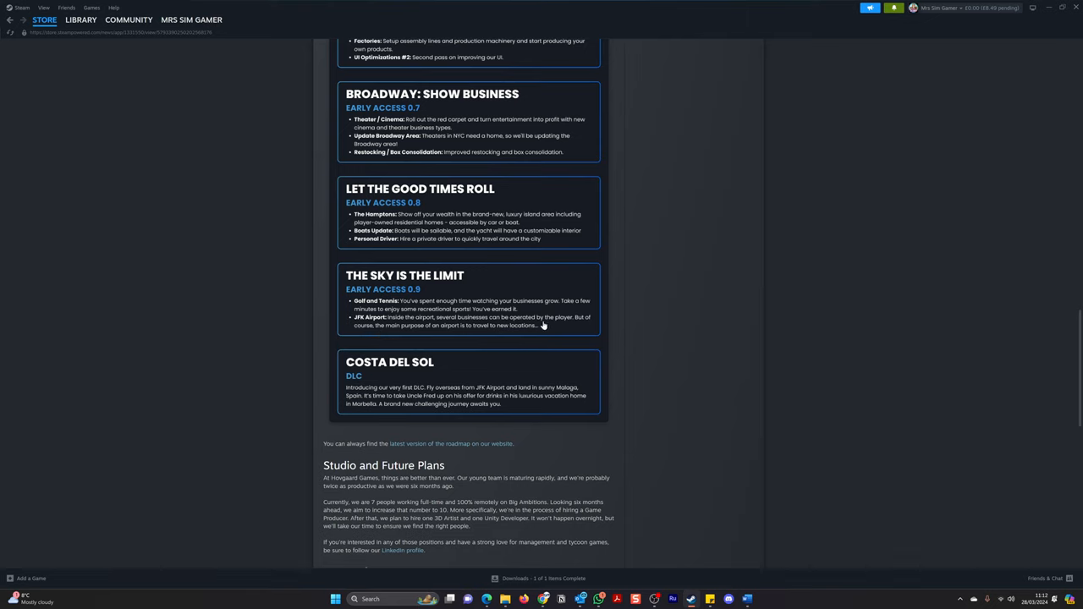
mouse_move(352, 335)
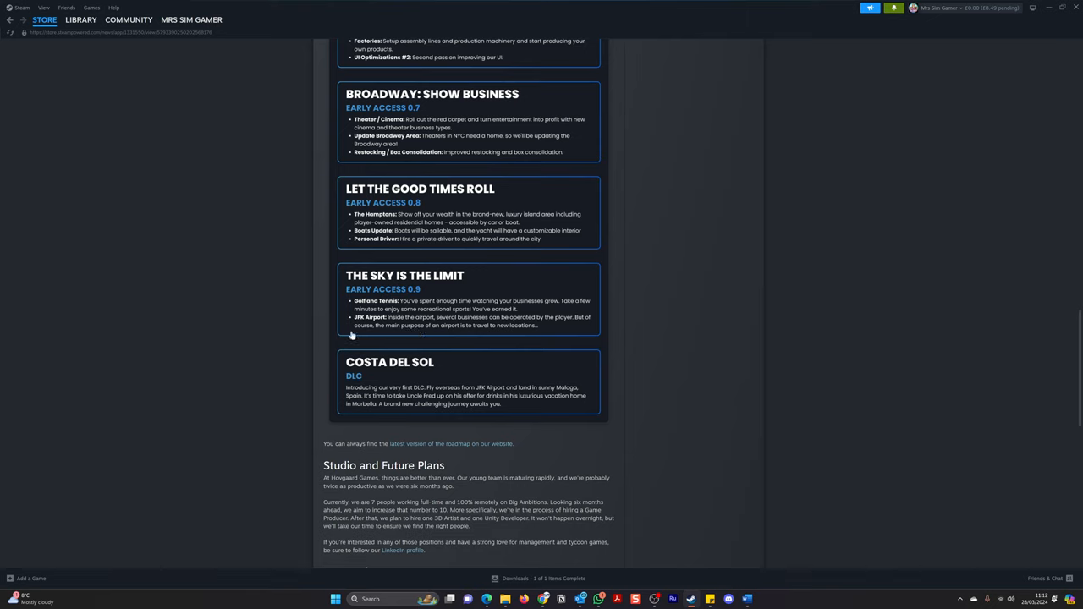
mouse_move(494, 330)
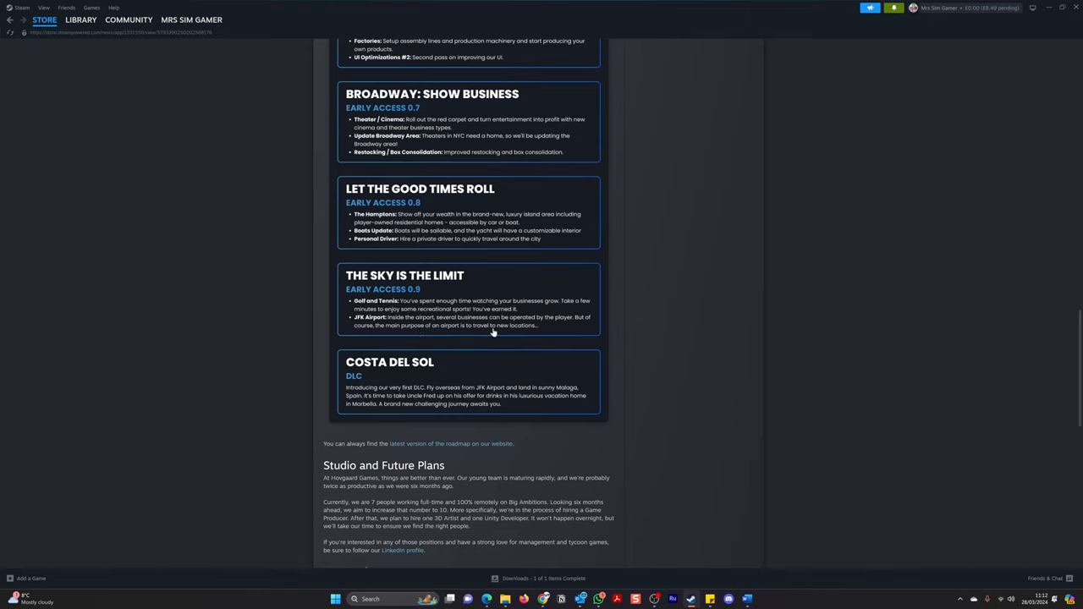
mouse_move(514, 328)
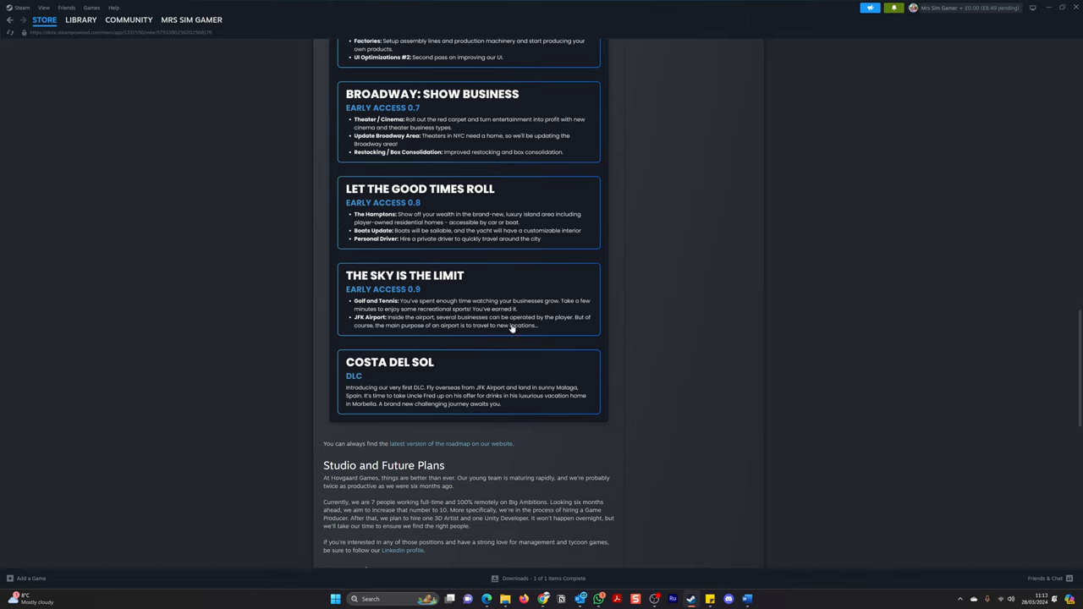
mouse_move(340, 373)
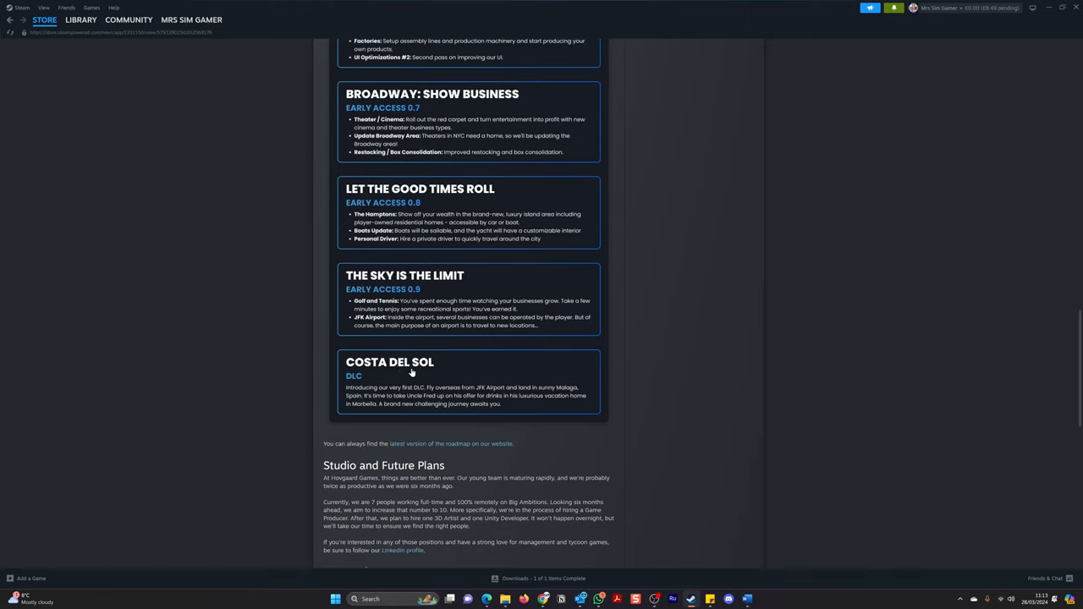
mouse_move(423, 385)
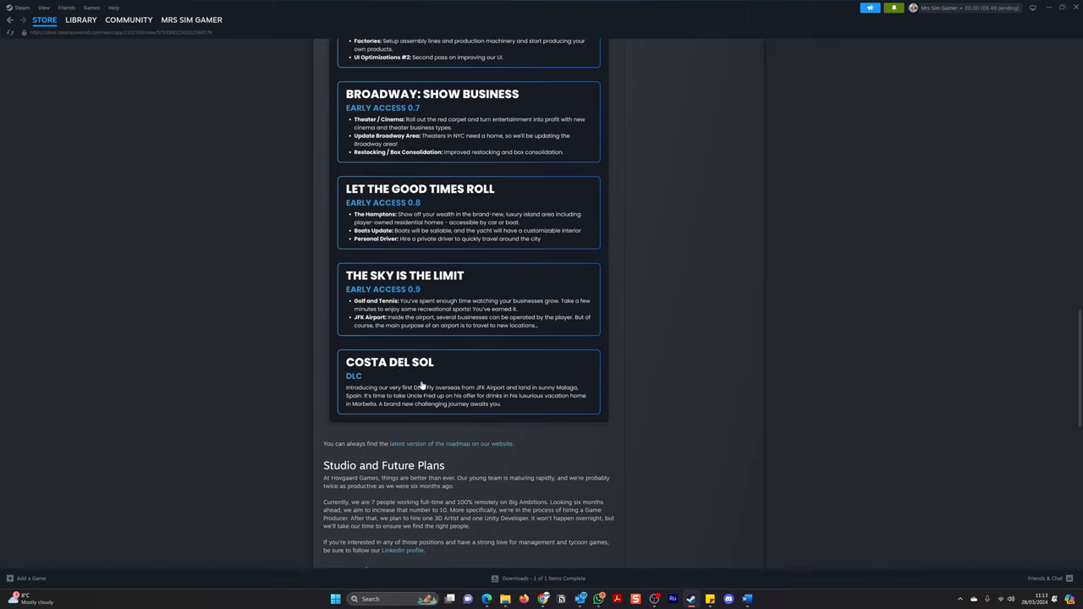
mouse_move(483, 369)
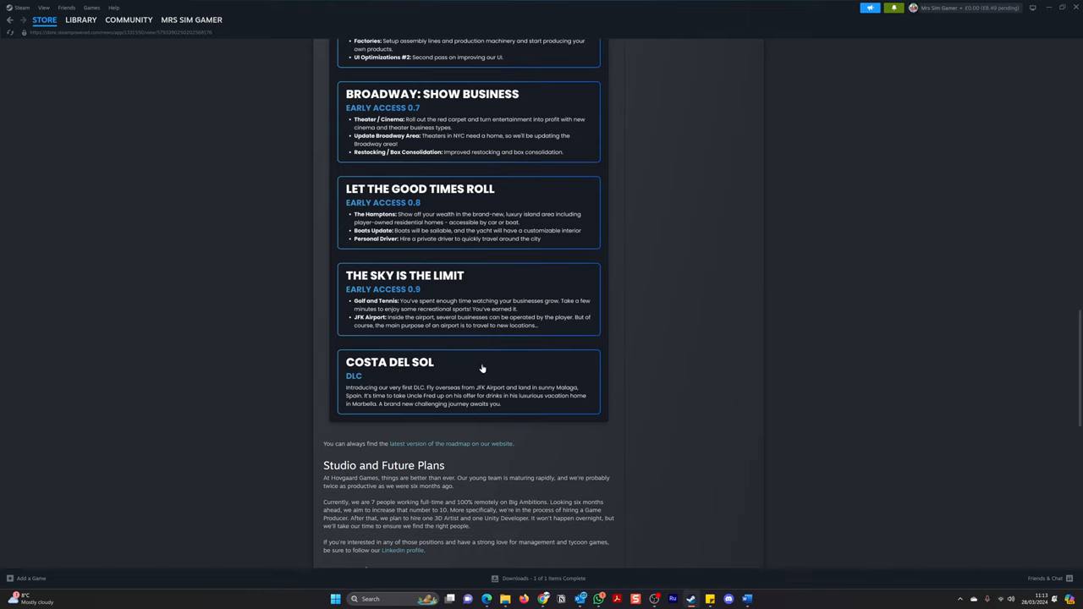
mouse_move(477, 364)
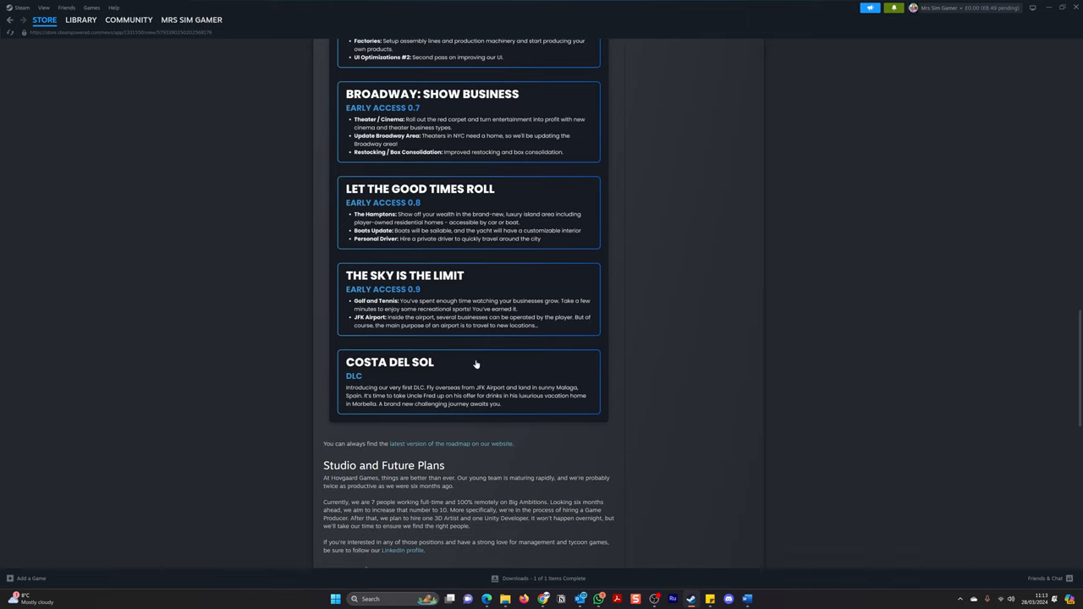
mouse_move(474, 364)
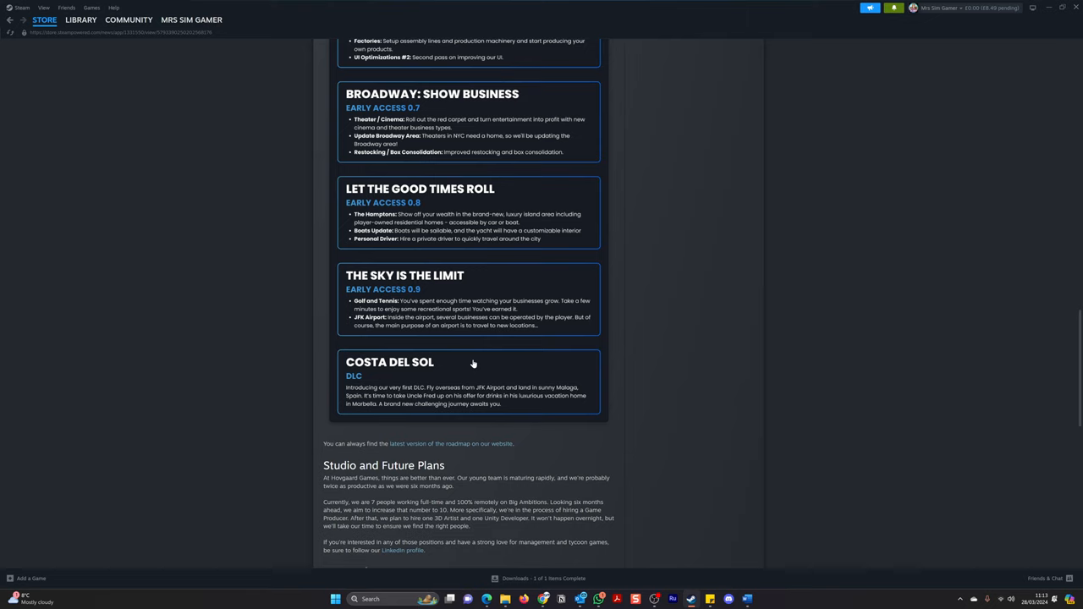
mouse_move(322, 396)
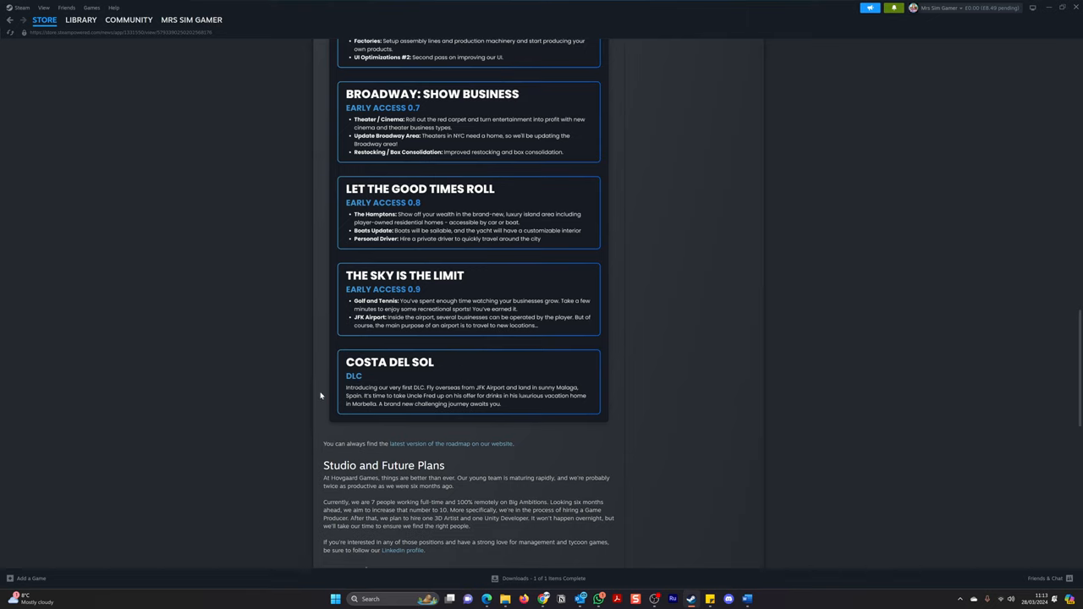
mouse_move(328, 406)
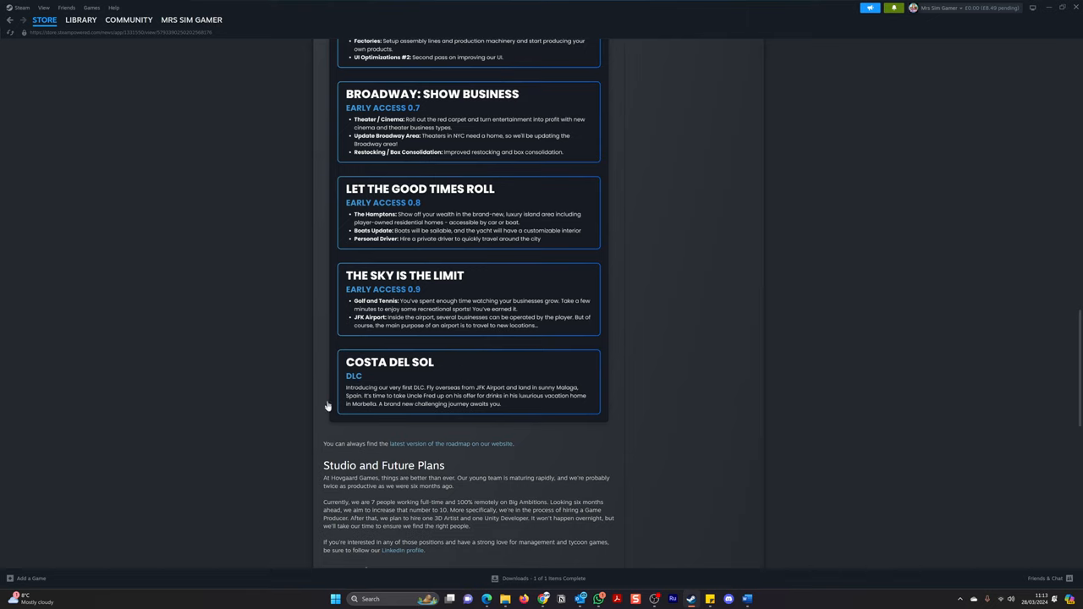
mouse_move(423, 406)
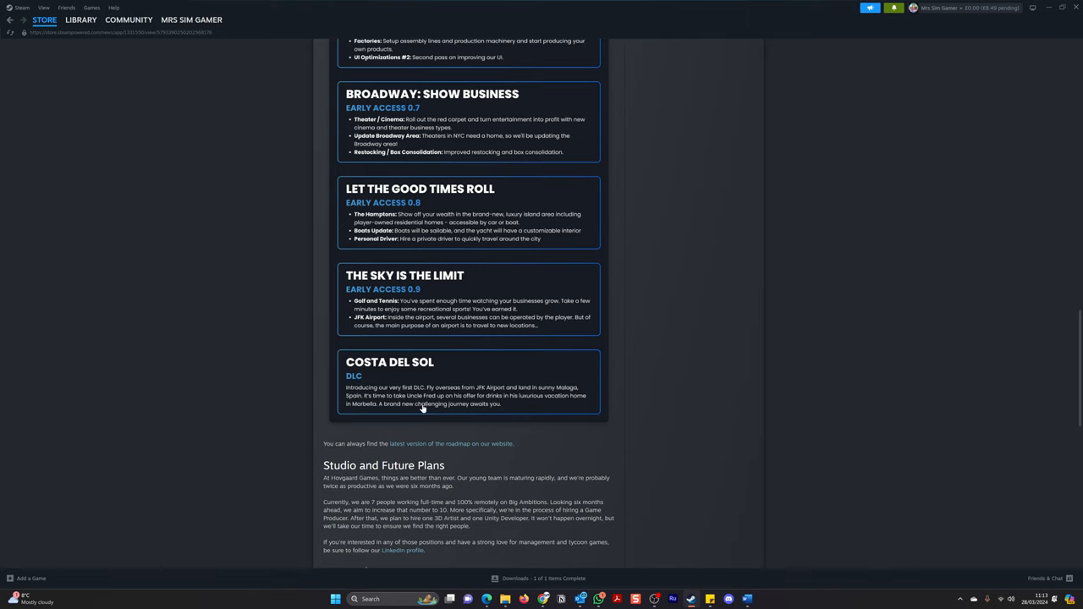
mouse_move(514, 407)
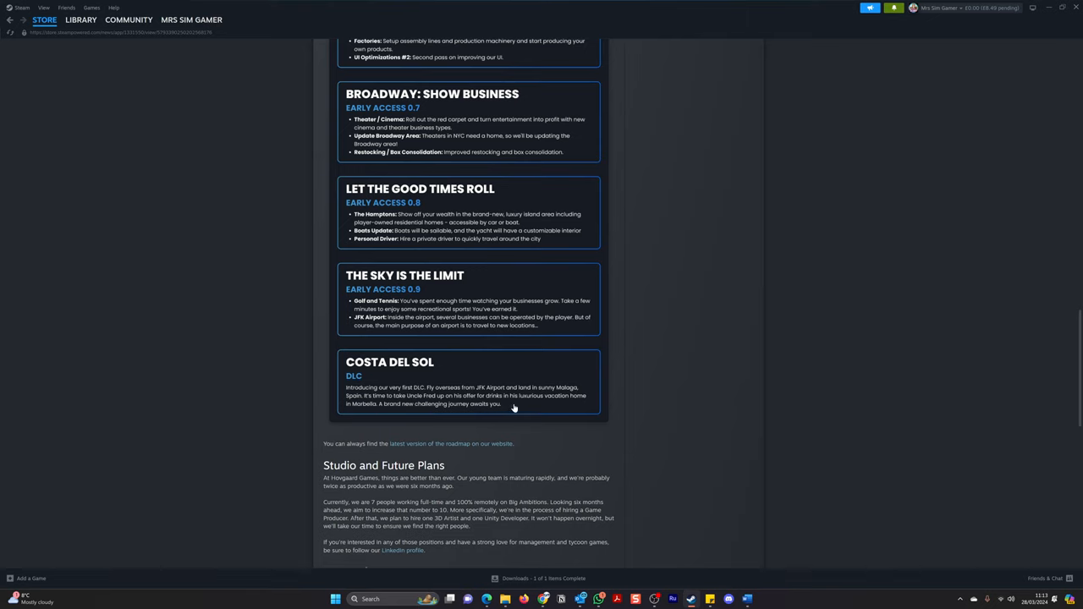
mouse_move(356, 402)
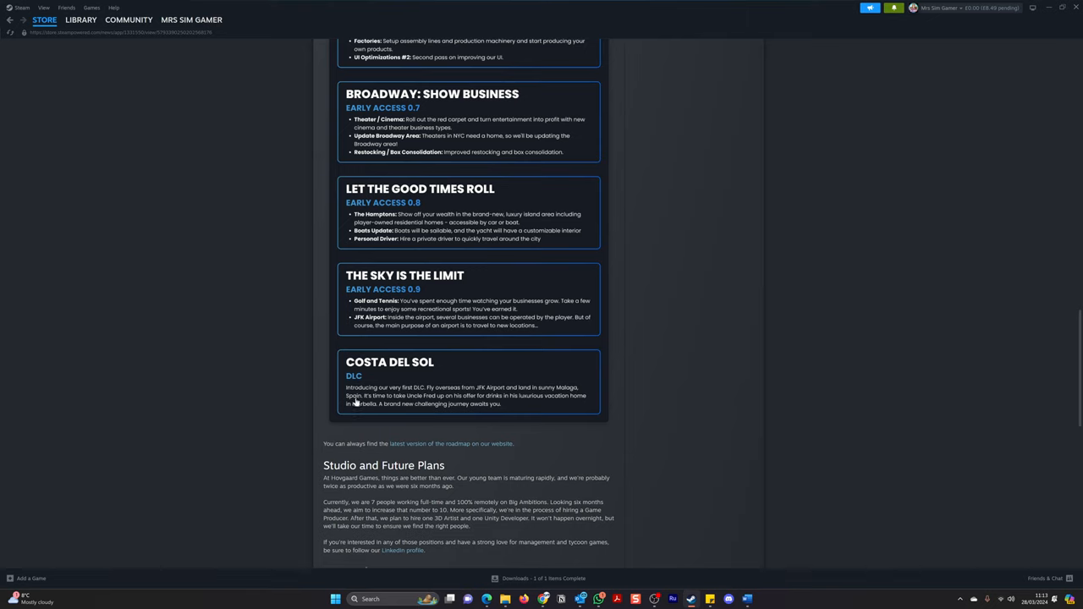
mouse_move(391, 415)
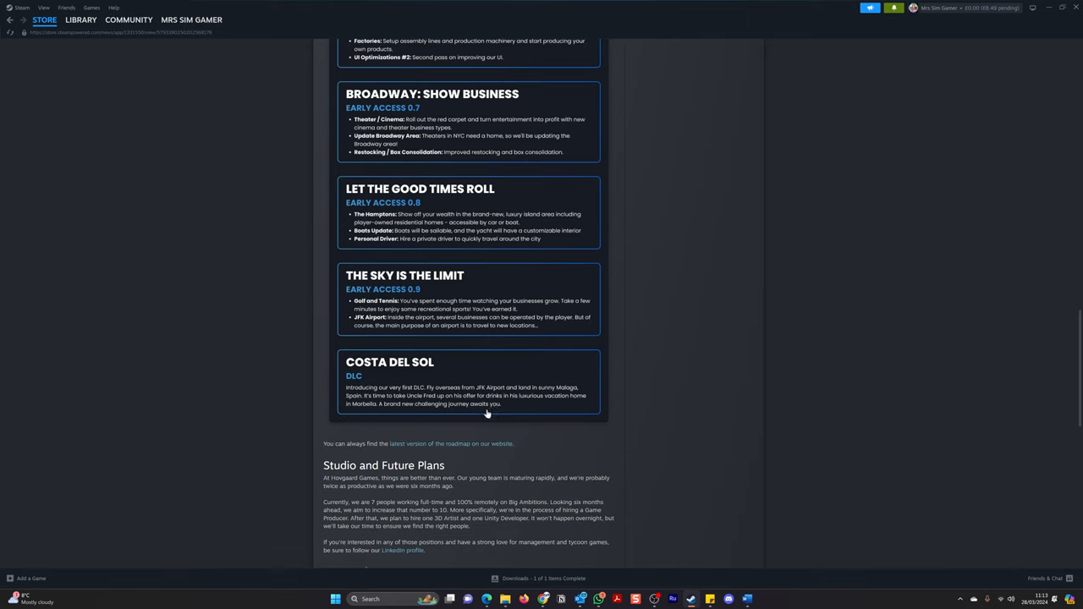
scroll("down", 3)
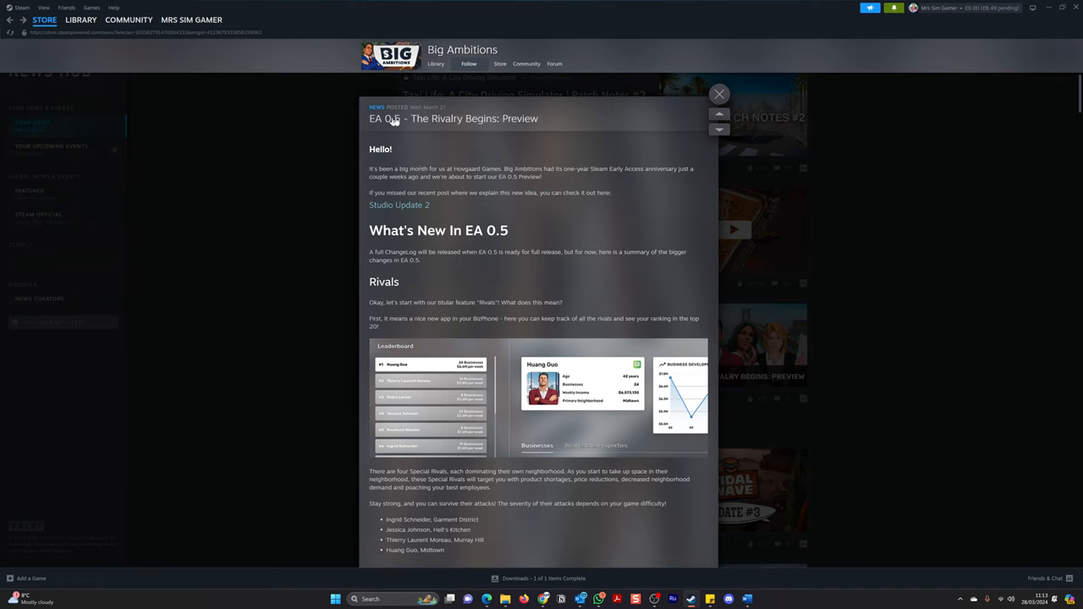
mouse_move(392, 159)
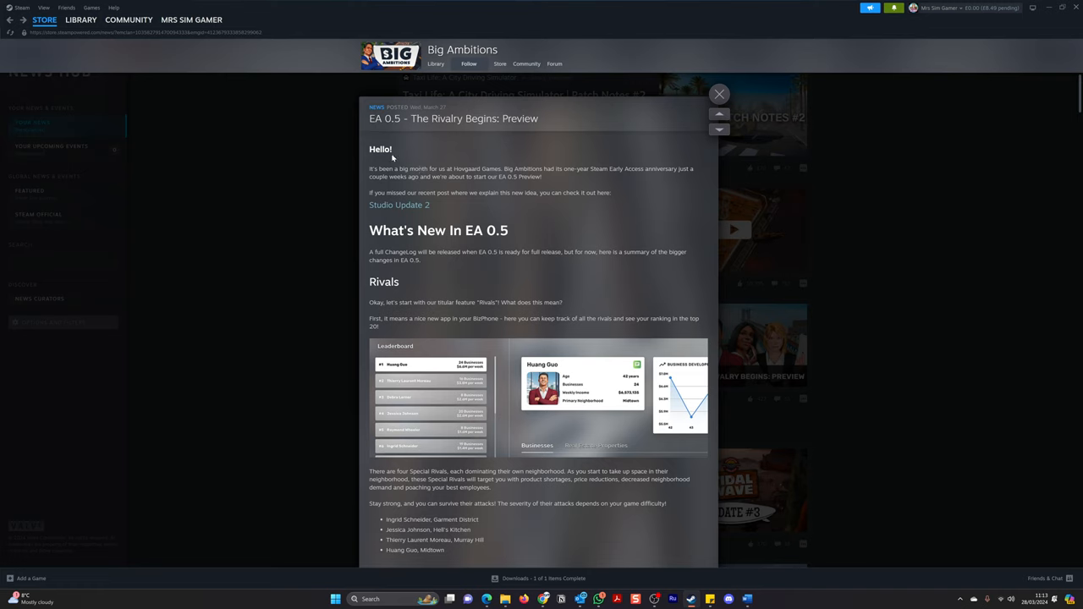
mouse_move(426, 191)
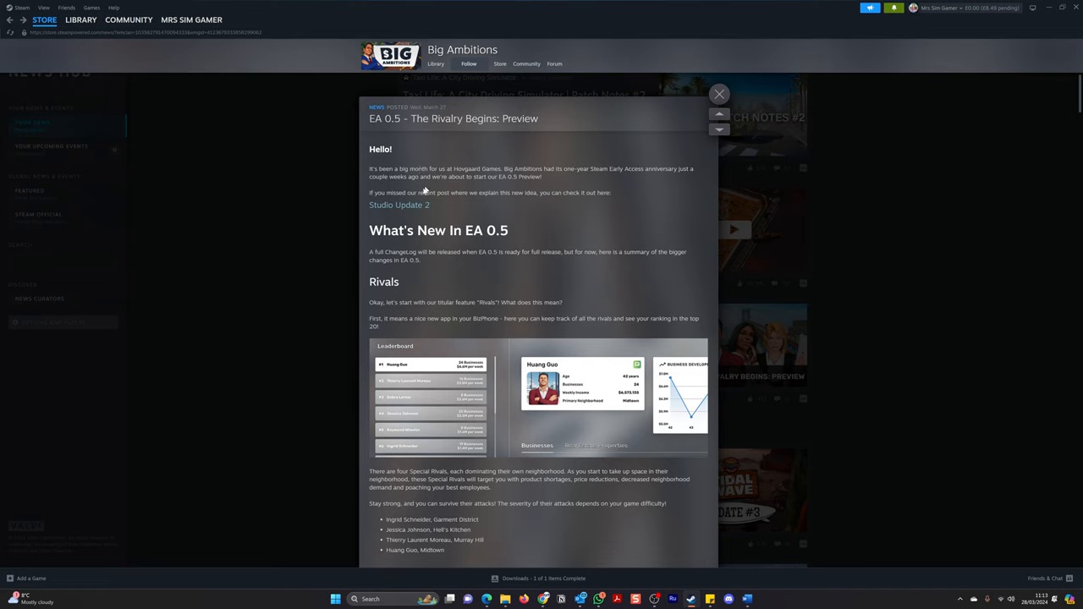
mouse_move(467, 238)
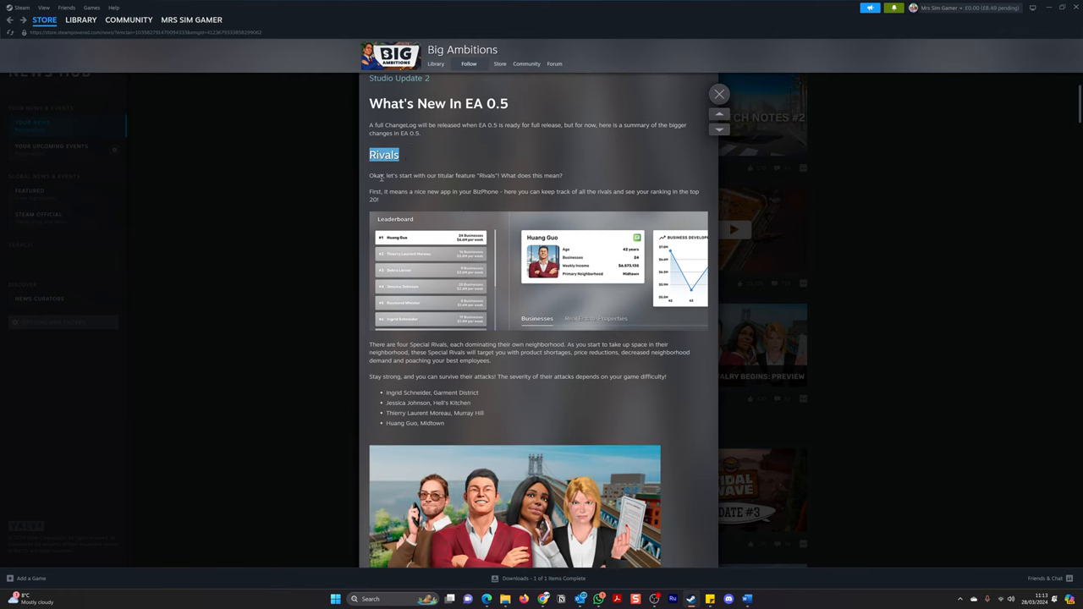
Highlight the Rivals intro sentence, then scroll to the Special Rivals list of four rivals.
left_click_drag(382, 156, 564, 175)
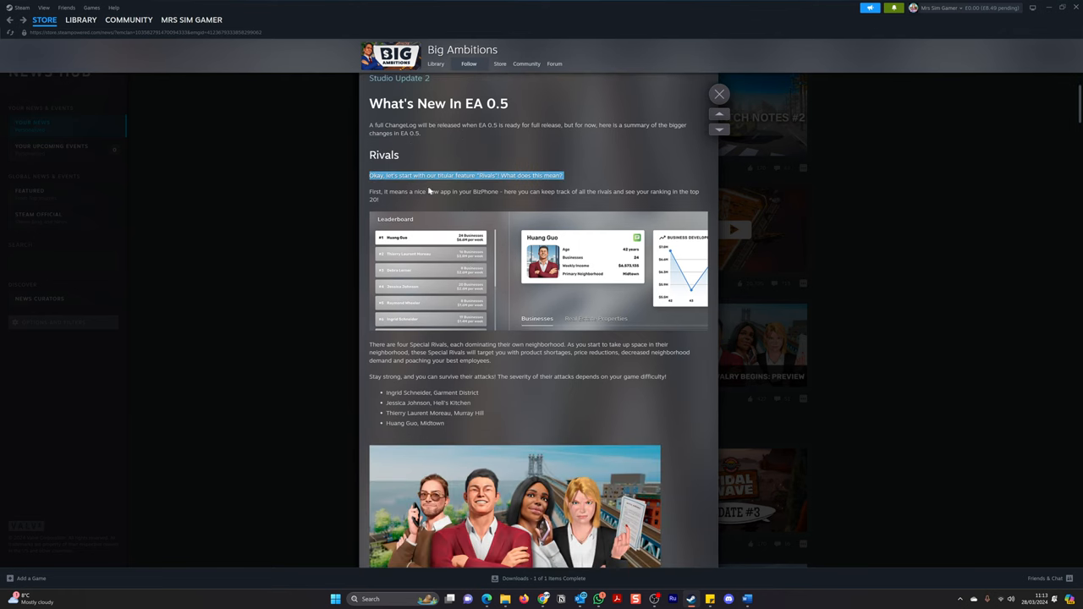
left_click(462, 182)
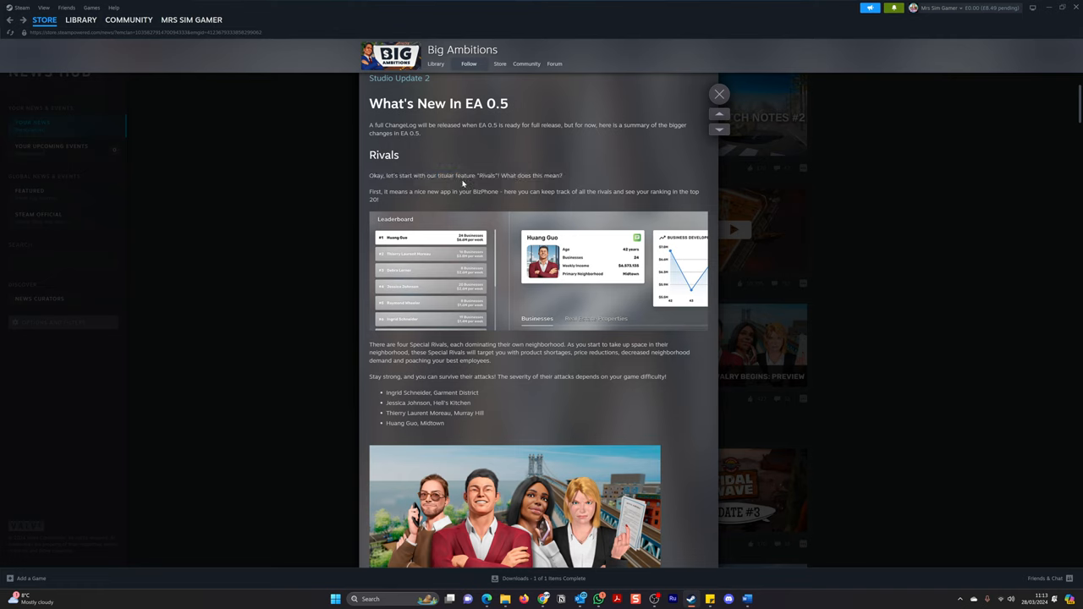
mouse_move(495, 184)
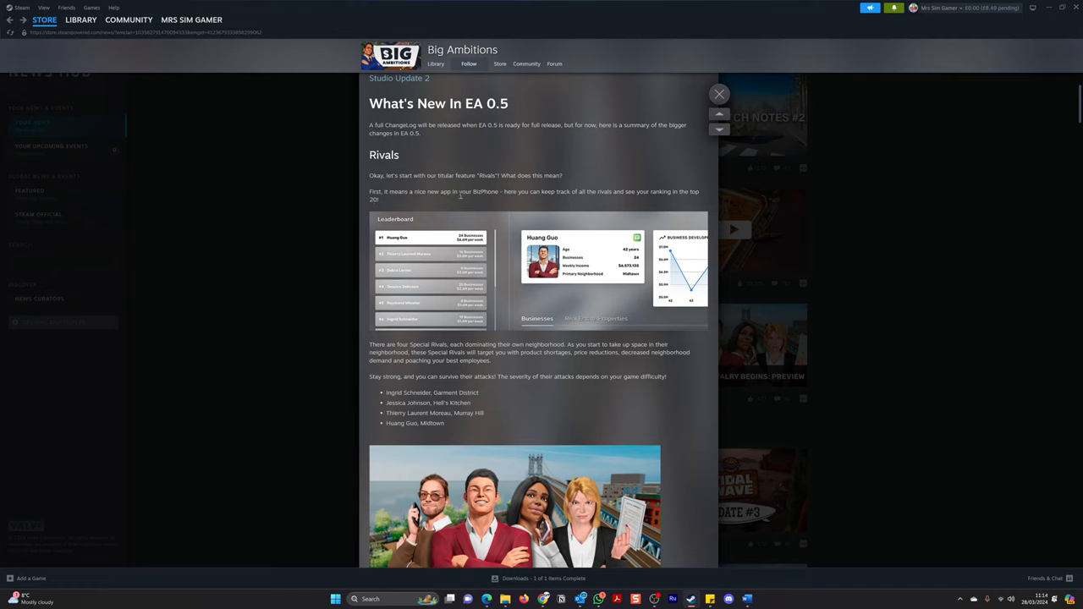
mouse_move(545, 201)
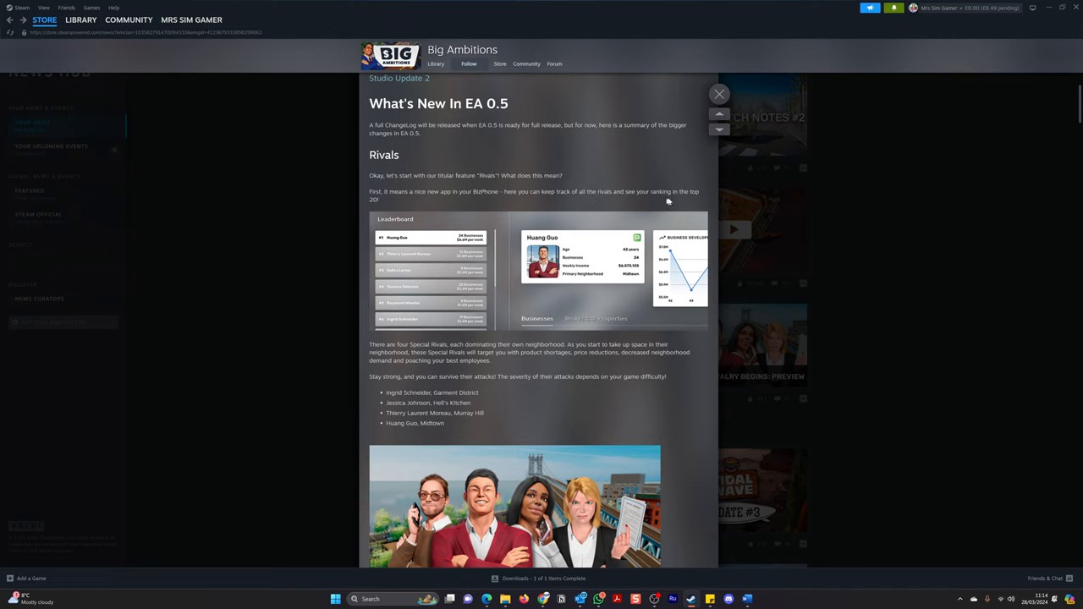
mouse_move(685, 200)
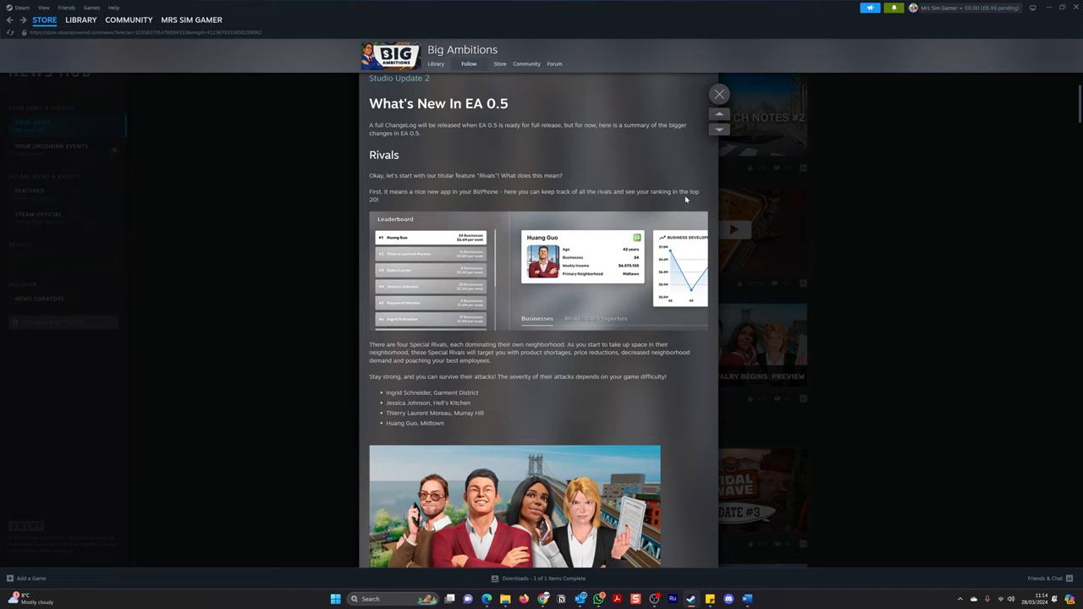
mouse_move(399, 203)
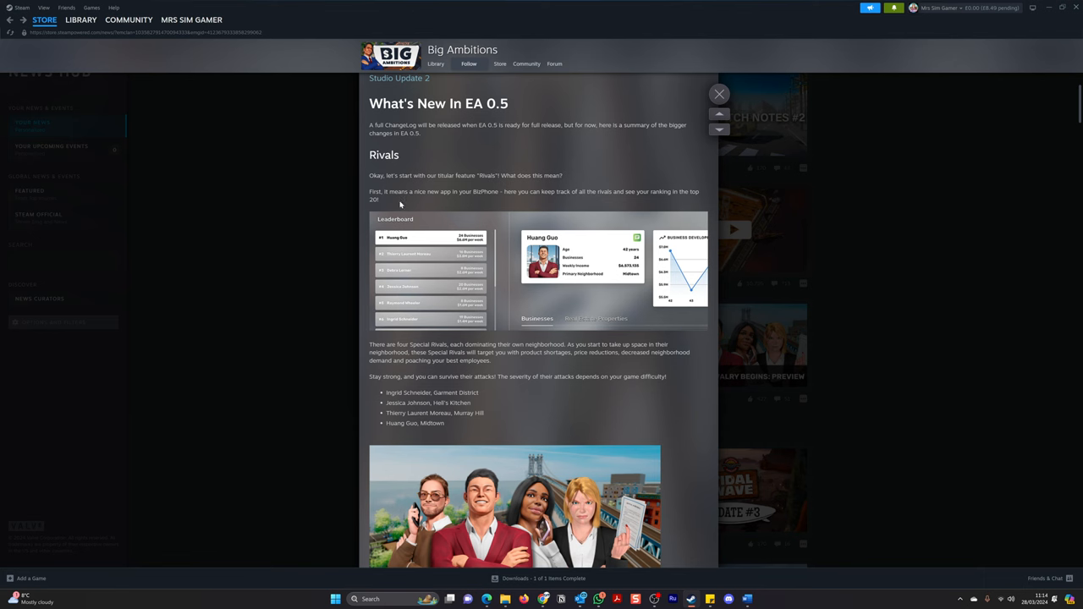
scroll("down", 3)
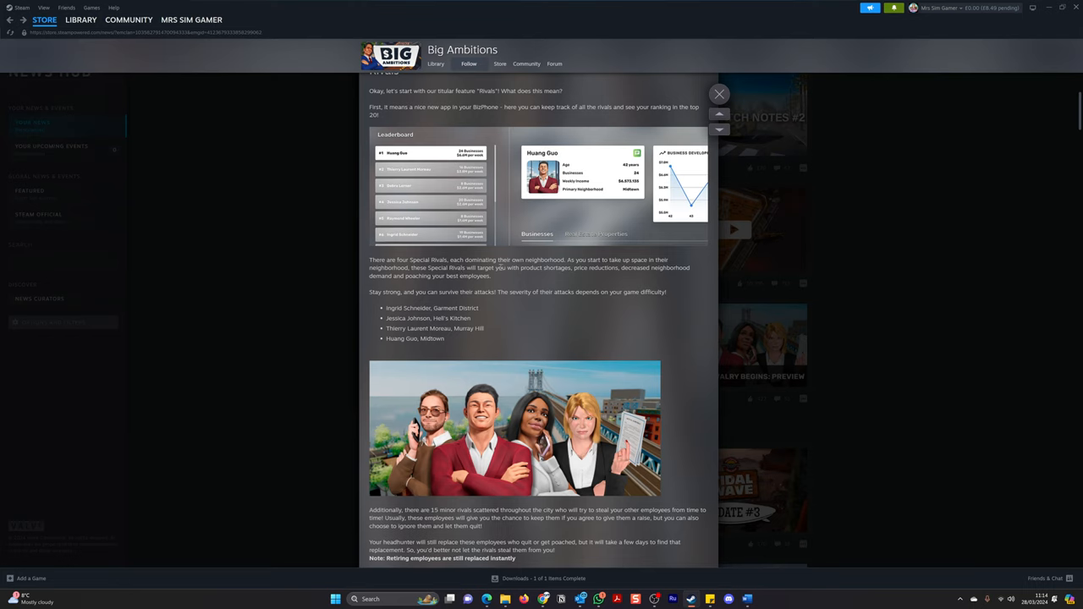
mouse_move(595, 271)
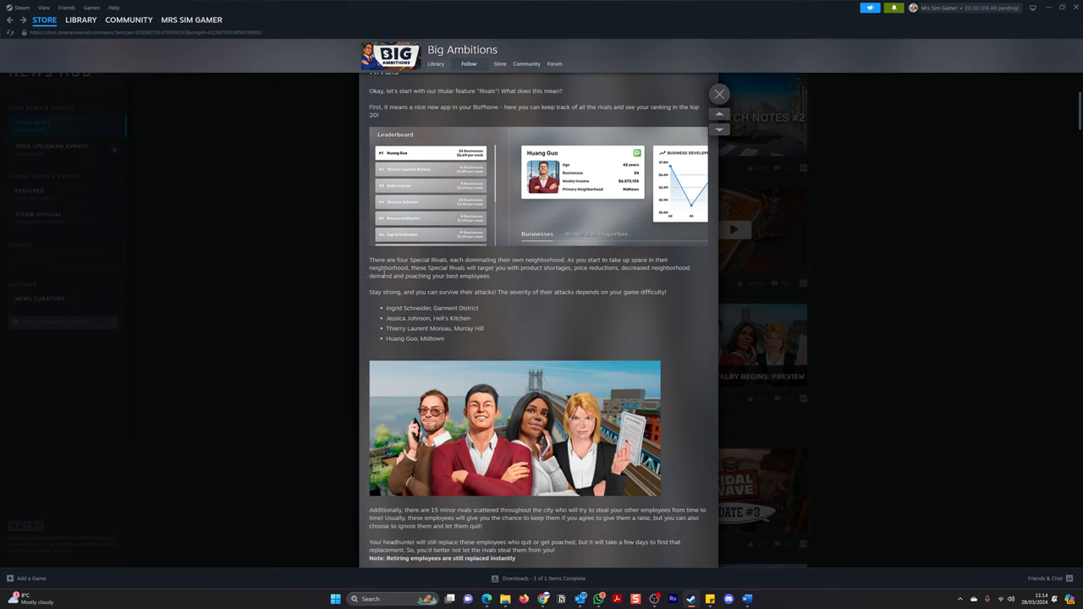
mouse_move(506, 281)
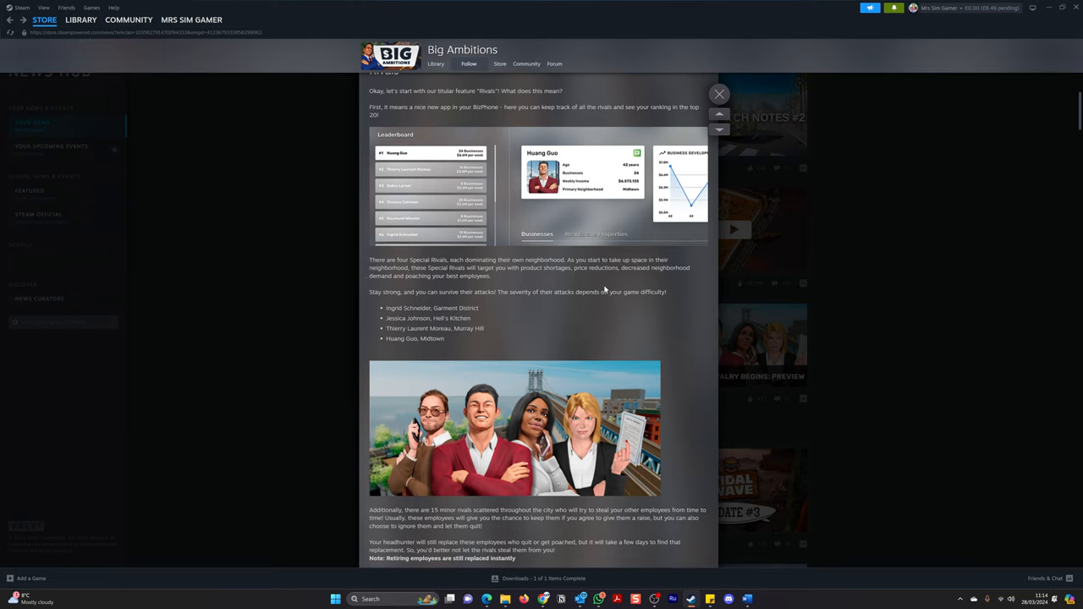
mouse_move(399, 284)
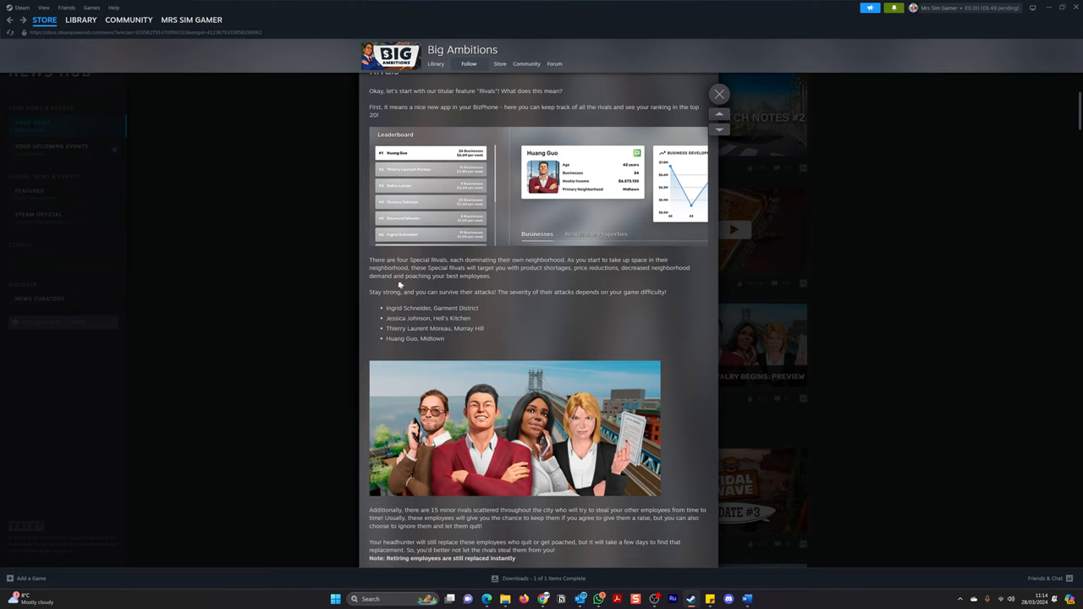
mouse_move(427, 291)
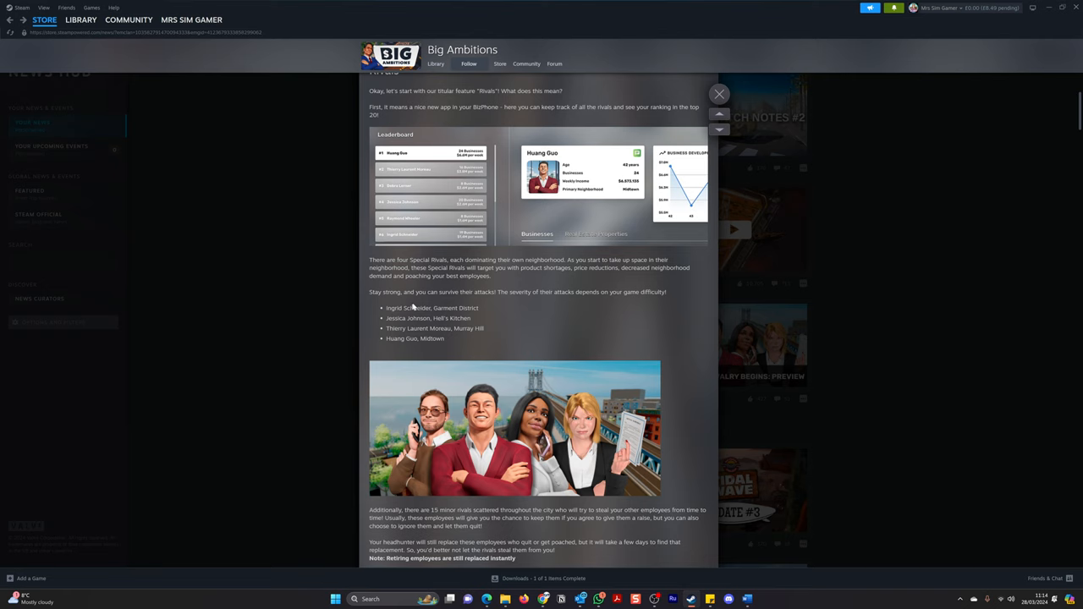
mouse_move(514, 308)
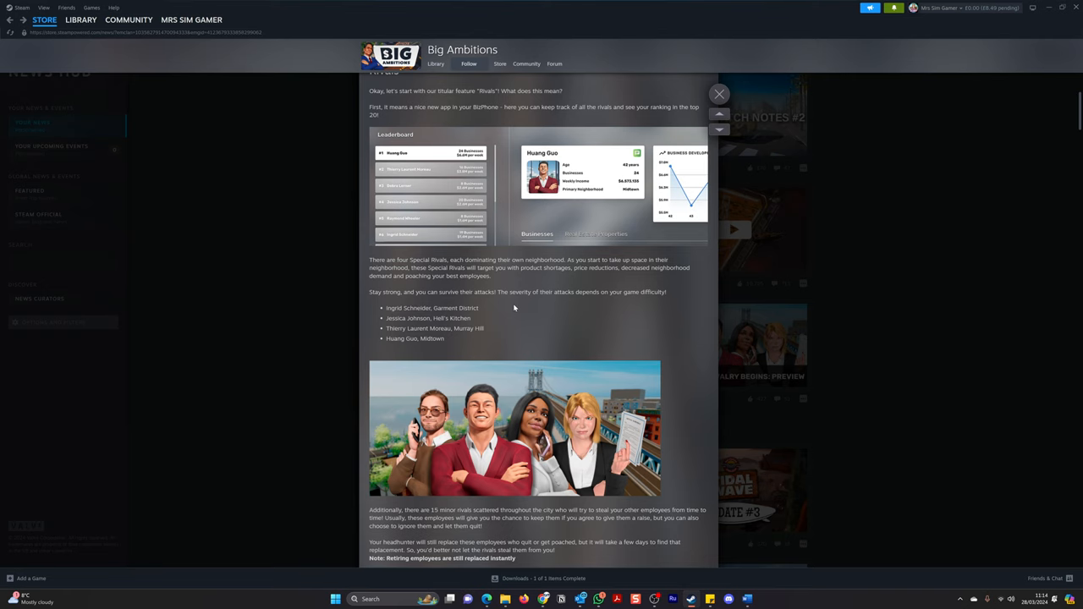
scroll("down", 3)
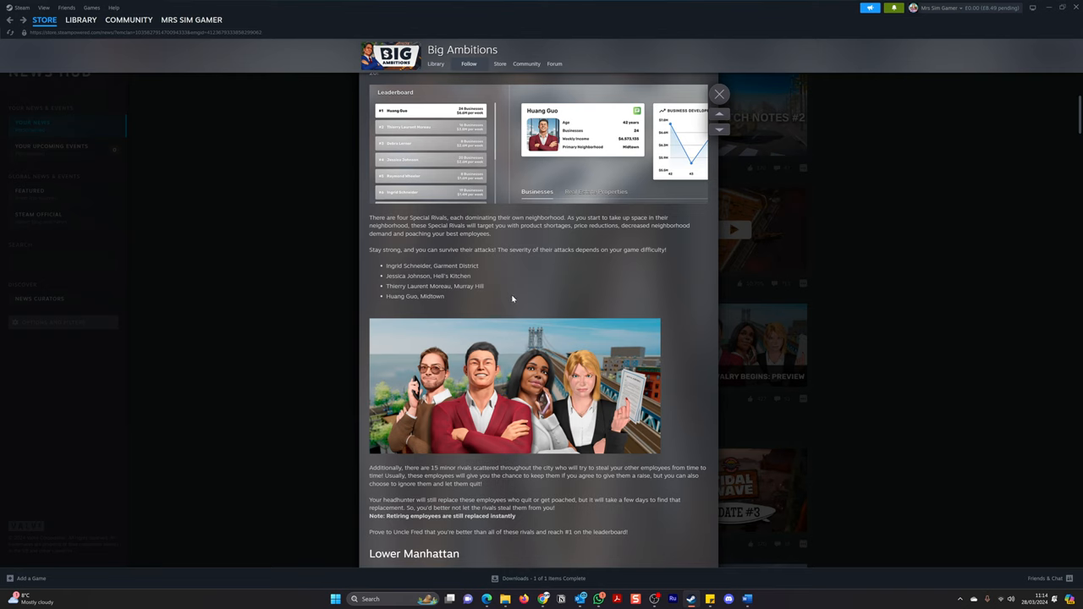
mouse_move(521, 382)
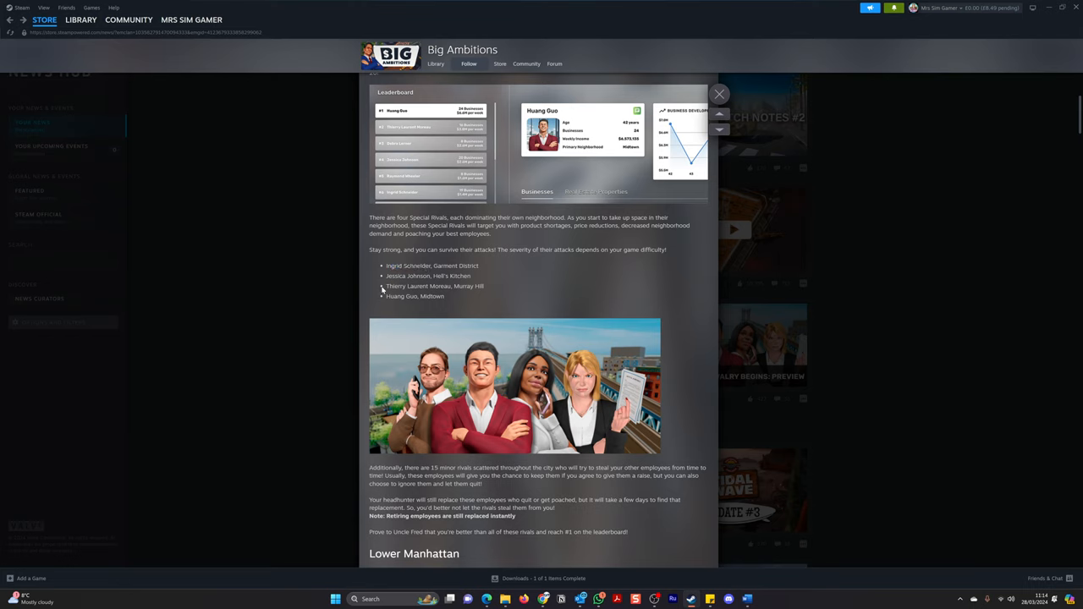
Scroll past the rivals section to the Lower Manhattan stores list and map artwork.
double_click(396, 286)
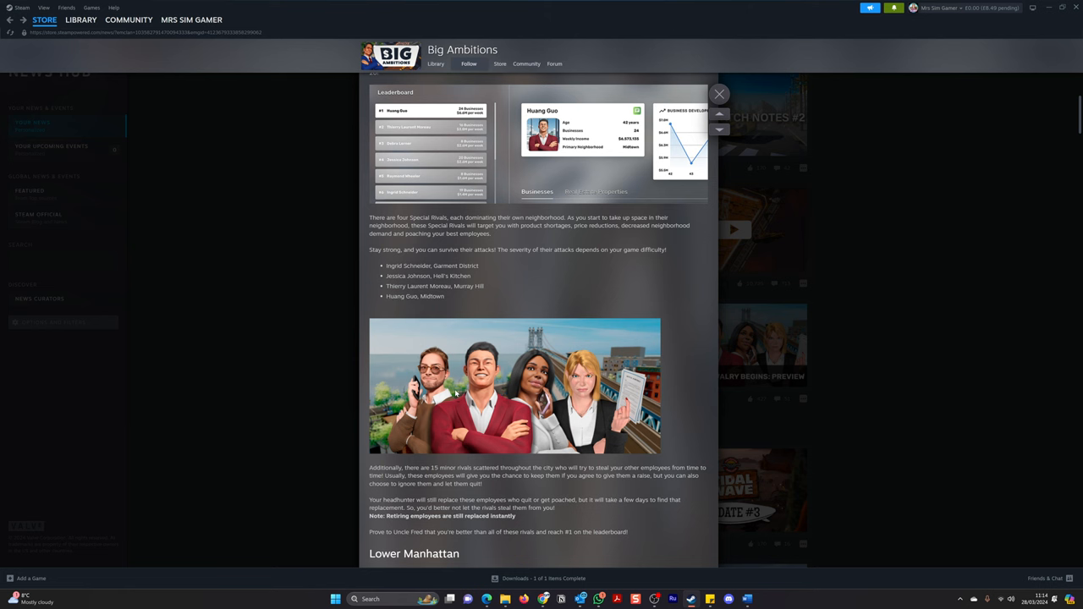
scroll("down", 3)
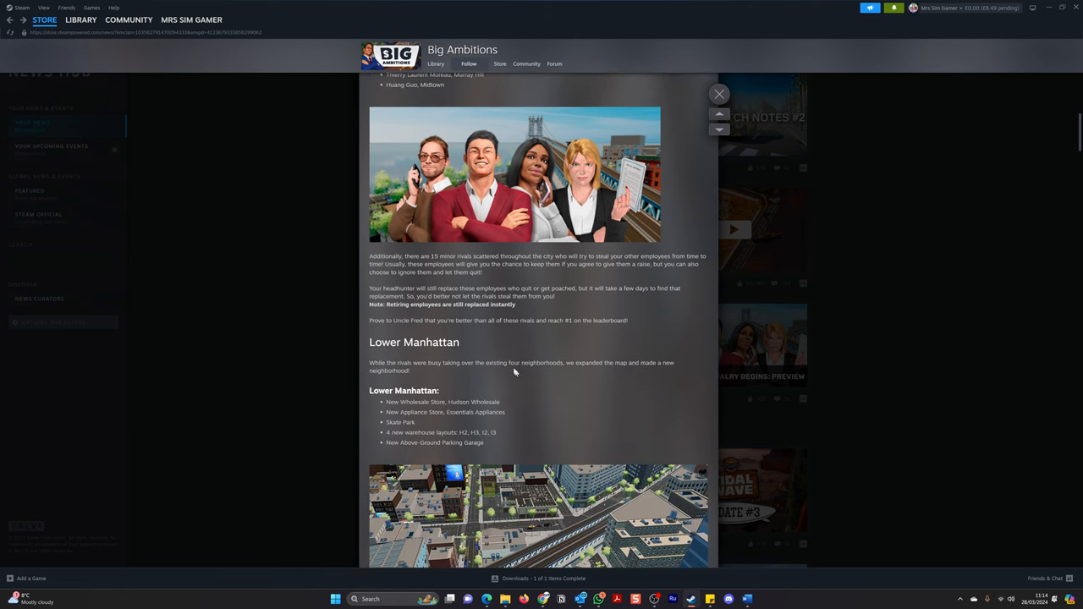
mouse_move(488, 271)
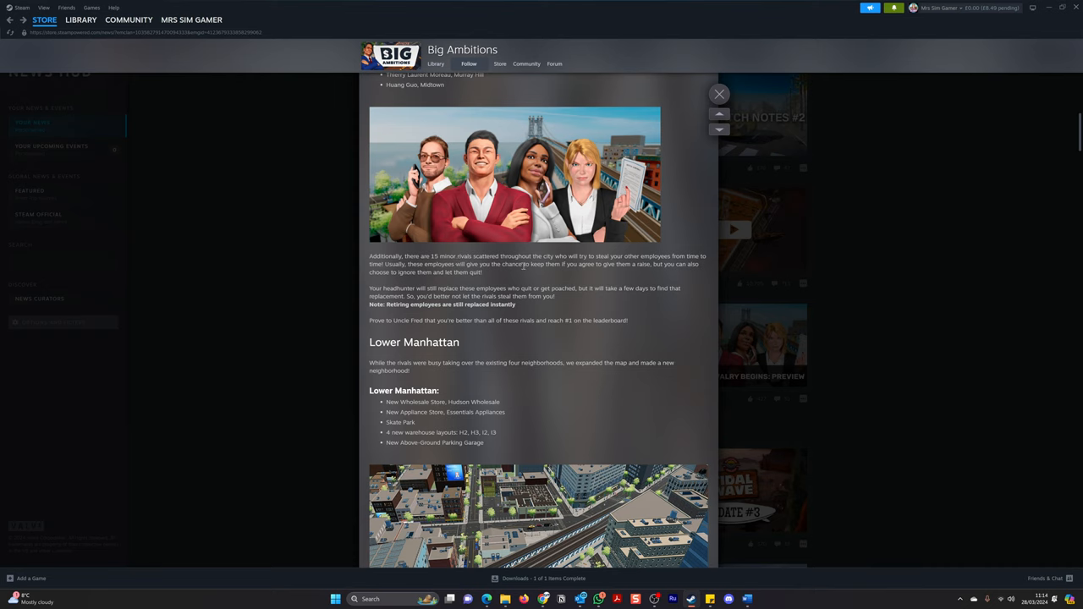
mouse_move(555, 276)
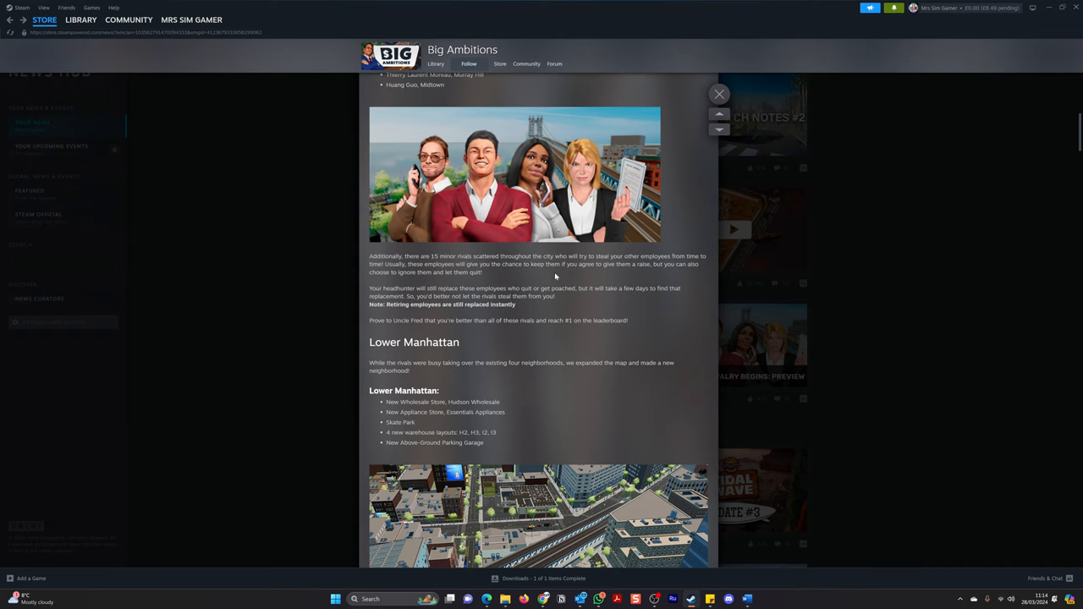
mouse_move(548, 274)
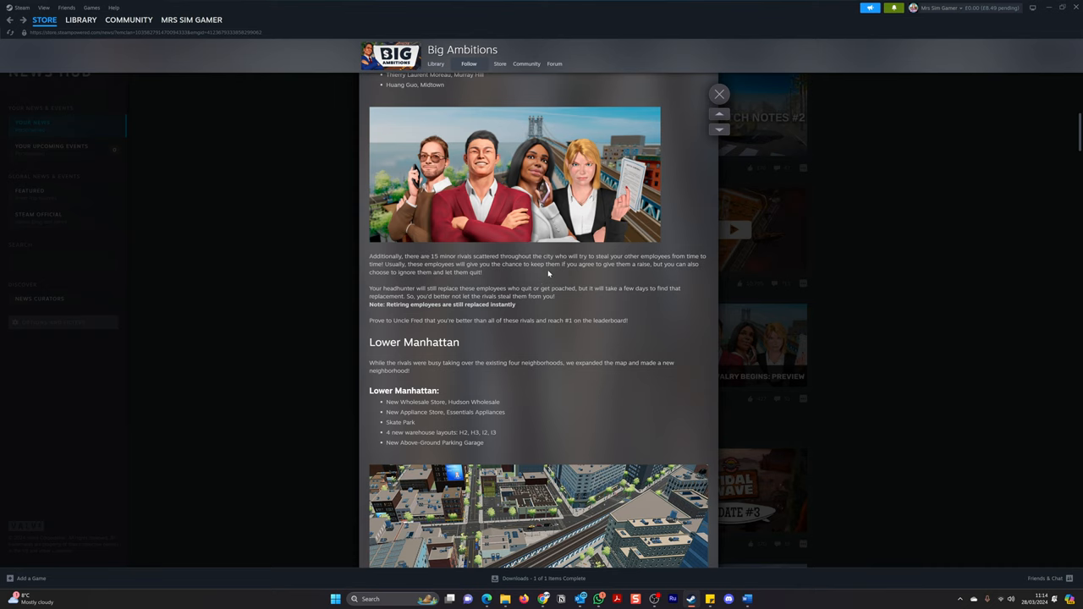
mouse_move(563, 308)
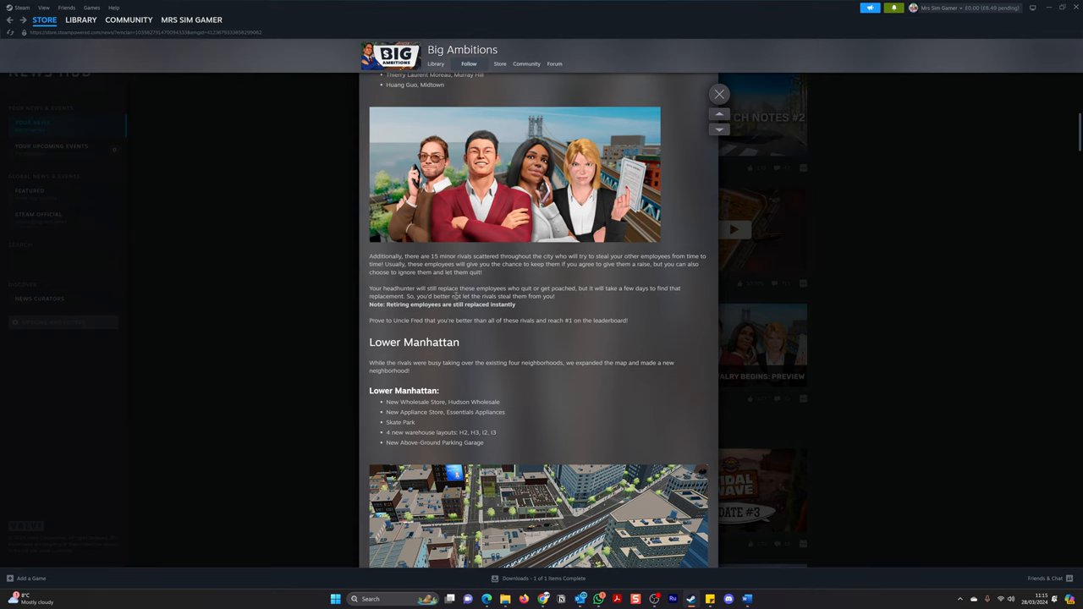
mouse_move(597, 329)
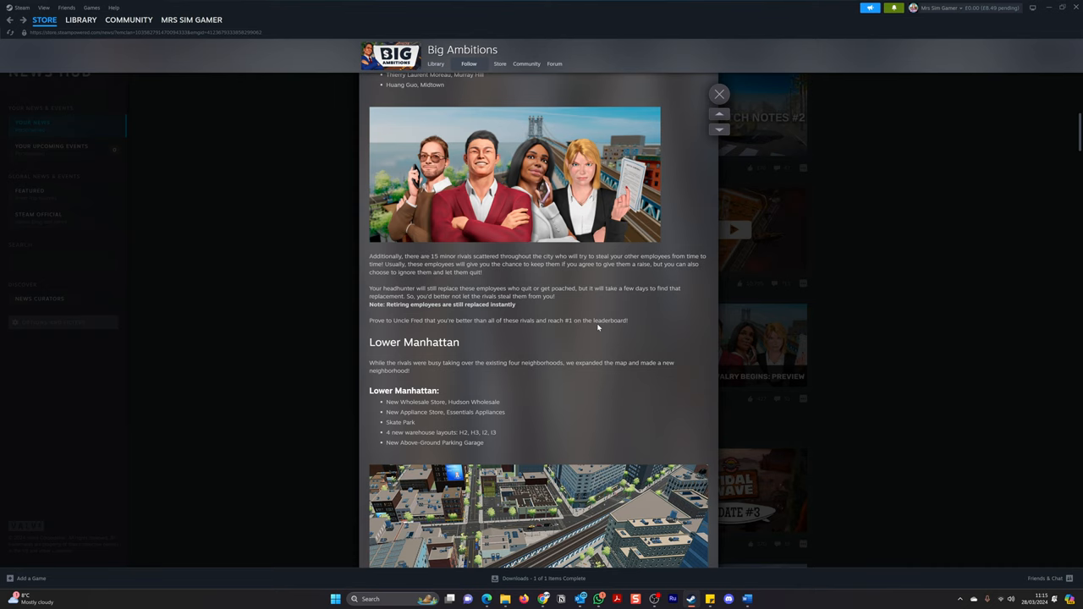
mouse_move(589, 328)
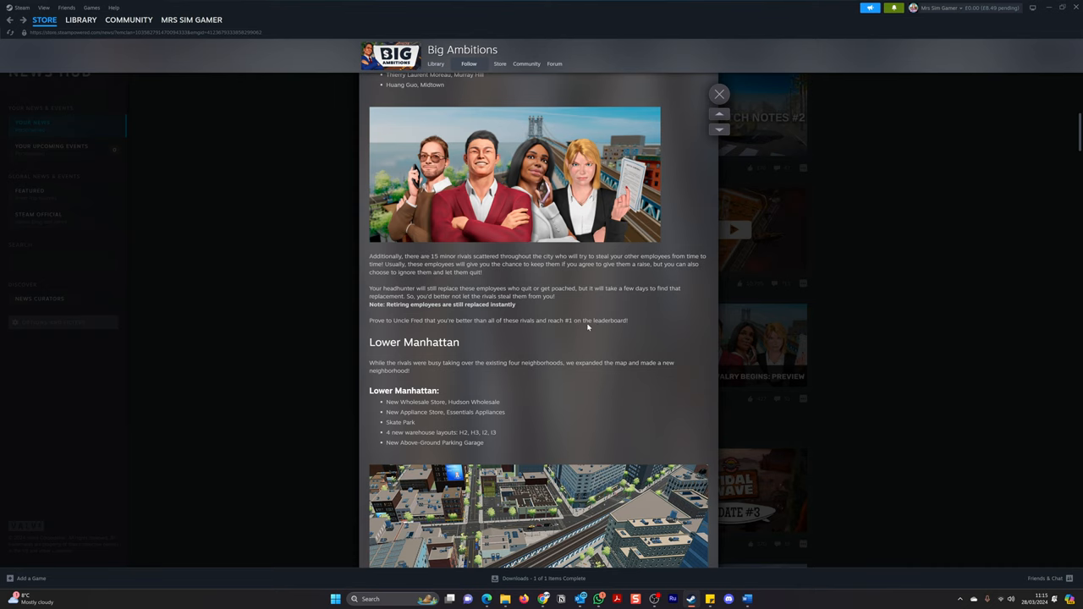
scroll("down", 3)
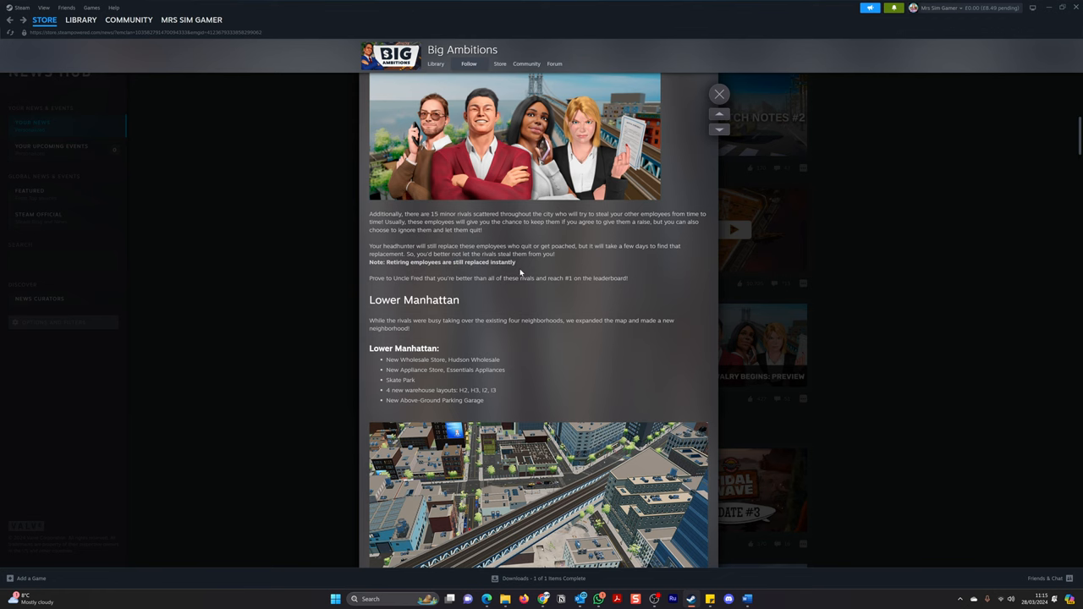
scroll("down", 3)
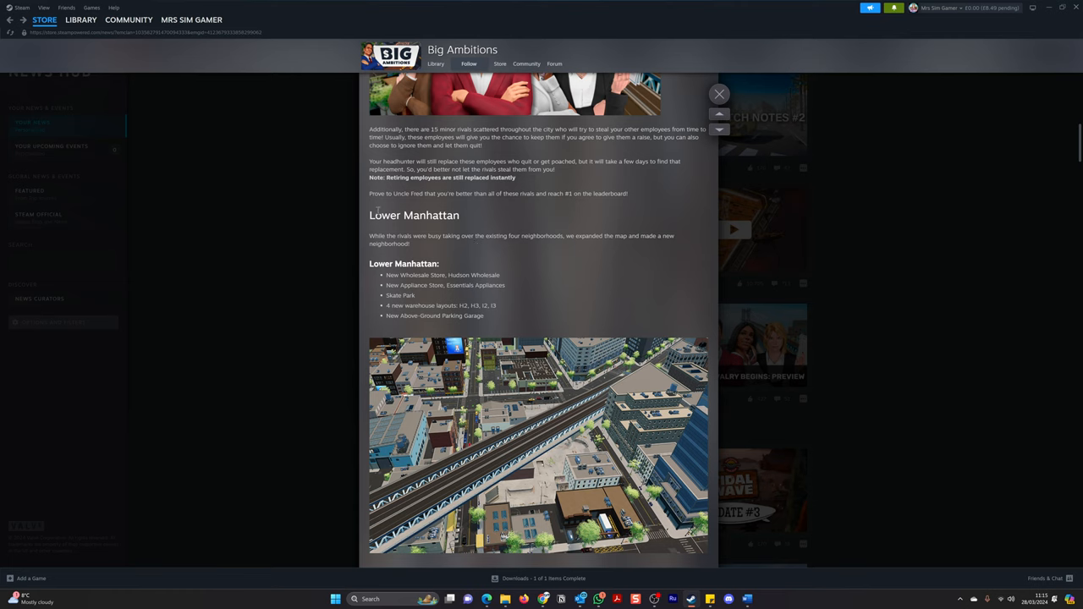
mouse_move(470, 205)
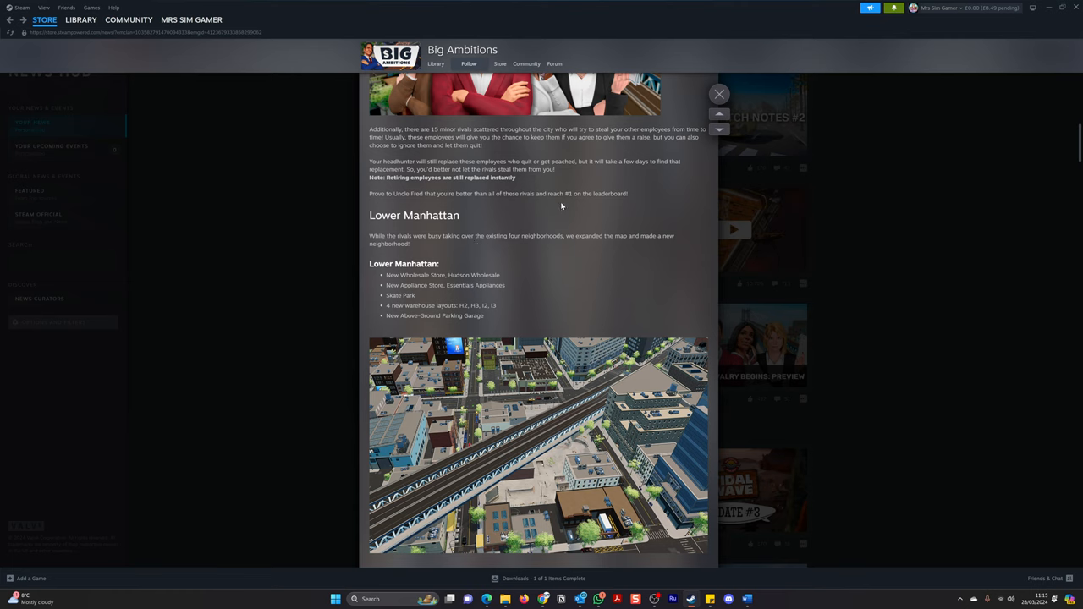
mouse_move(574, 206)
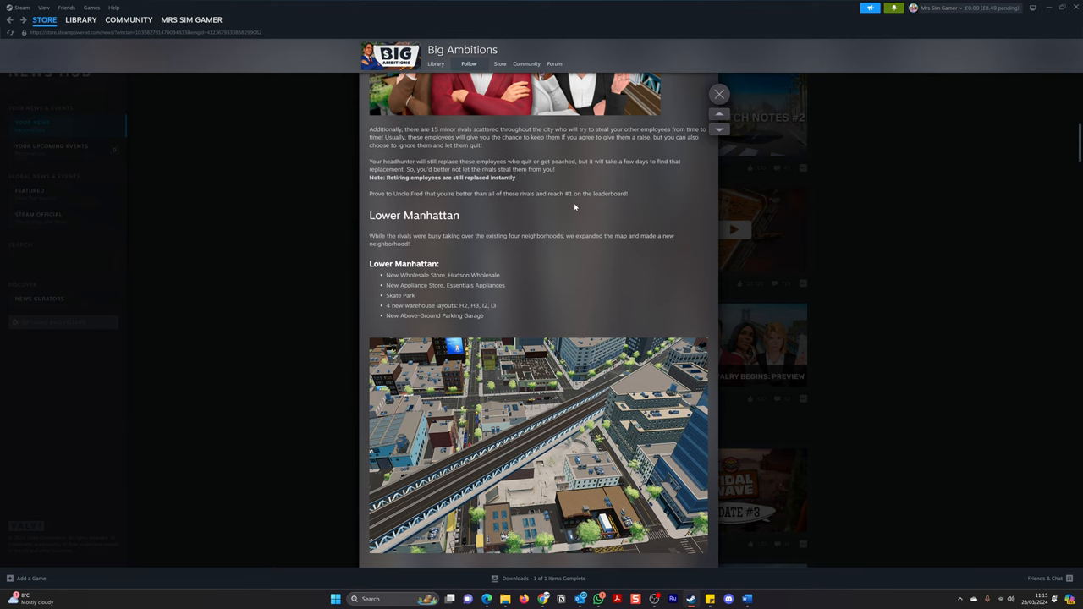
mouse_move(460, 237)
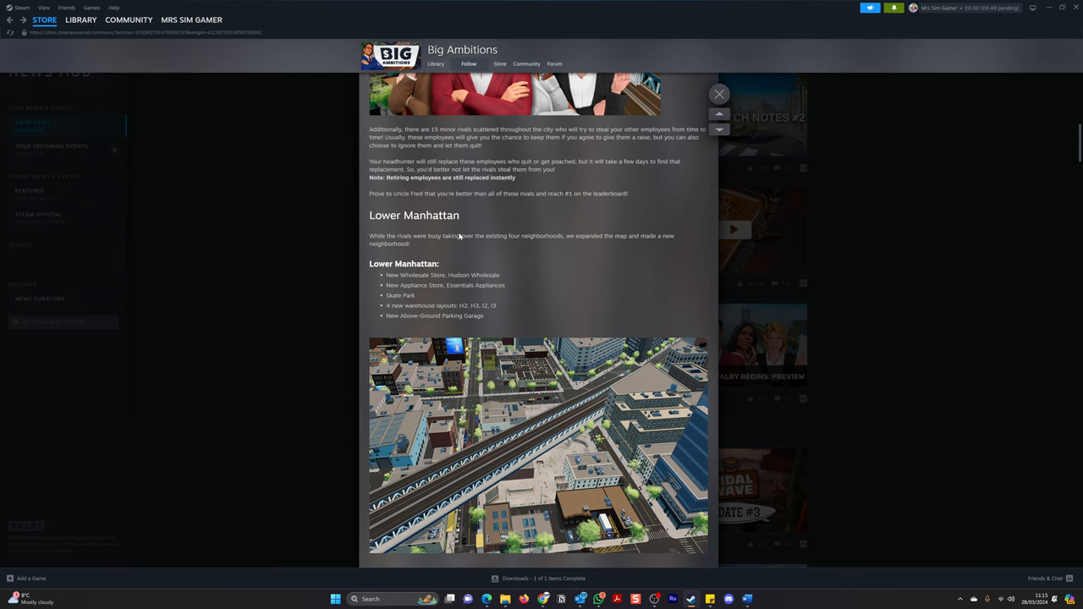
Scroll past the Lower Manhattan map to the Economy Balancing employee wage changes.
scroll("down", 3)
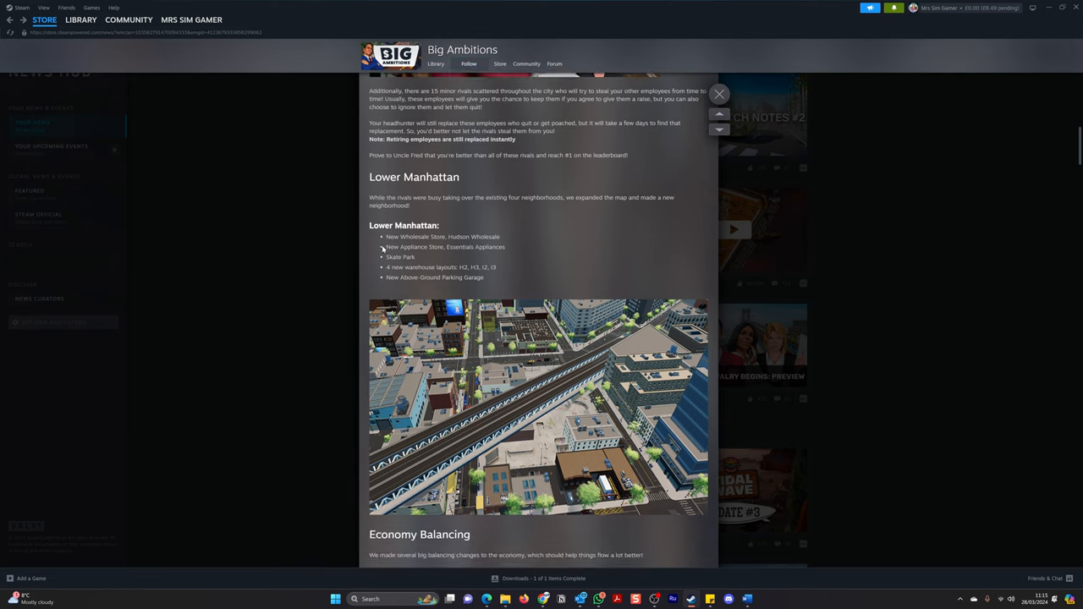
scroll("down", 3)
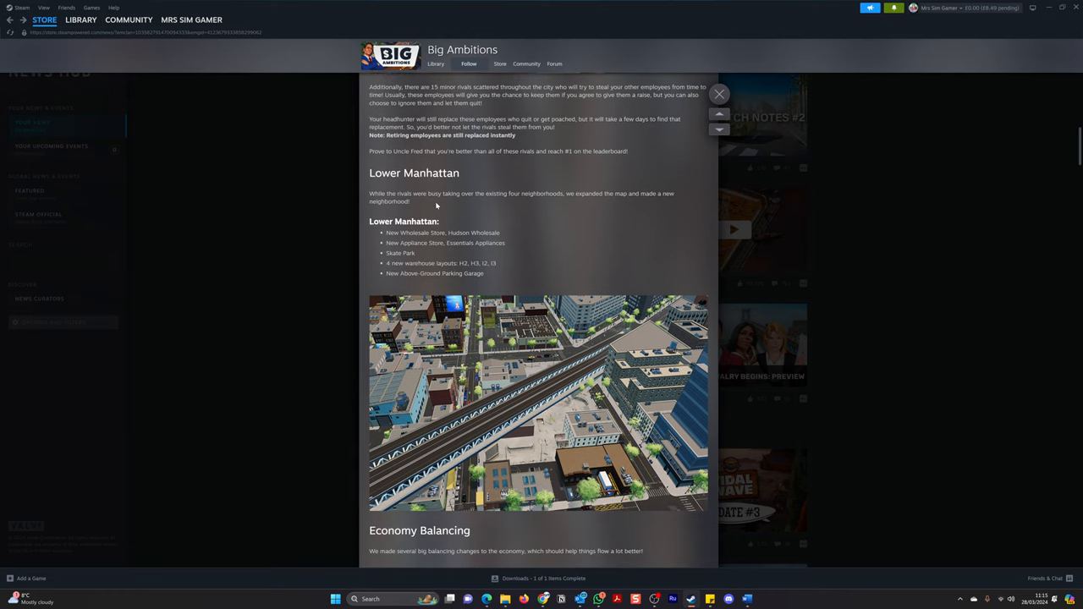
mouse_move(486, 205)
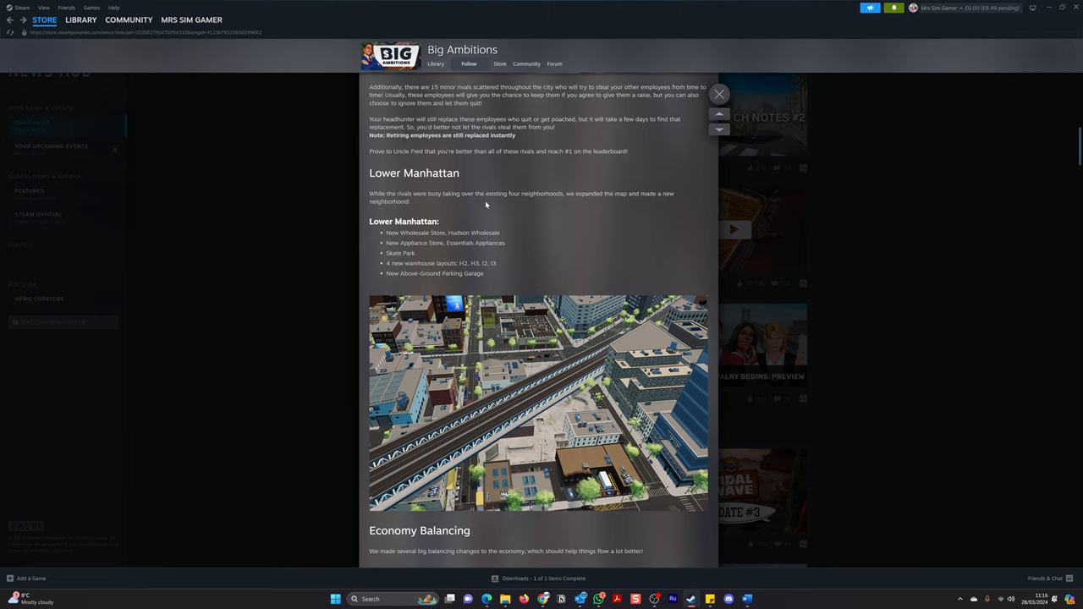
scroll("down", 3)
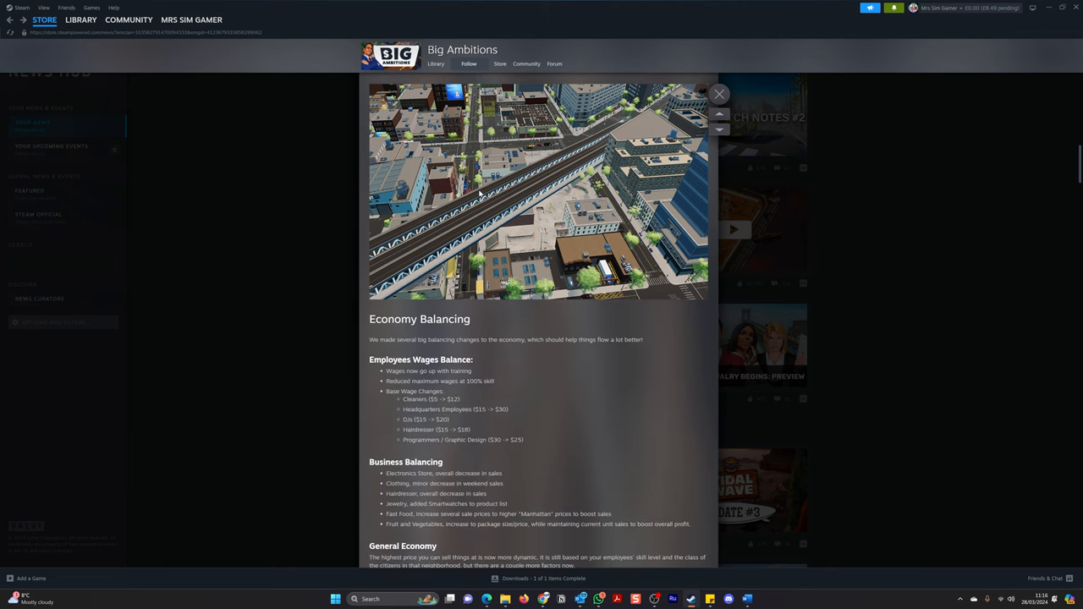
Scroll past the wages list to the Business Balancing, General Economy and Bookstore sections.
scroll("down", 3)
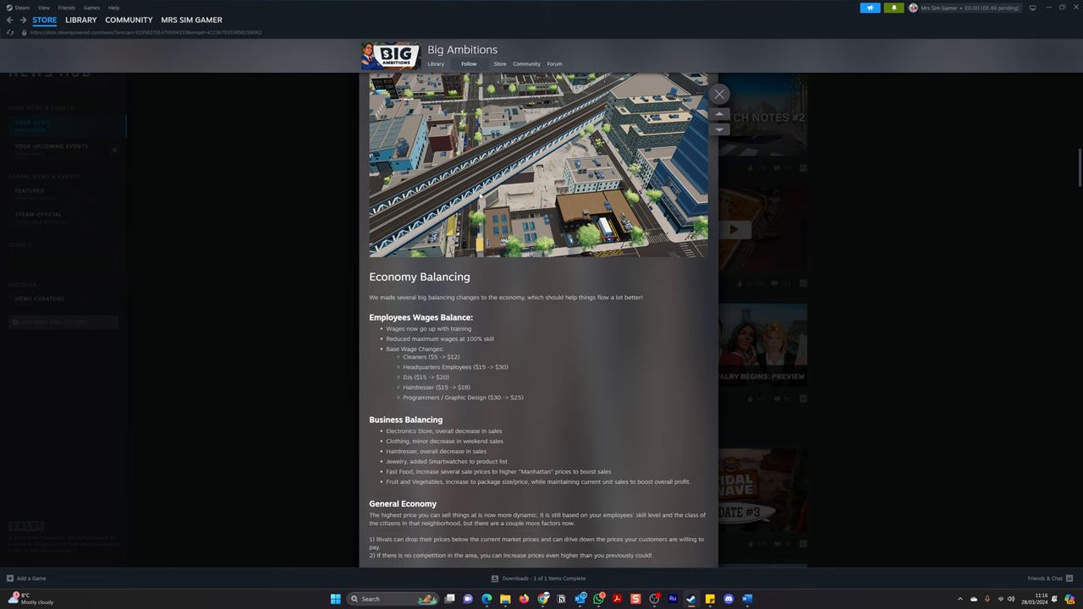
mouse_move(579, 359)
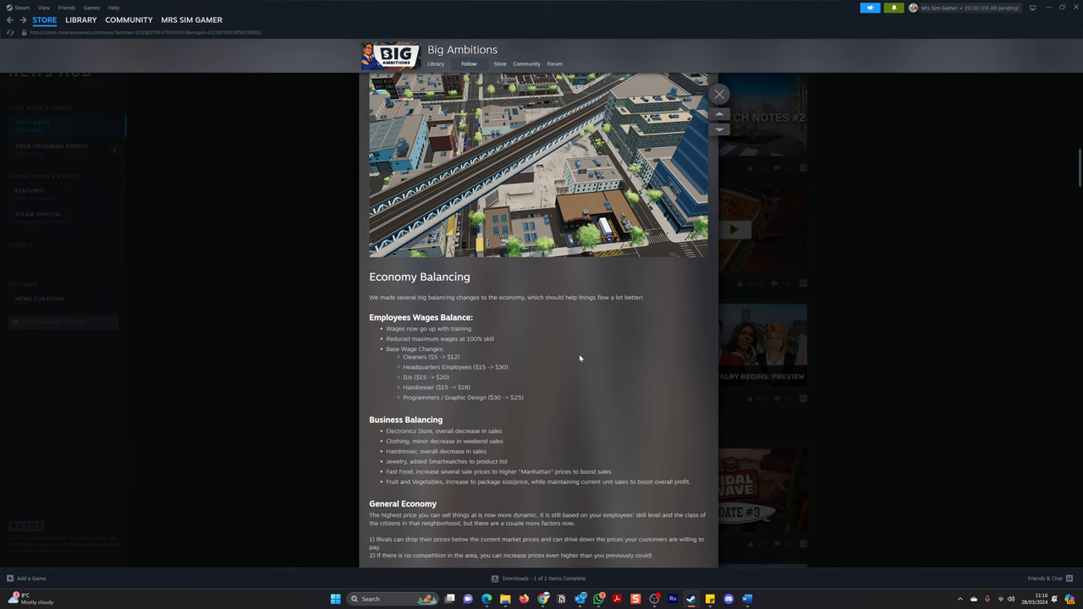
scroll("down", 3)
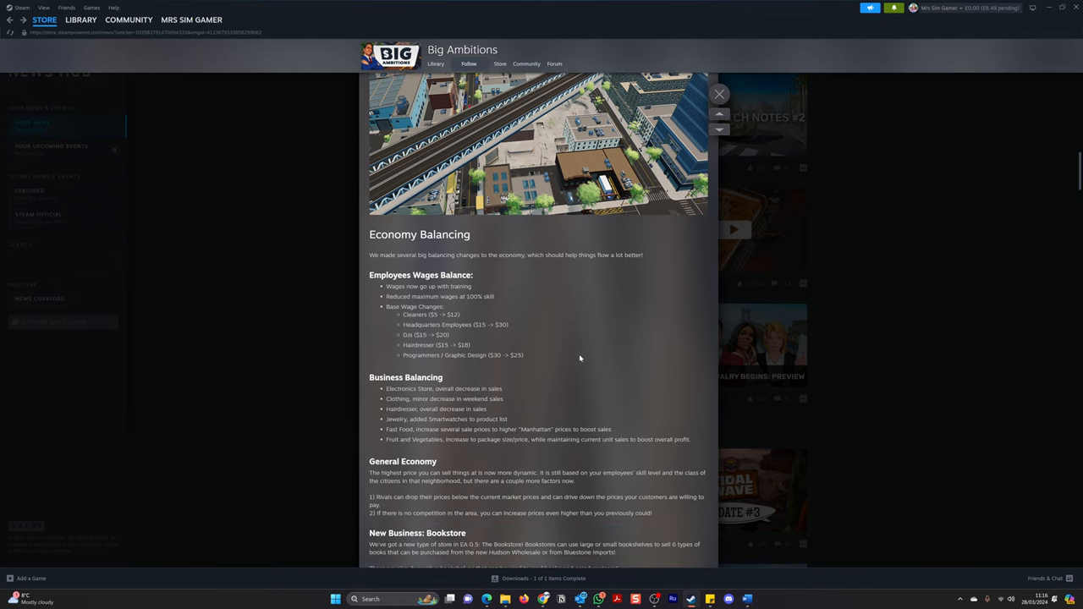
scroll("down", 3)
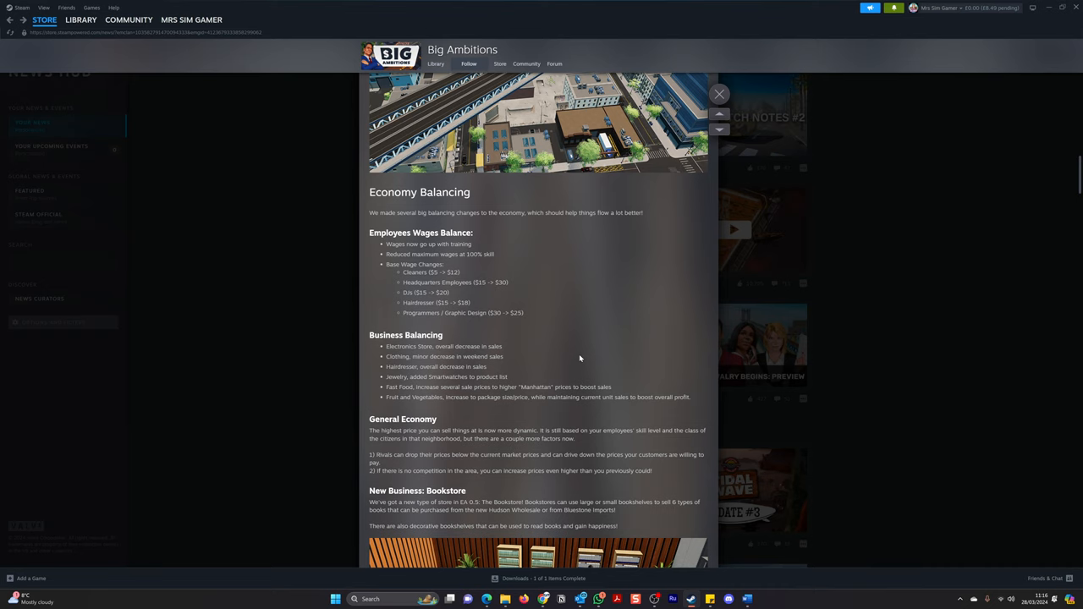
mouse_move(410, 233)
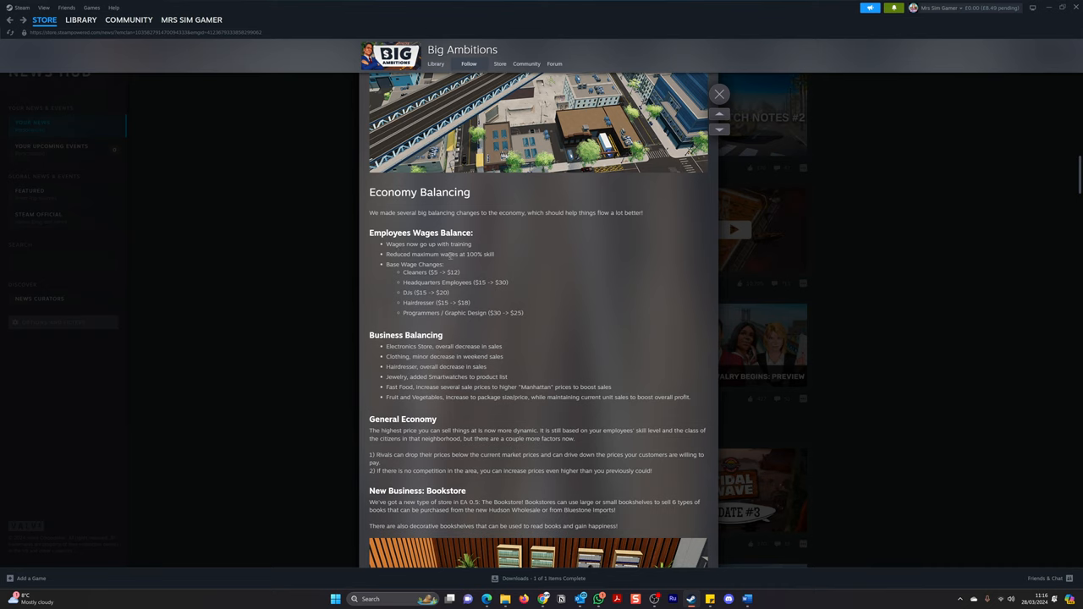
mouse_move(506, 258)
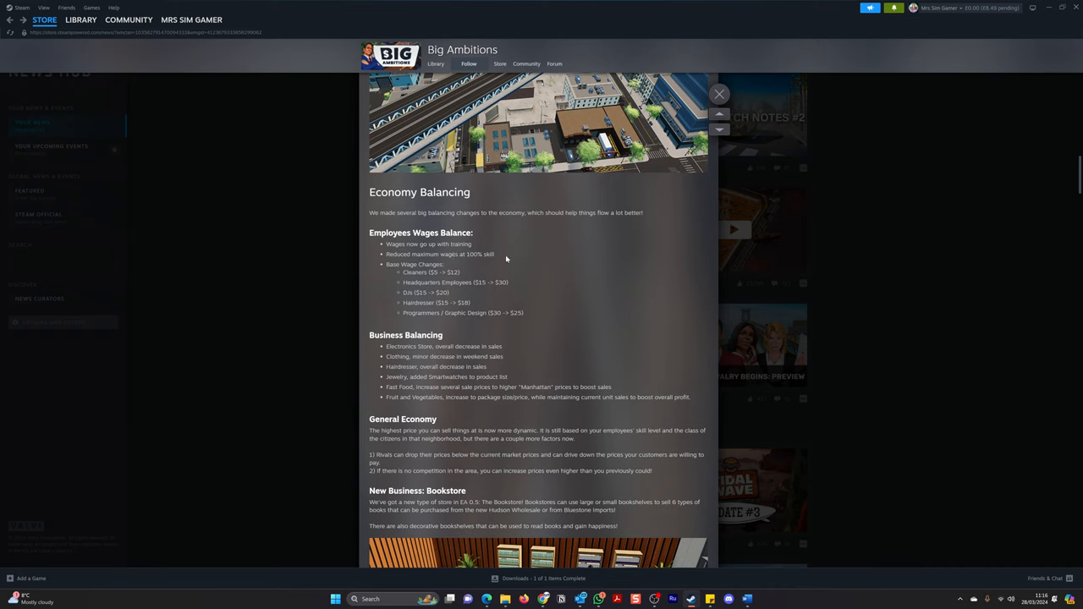
mouse_move(453, 268)
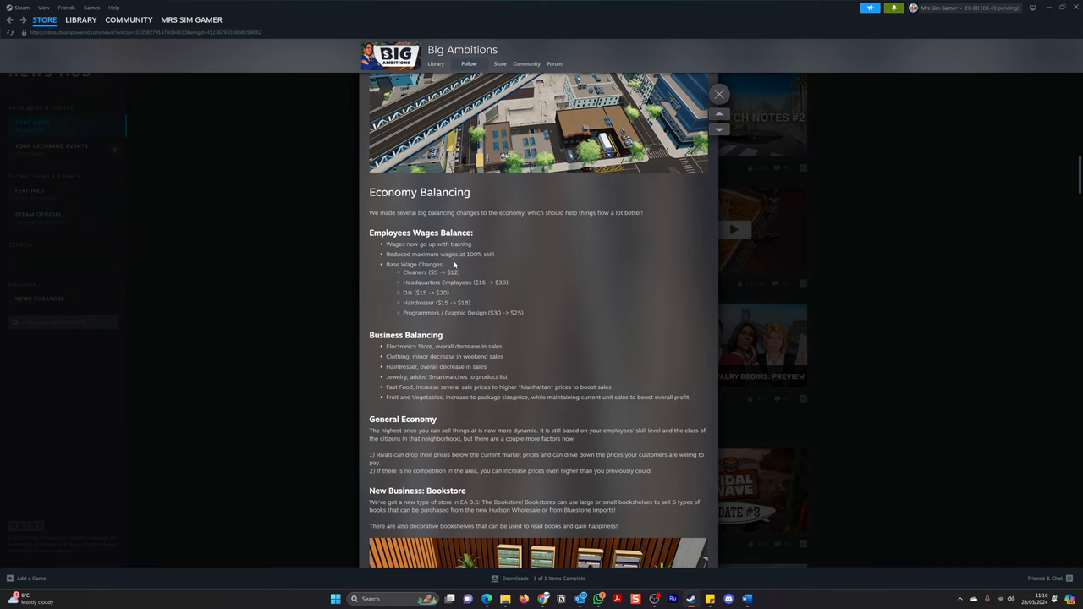
mouse_move(472, 270)
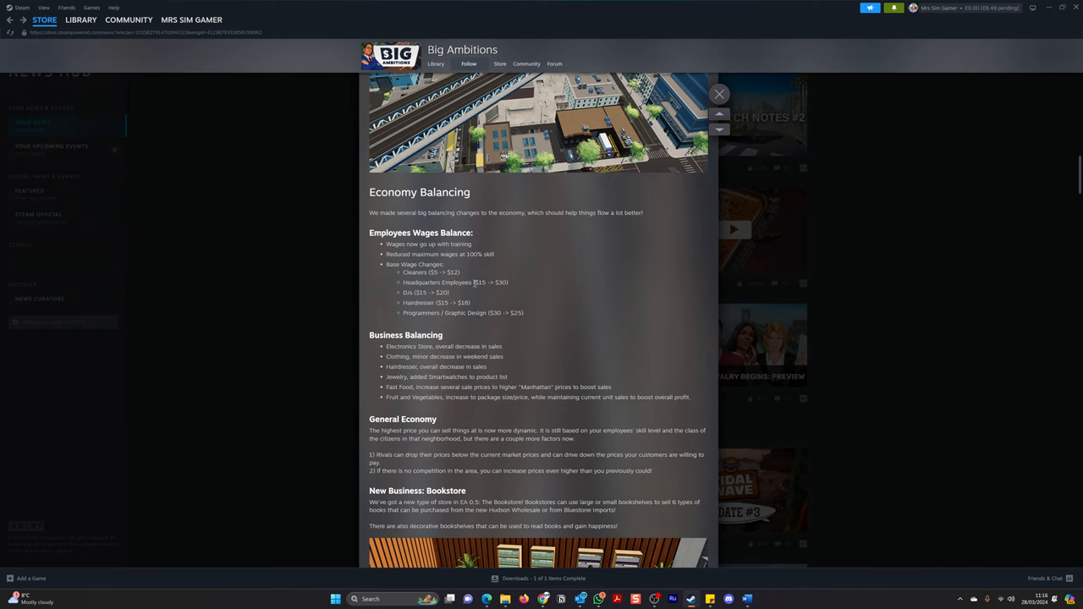
mouse_move(396, 291)
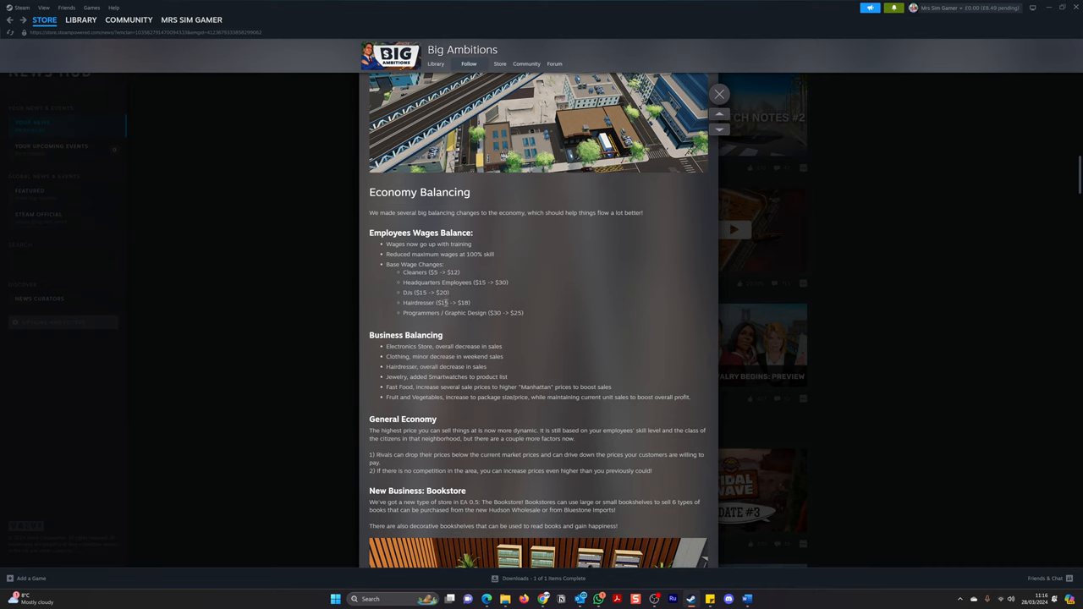
mouse_move(457, 328)
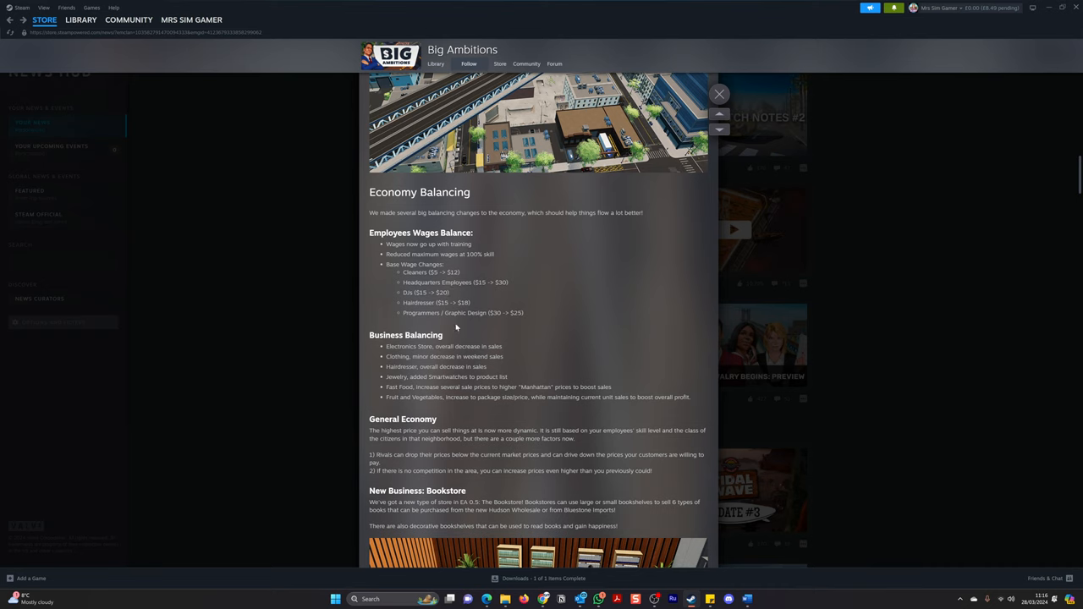
mouse_move(571, 319)
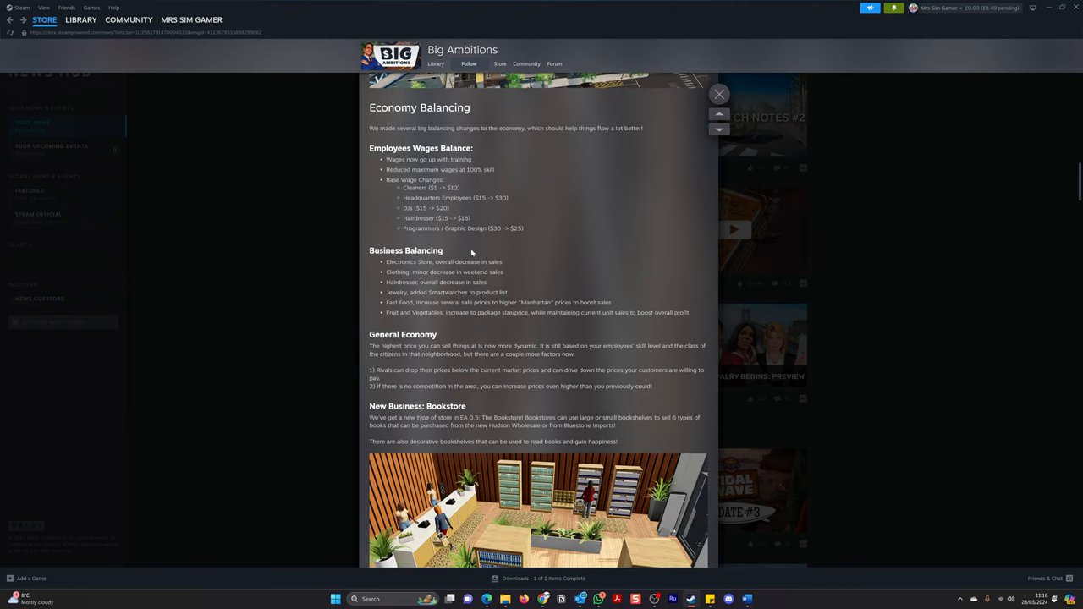
mouse_move(399, 281)
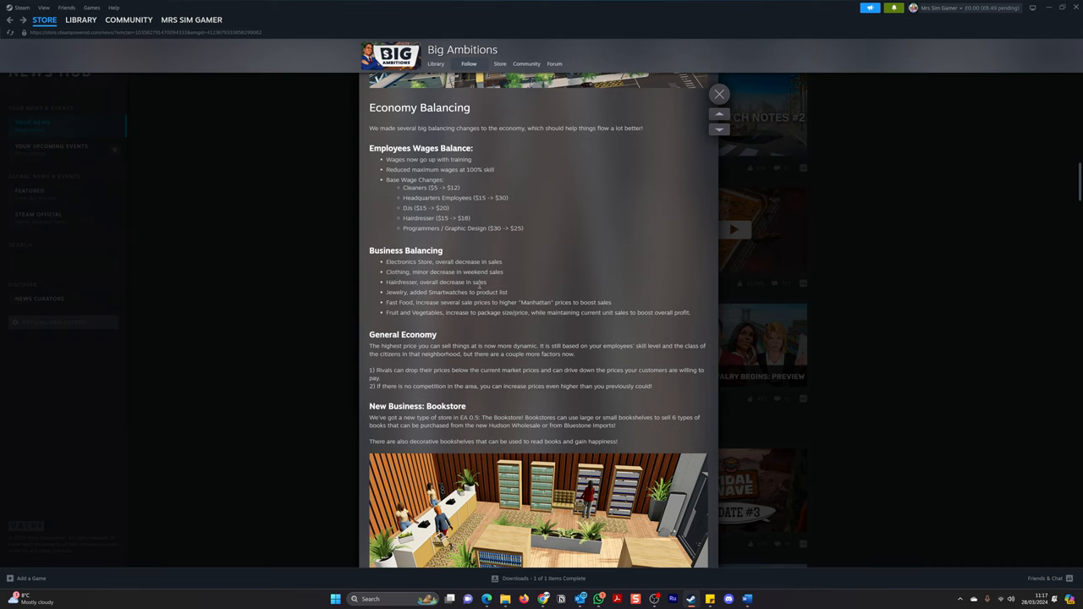
mouse_move(528, 284)
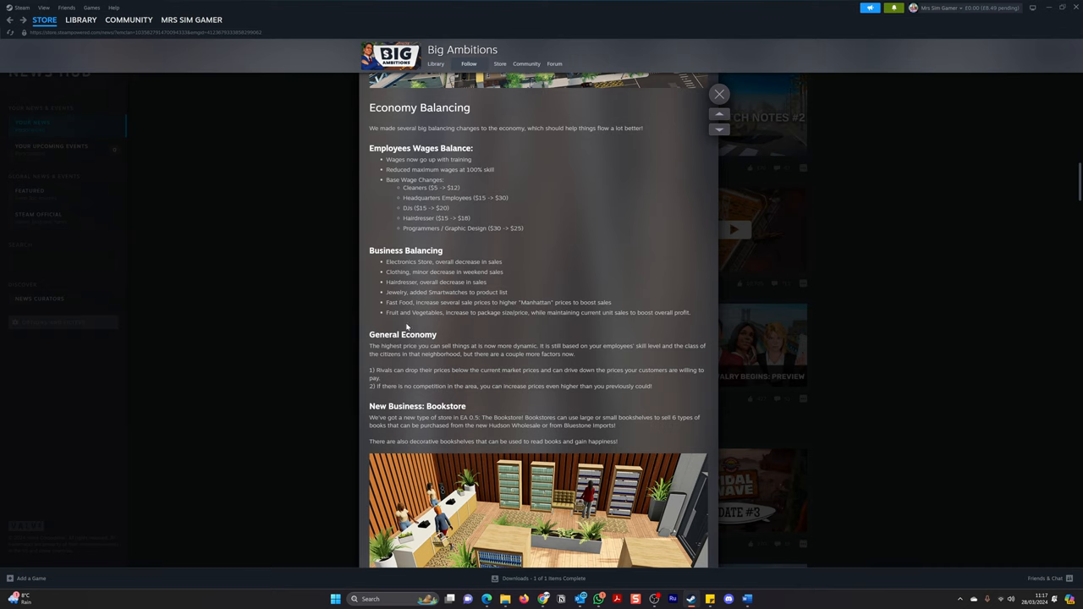
mouse_move(471, 321)
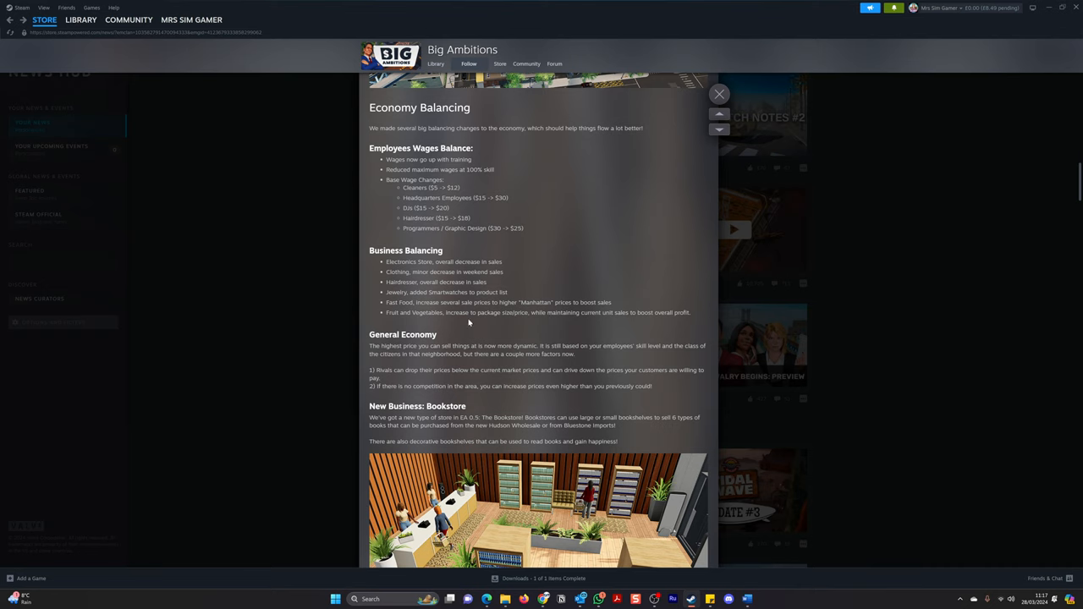
mouse_move(507, 325)
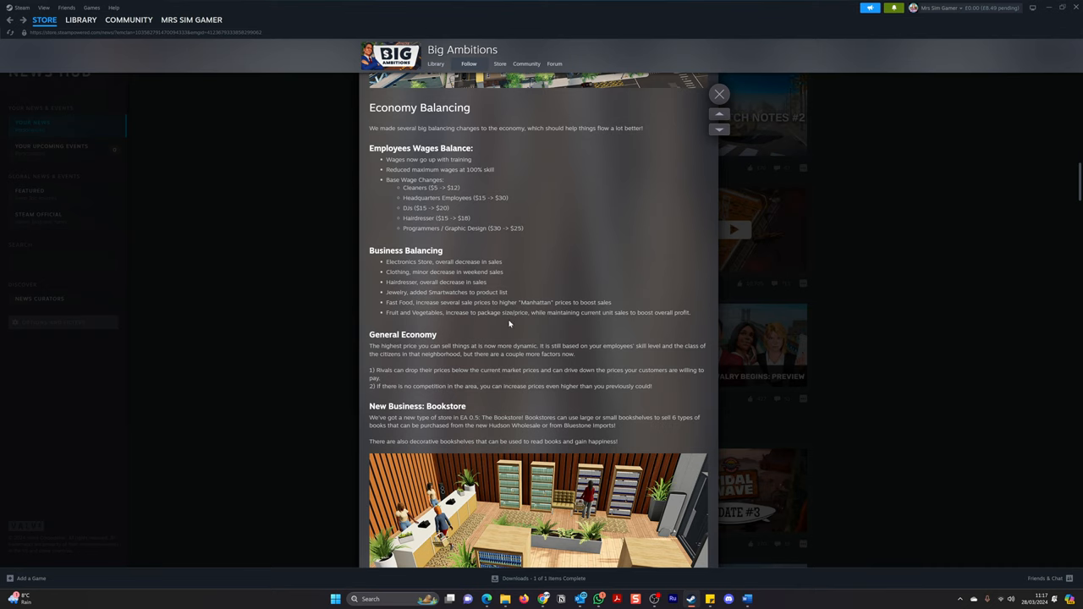
mouse_move(524, 325)
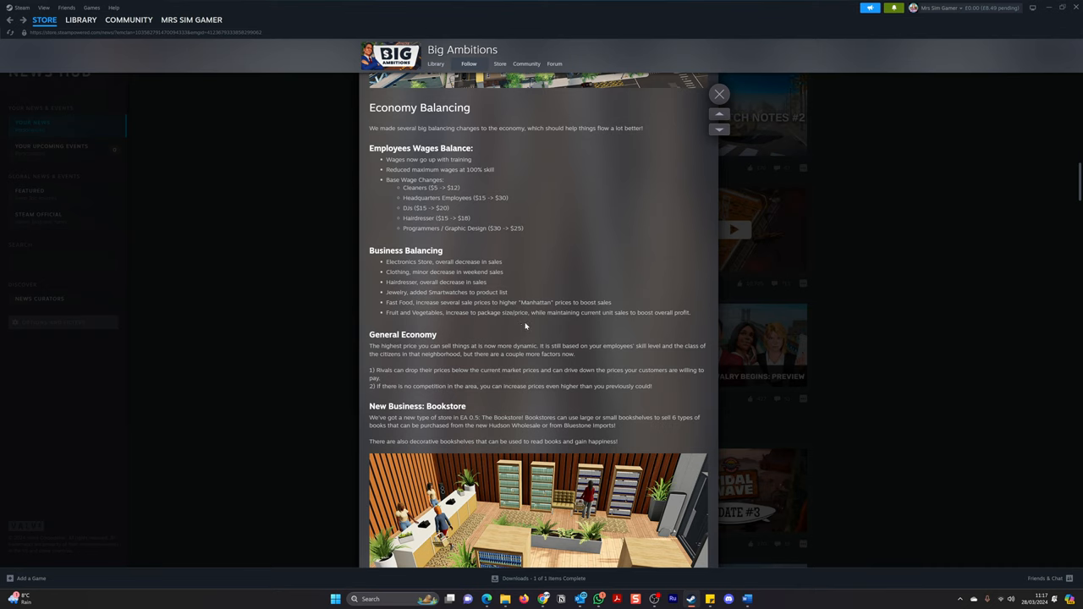
mouse_move(514, 330)
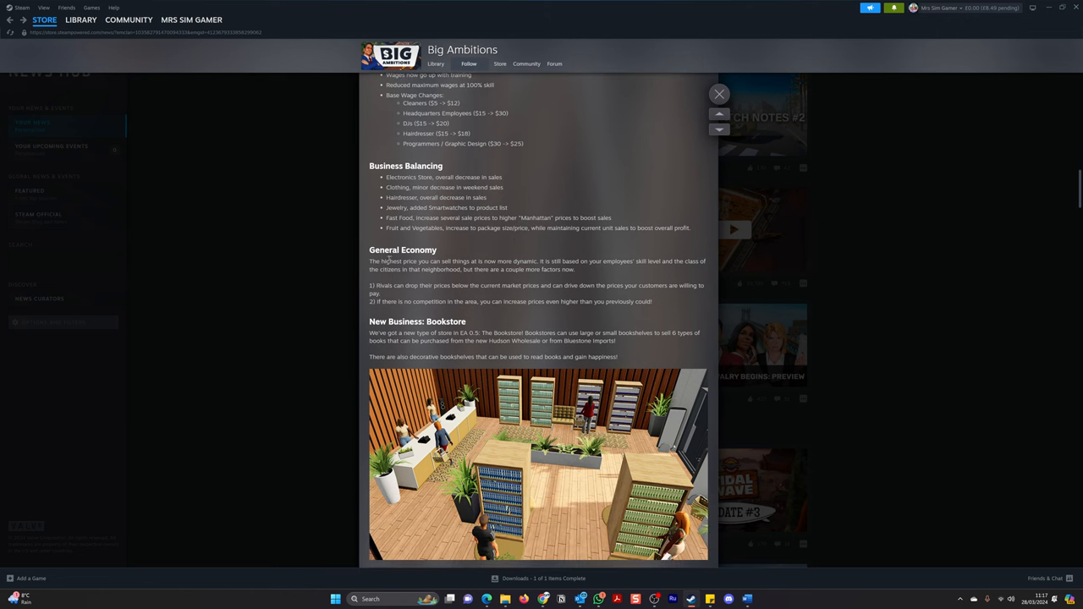
mouse_move(612, 237)
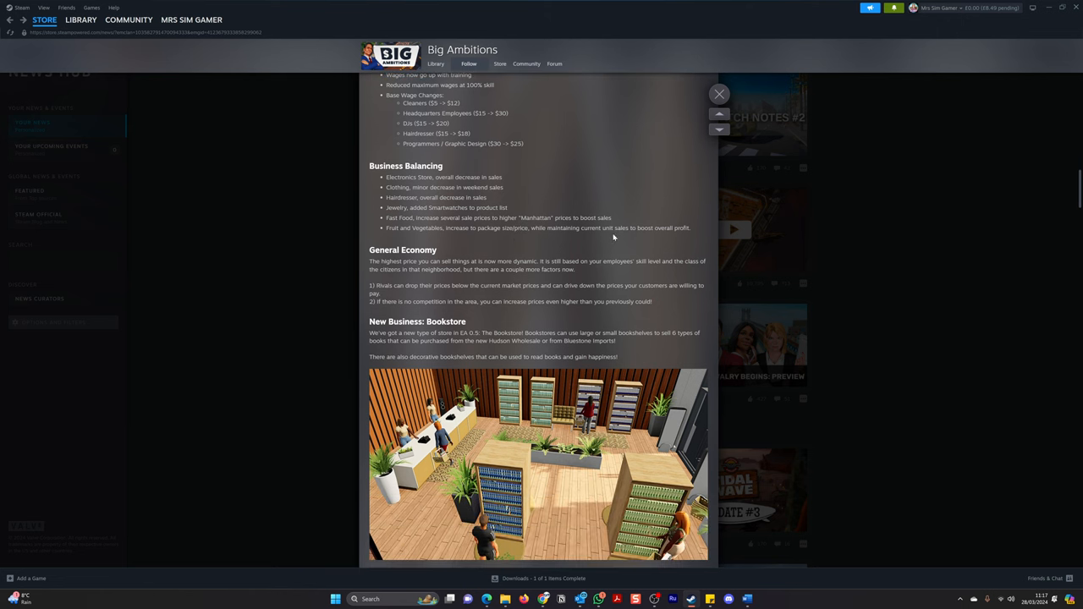
mouse_move(599, 228)
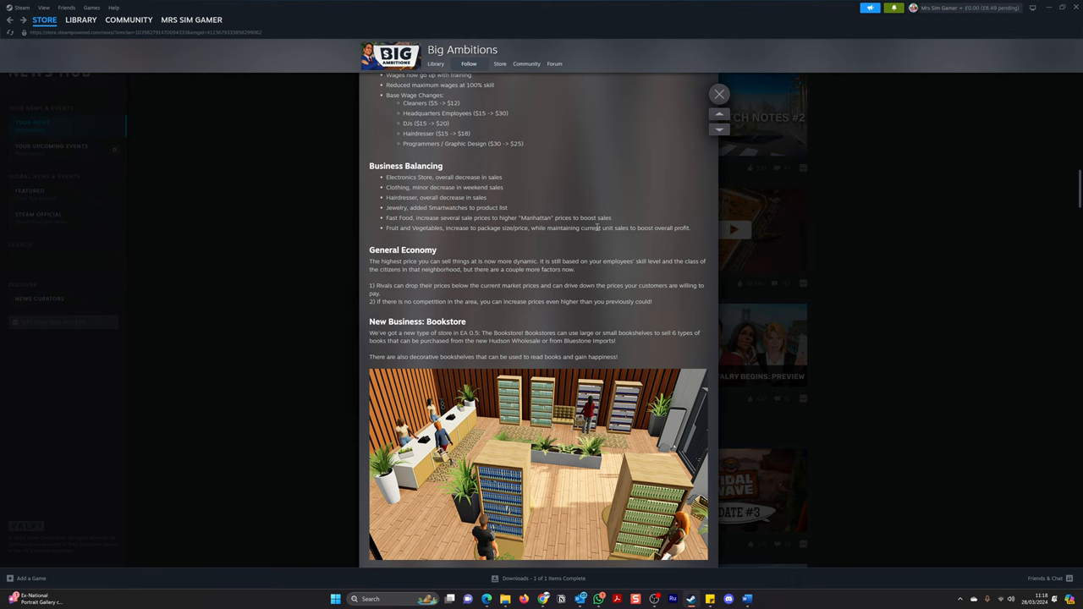
Scroll the post past the Bookstore screenshot to the QoL / Misc heading and Employees notes.
scroll("down", 3)
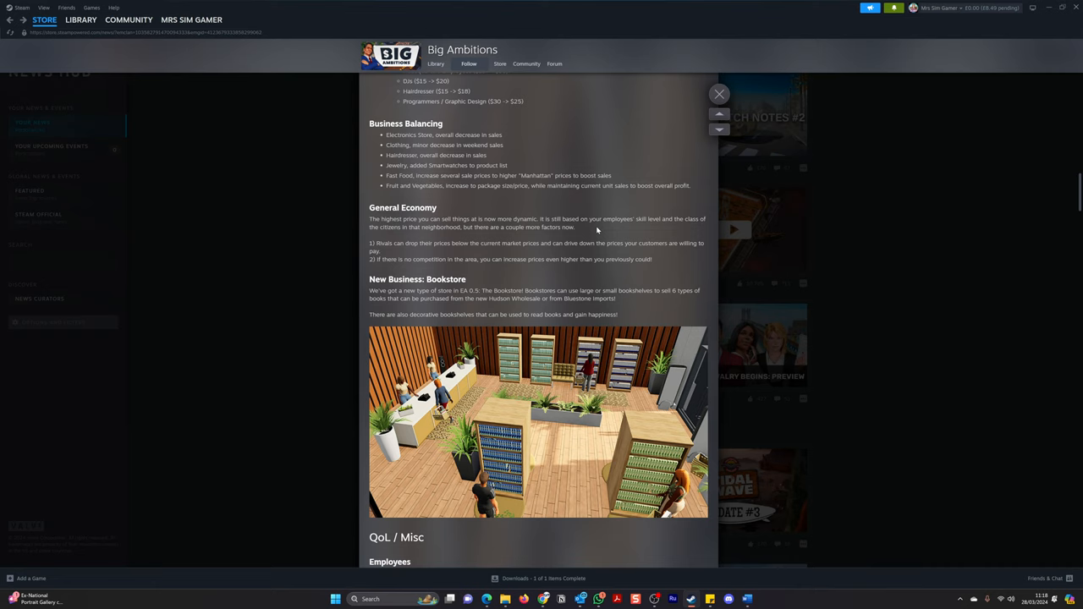
scroll("down", 3)
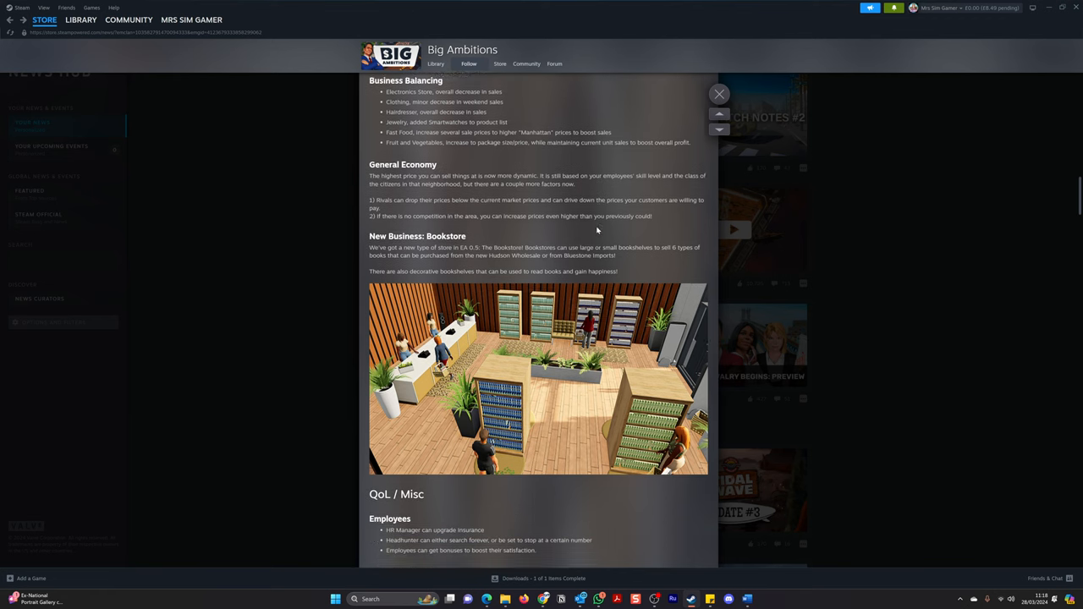
Scroll through the UI Update, Part 1 list down to the Casino Update screenshot.
scroll("down", 3)
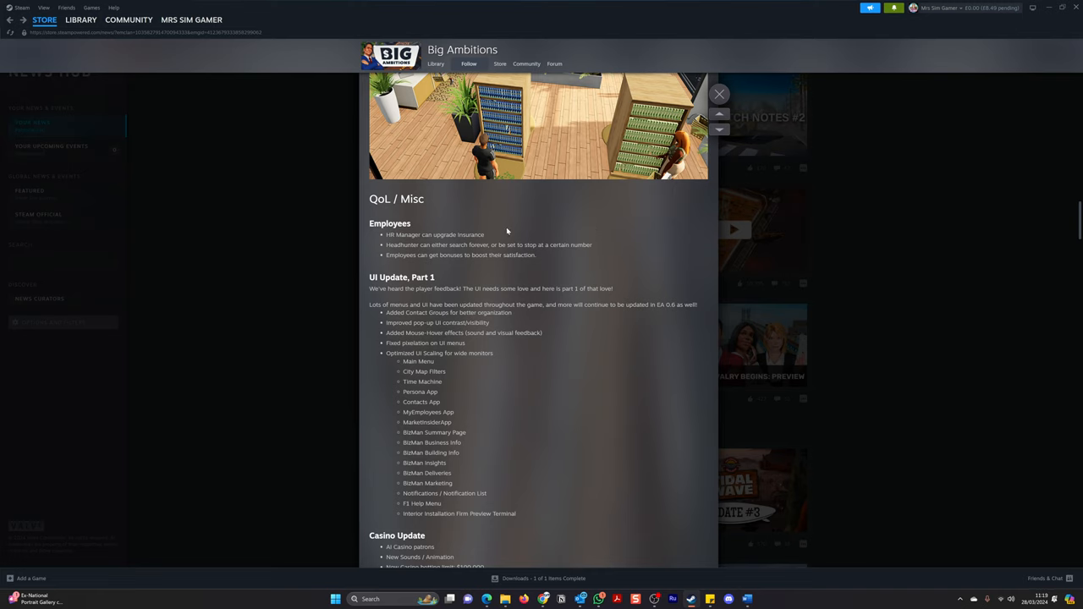
mouse_move(439, 262)
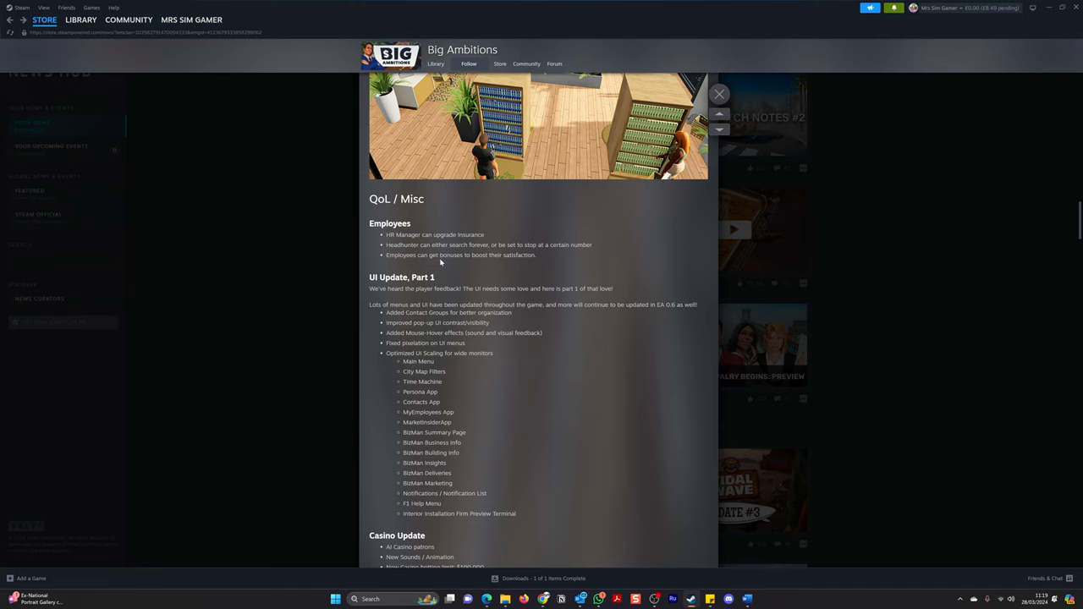
mouse_move(438, 263)
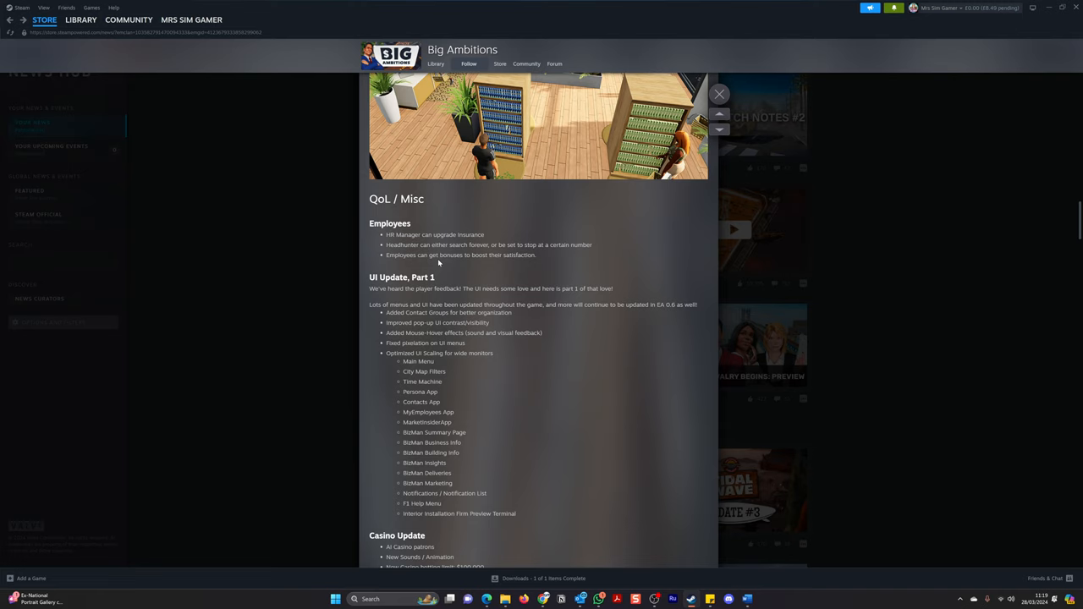
mouse_move(406, 274)
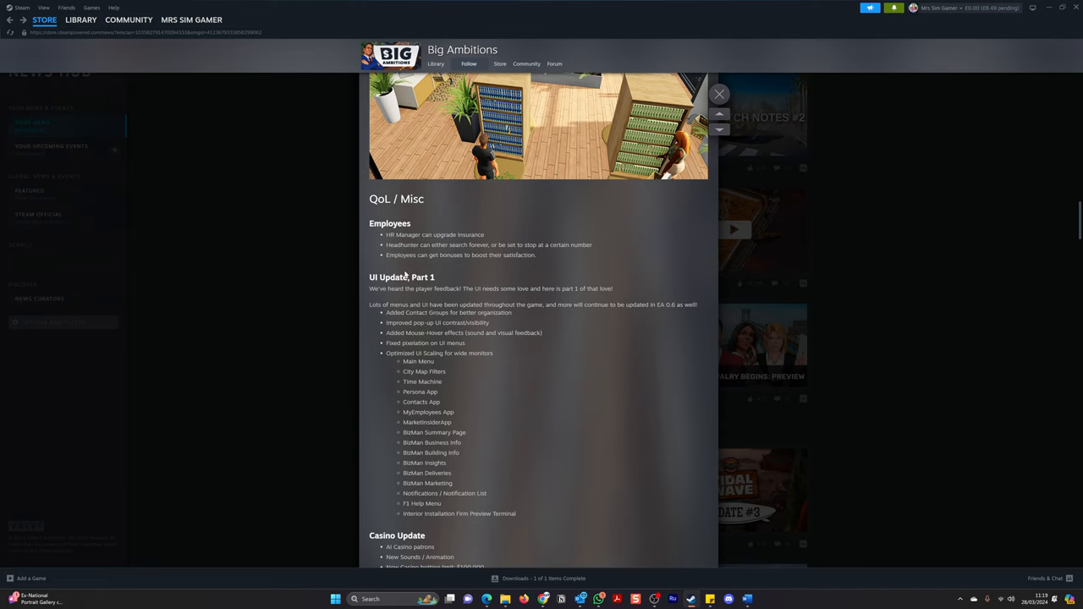
mouse_move(404, 276)
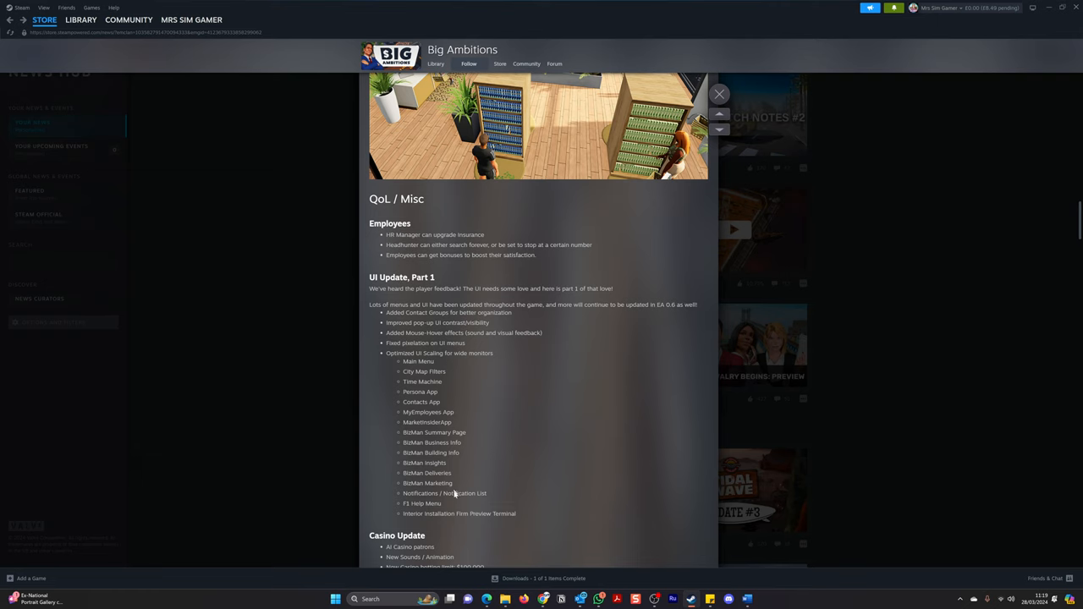
mouse_move(538, 500)
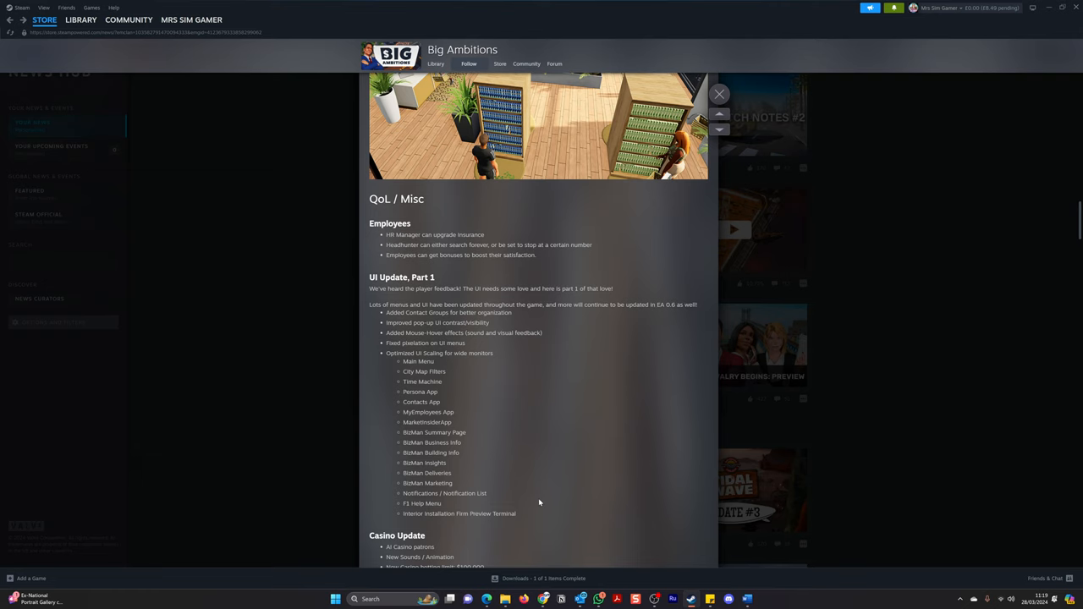
scroll("down", 3)
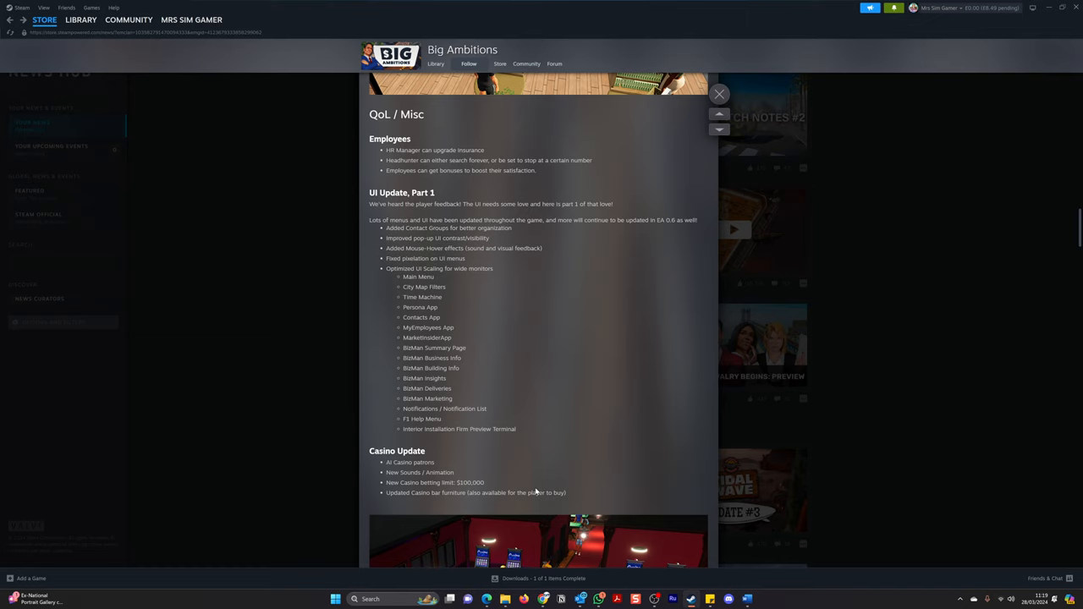
mouse_move(533, 491)
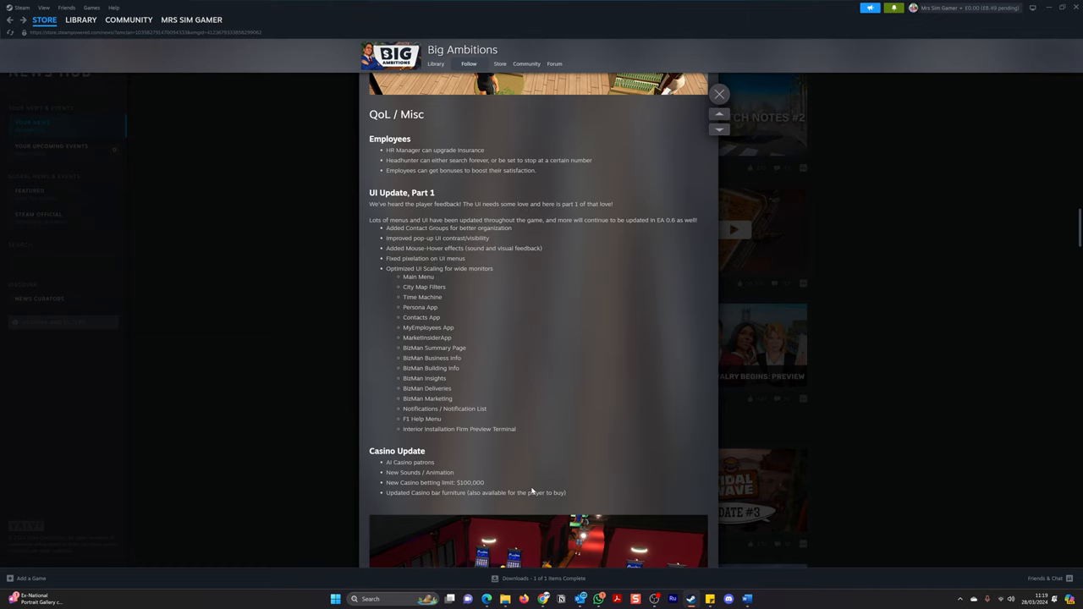
mouse_move(531, 437)
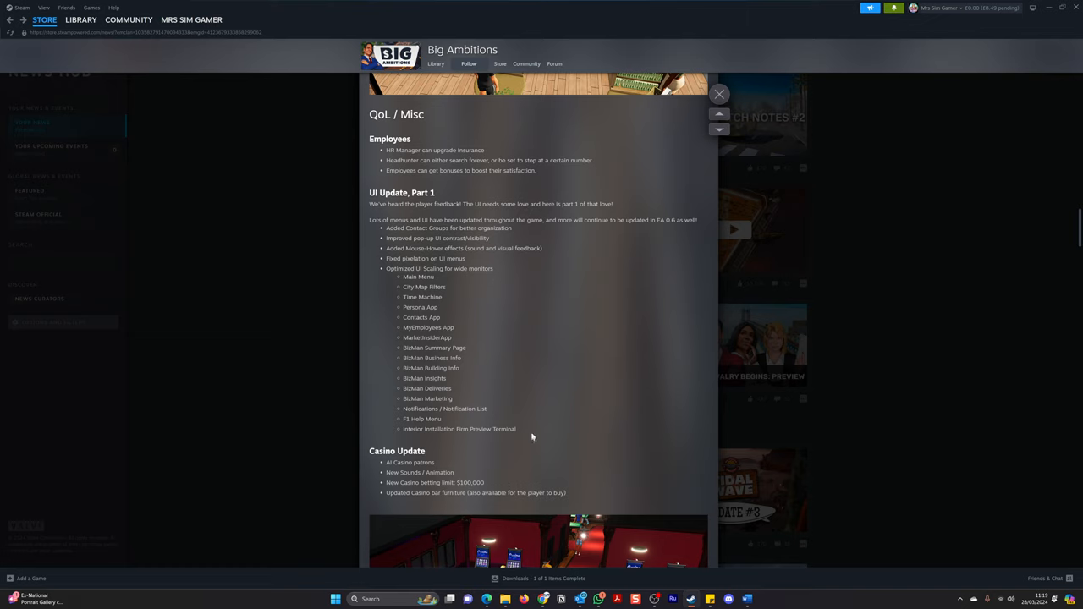
mouse_move(616, 421)
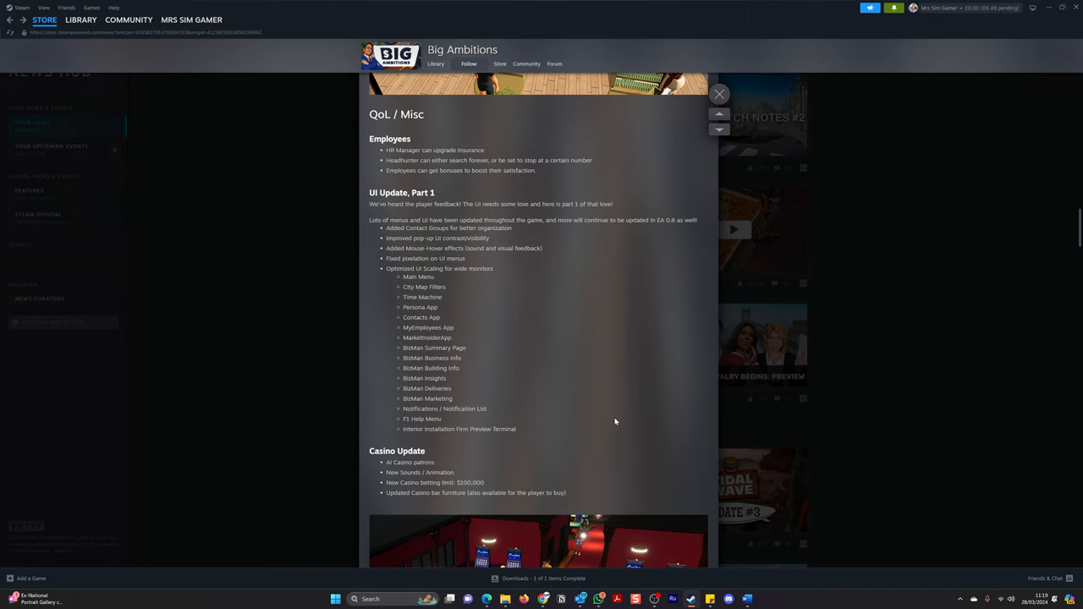
scroll("down", 3)
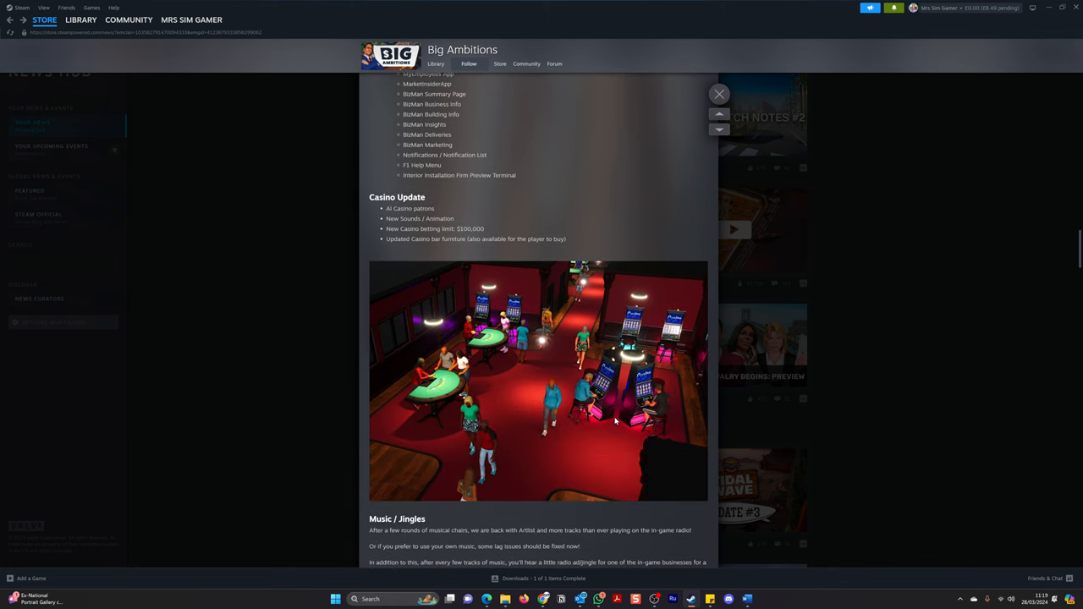
Scroll past Music / Jingles to the Preview / Experimental Branch access section.
scroll("down", 3)
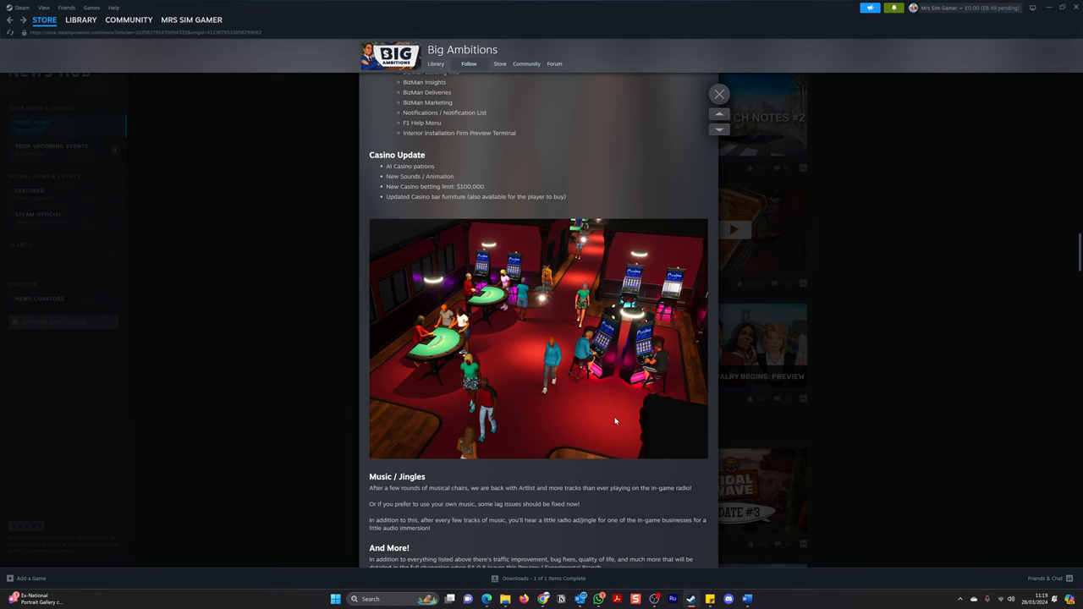
scroll("down", 3)
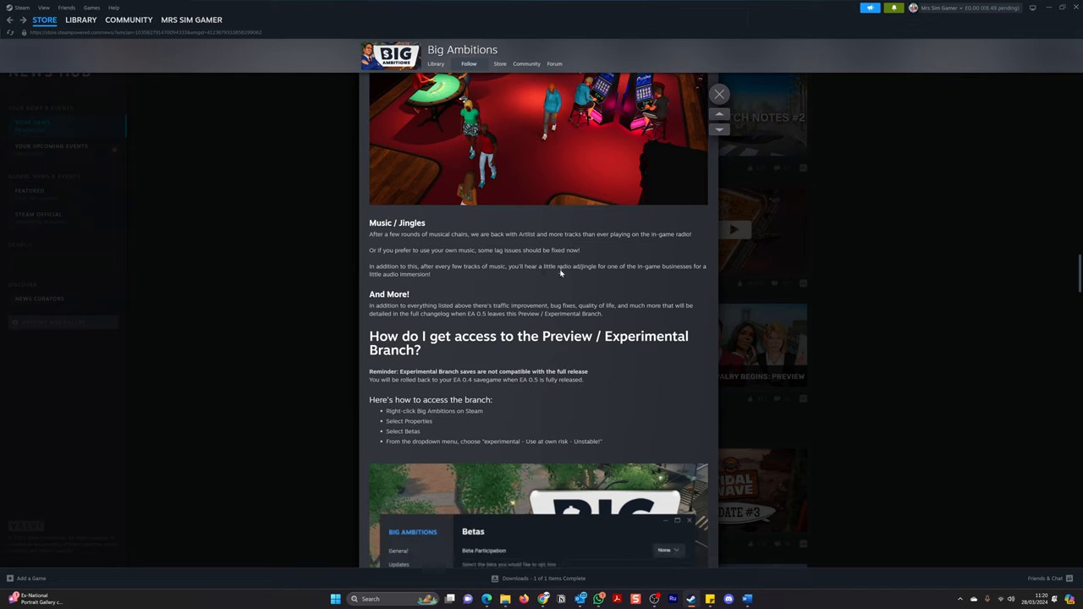
mouse_move(627, 278)
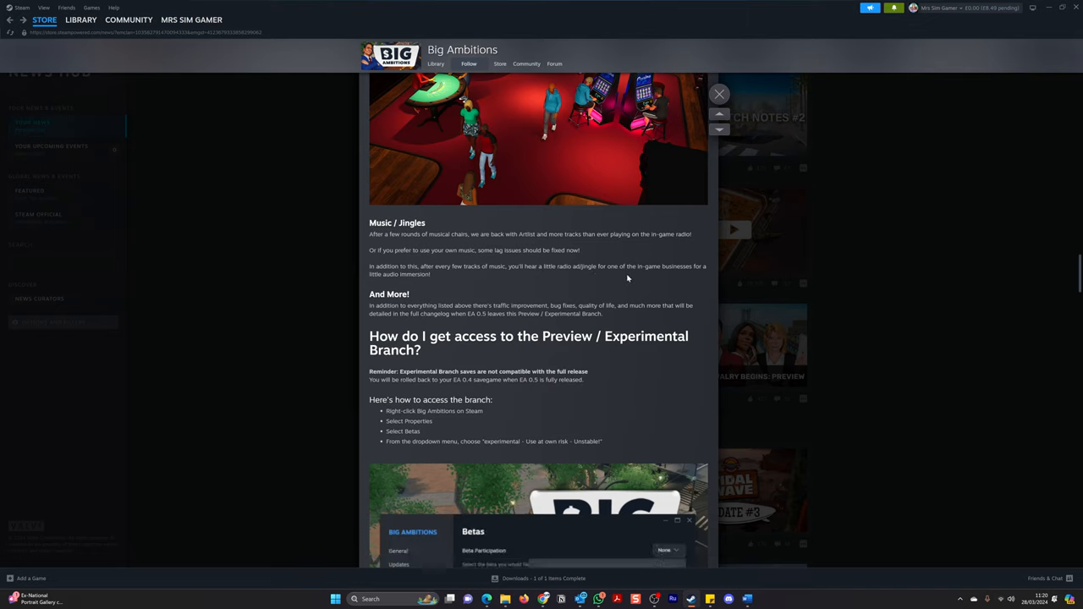
Scroll to the post's end and start the animated branch-access walkthrough.
left_click(612, 549)
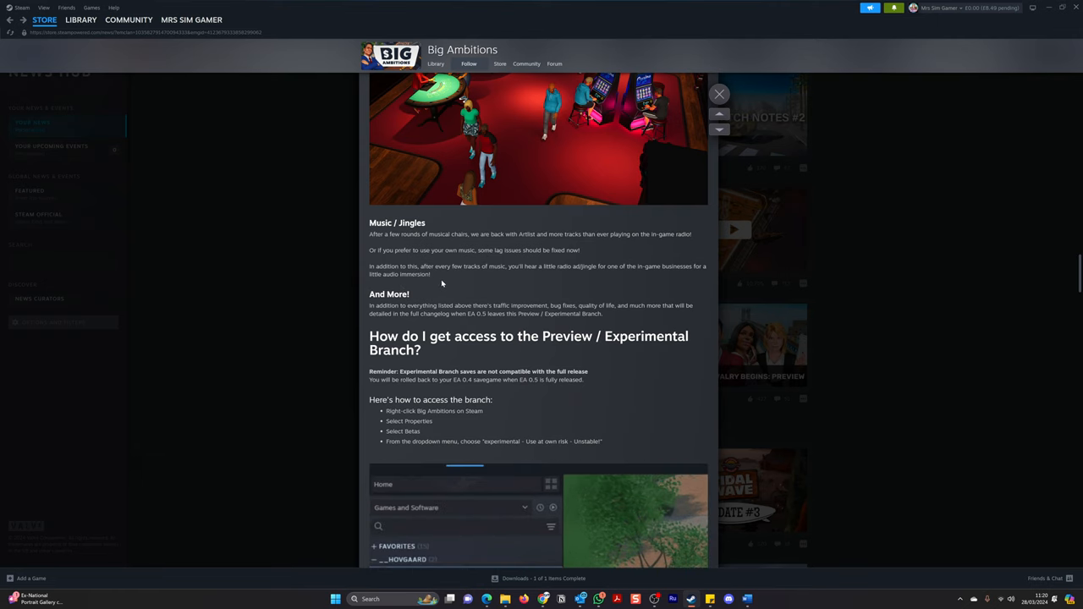
scroll("down", 3)
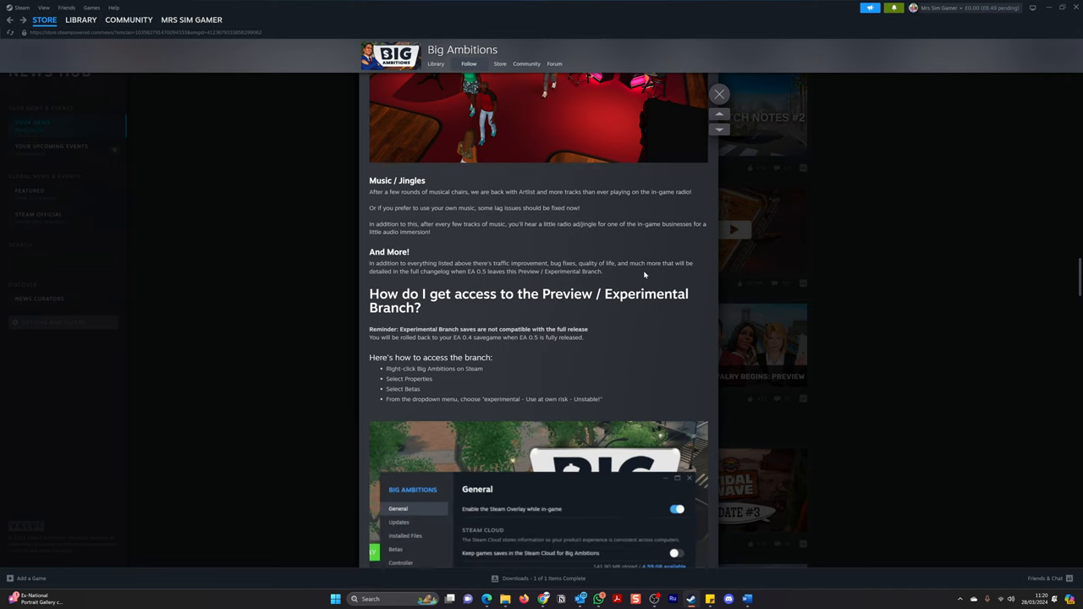
left_click(396, 548)
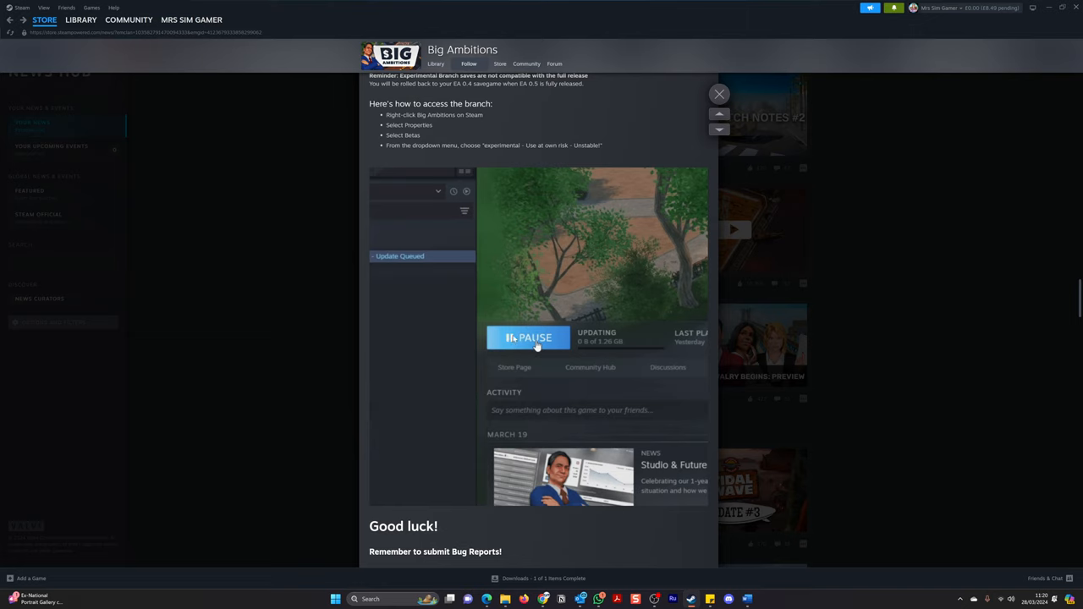
Follow the walkthrough: game Properties, Betas, select the experimental branch, reaching the closing Good luck note.
right_click(412, 276)
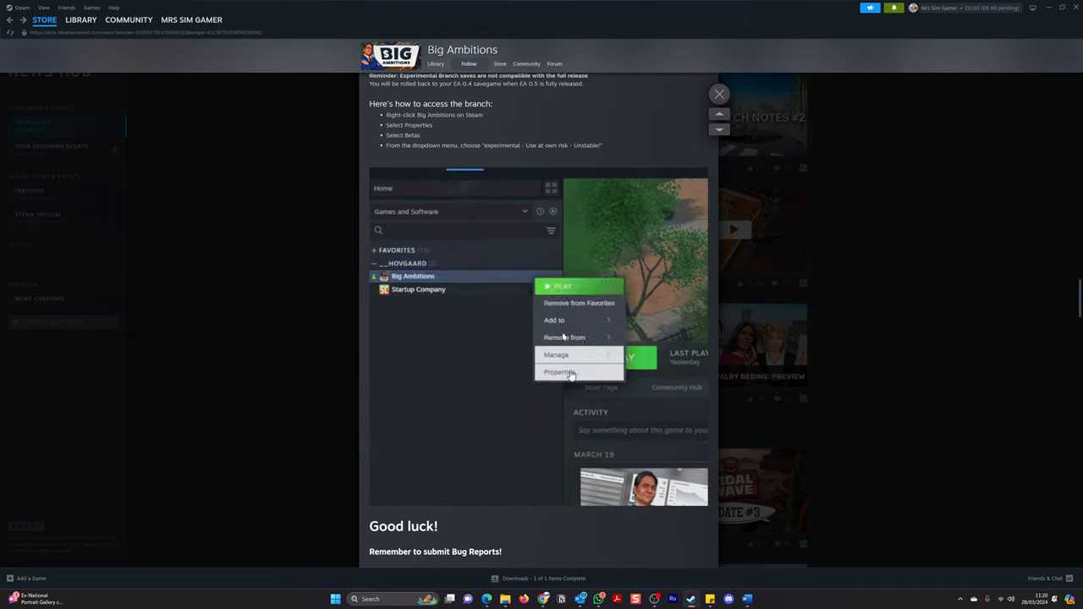
left_click(558, 372)
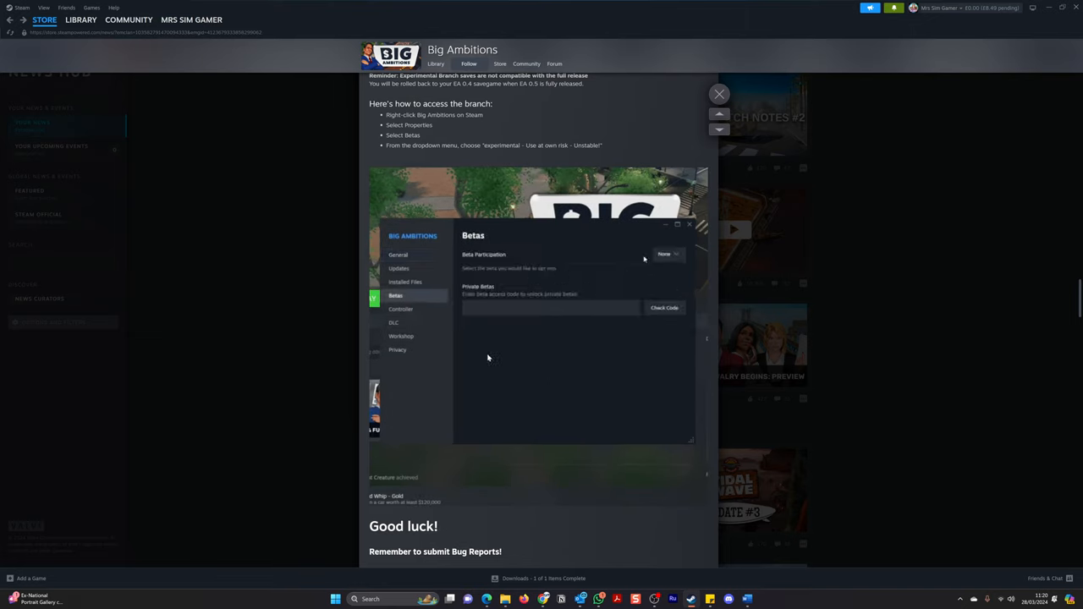
left_click(668, 254)
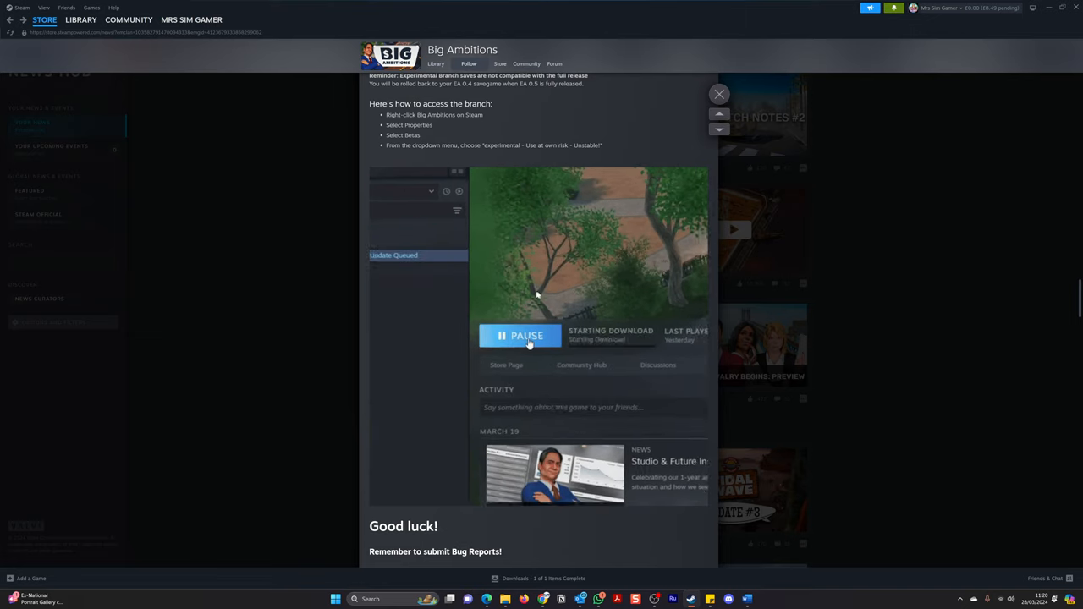
right_click(412, 276)
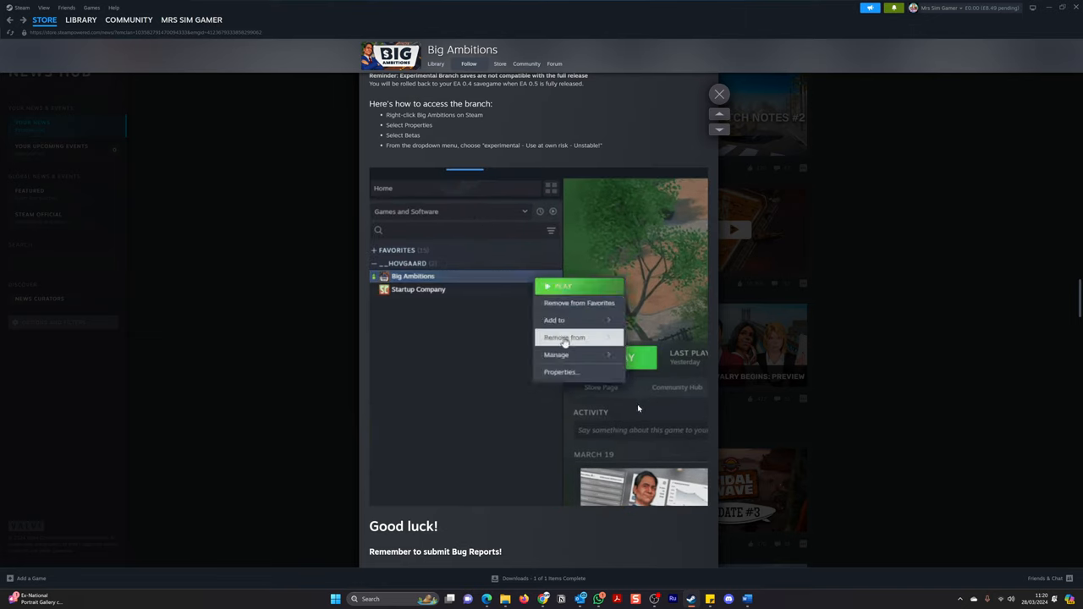